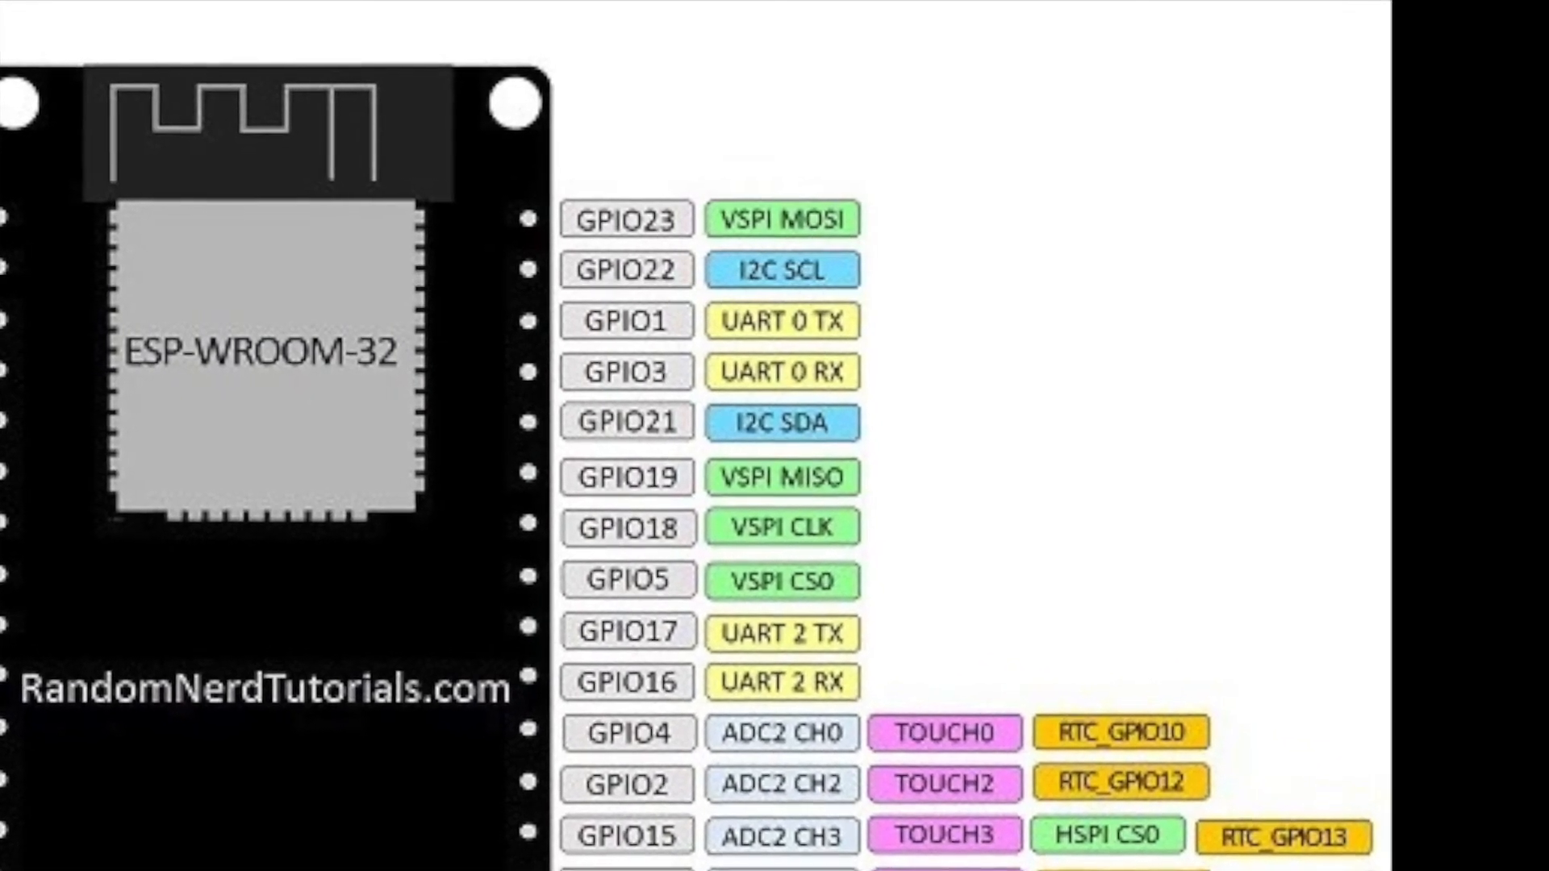
# Bring up the Arduino IDE sketch configured for the DOIT ESP32 DEVKIT V1 board.
pyautogui.click(267, 9)
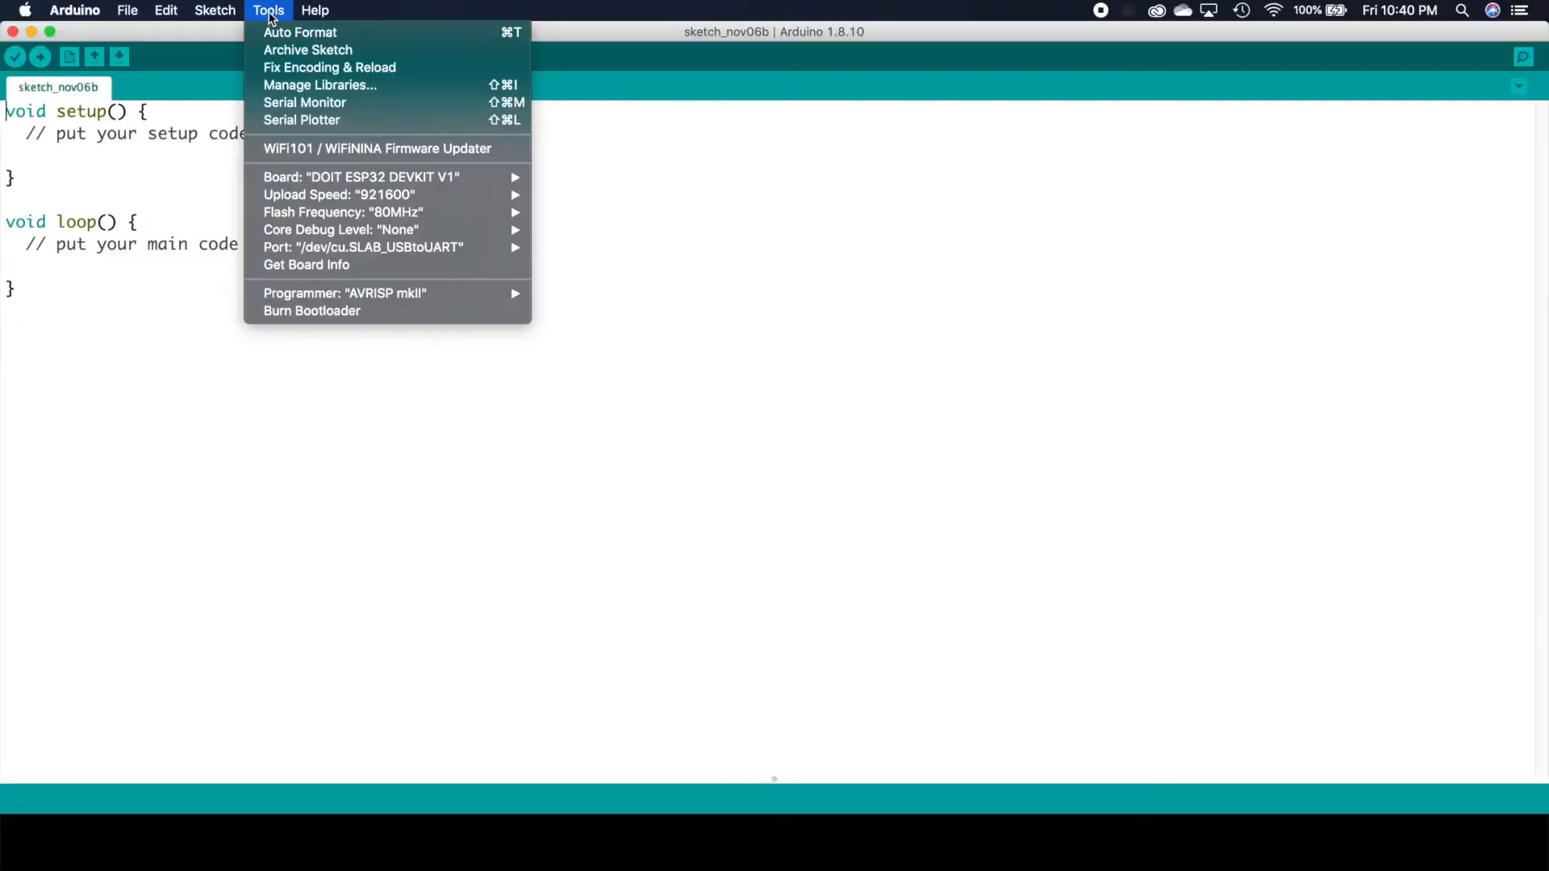
# Search the Library Manager for LED MATRIX DRIVER, confirming LedControl and LEDMatrixDriver are installed.
pyautogui.click(268, 10)
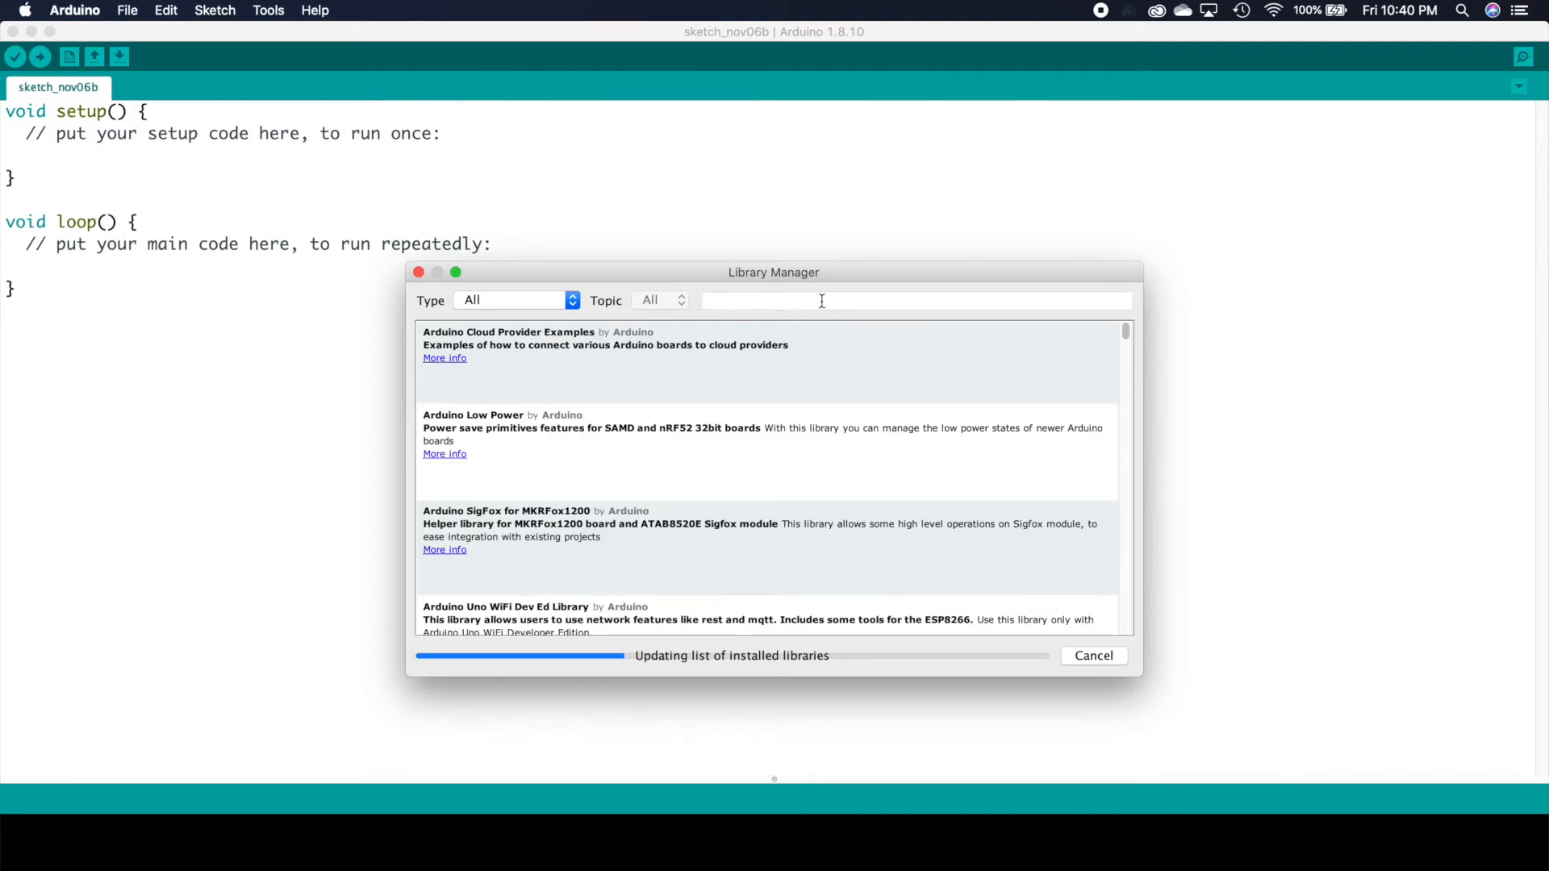
pyautogui.write('LED MATRIX DRIVER')
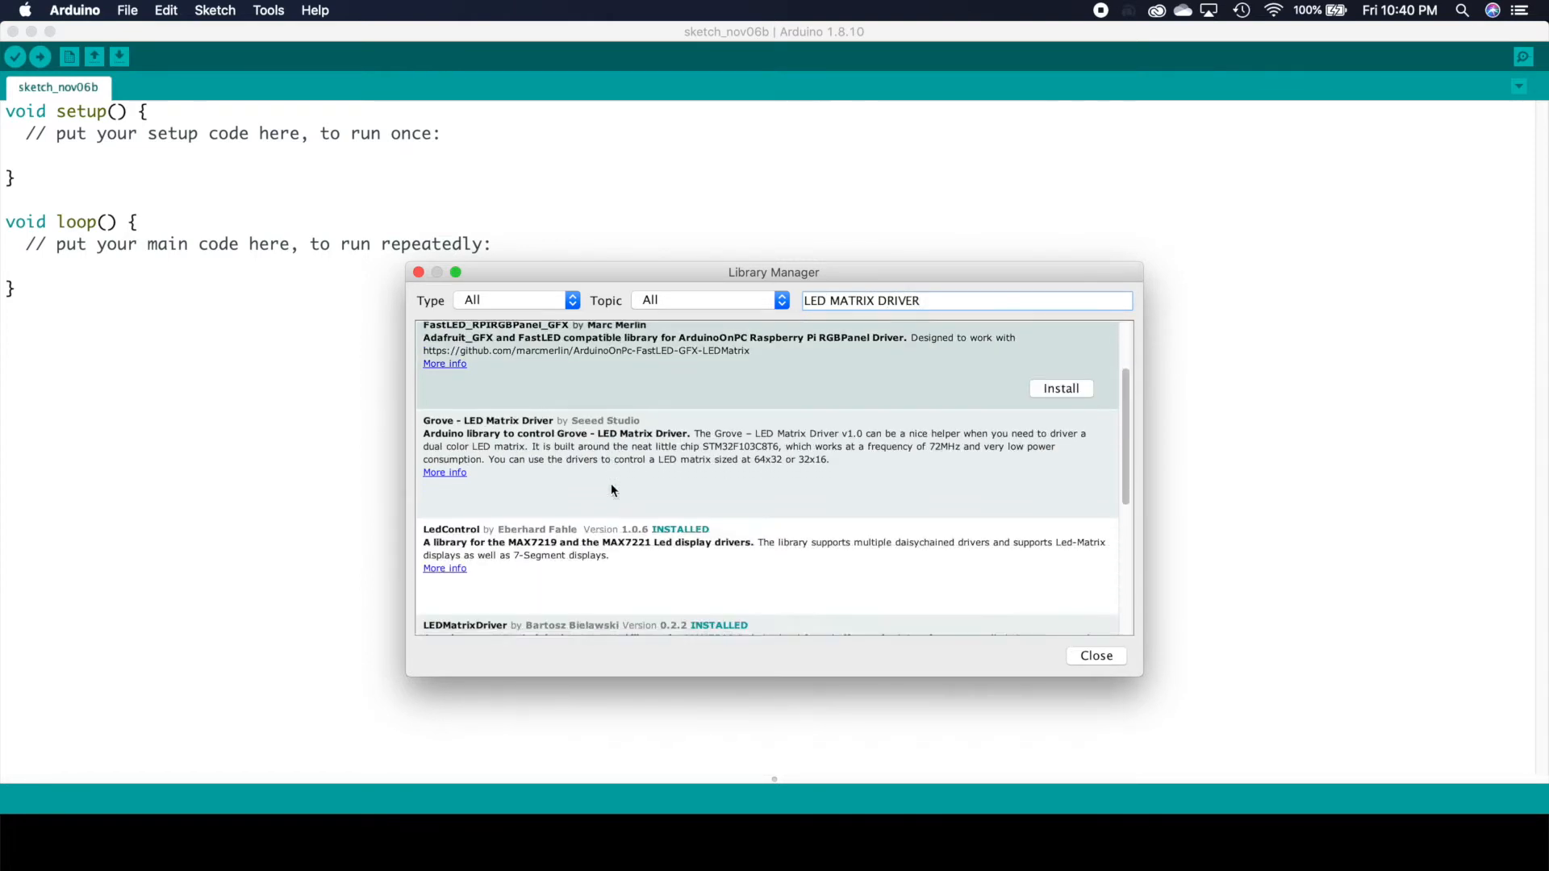
pyautogui.scroll(-3)
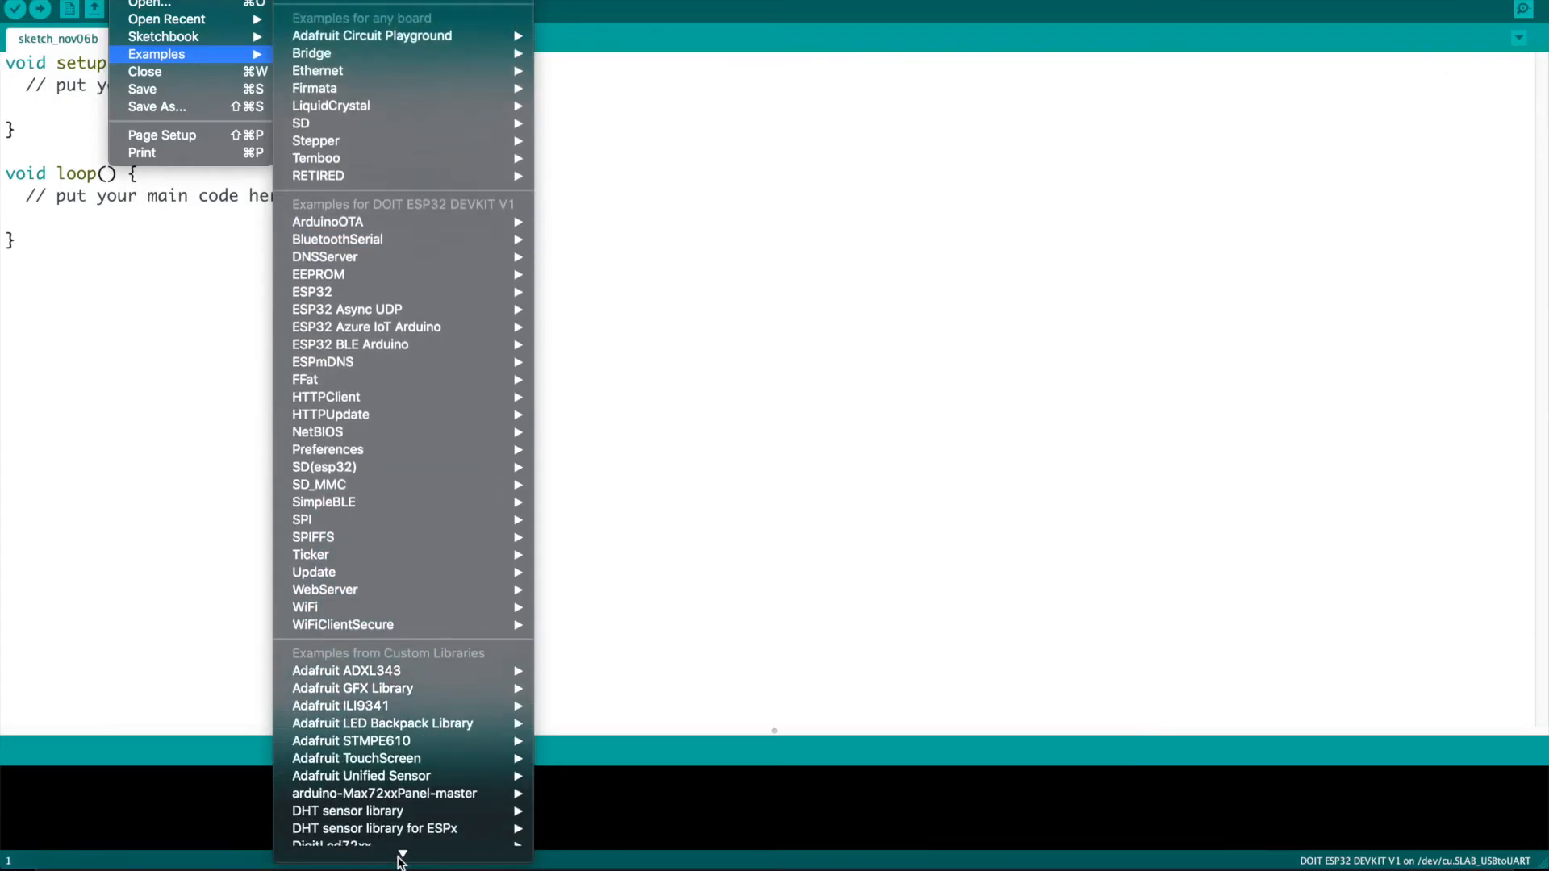
pyautogui.moveTo(340, 833)
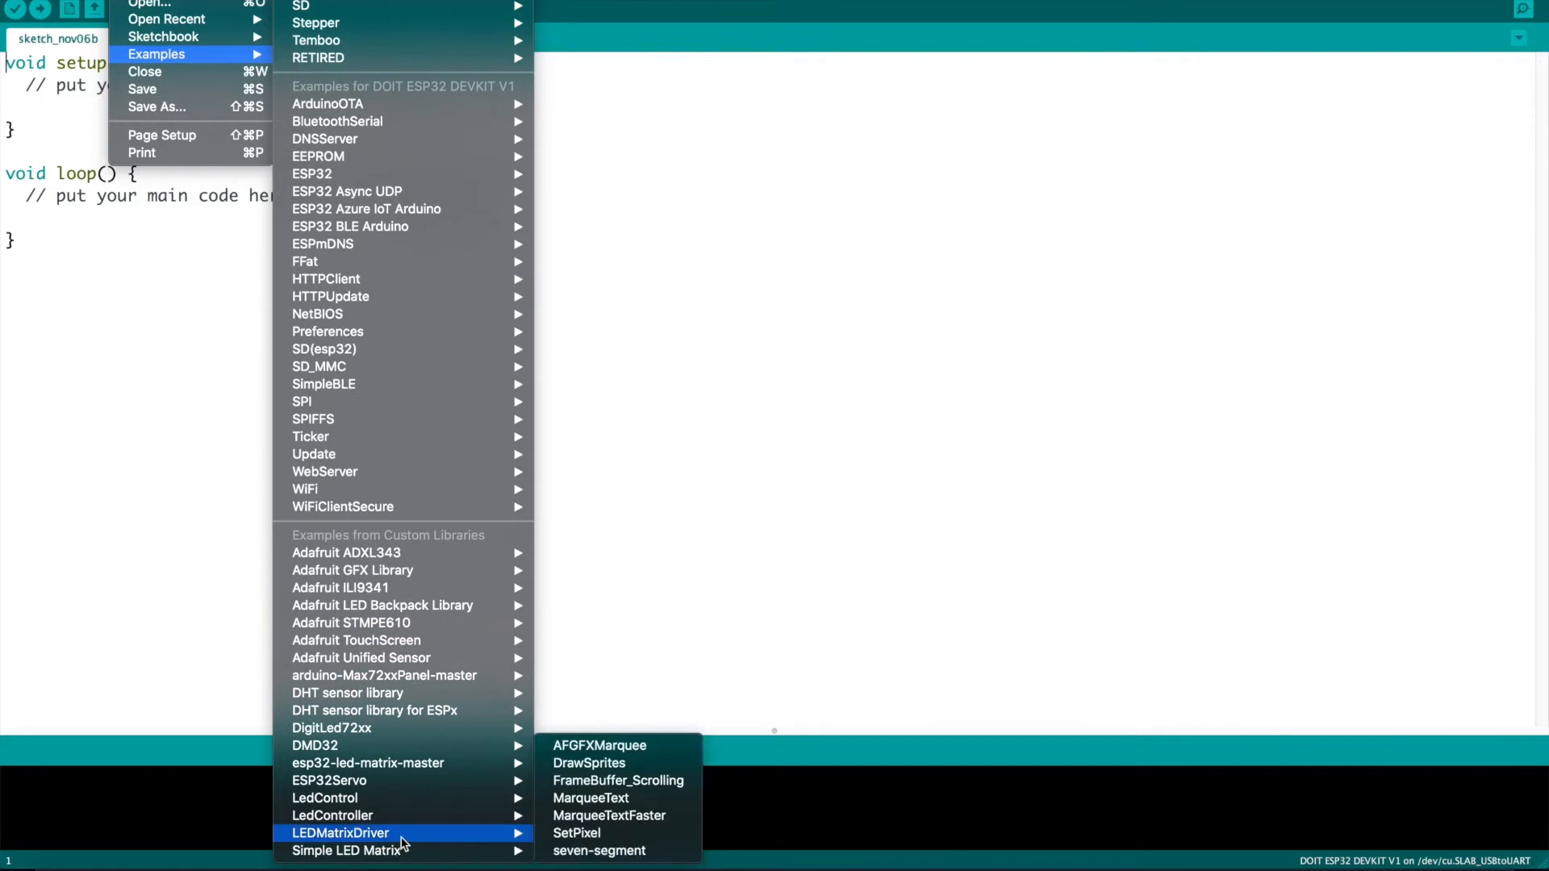
pyautogui.moveTo(591, 799)
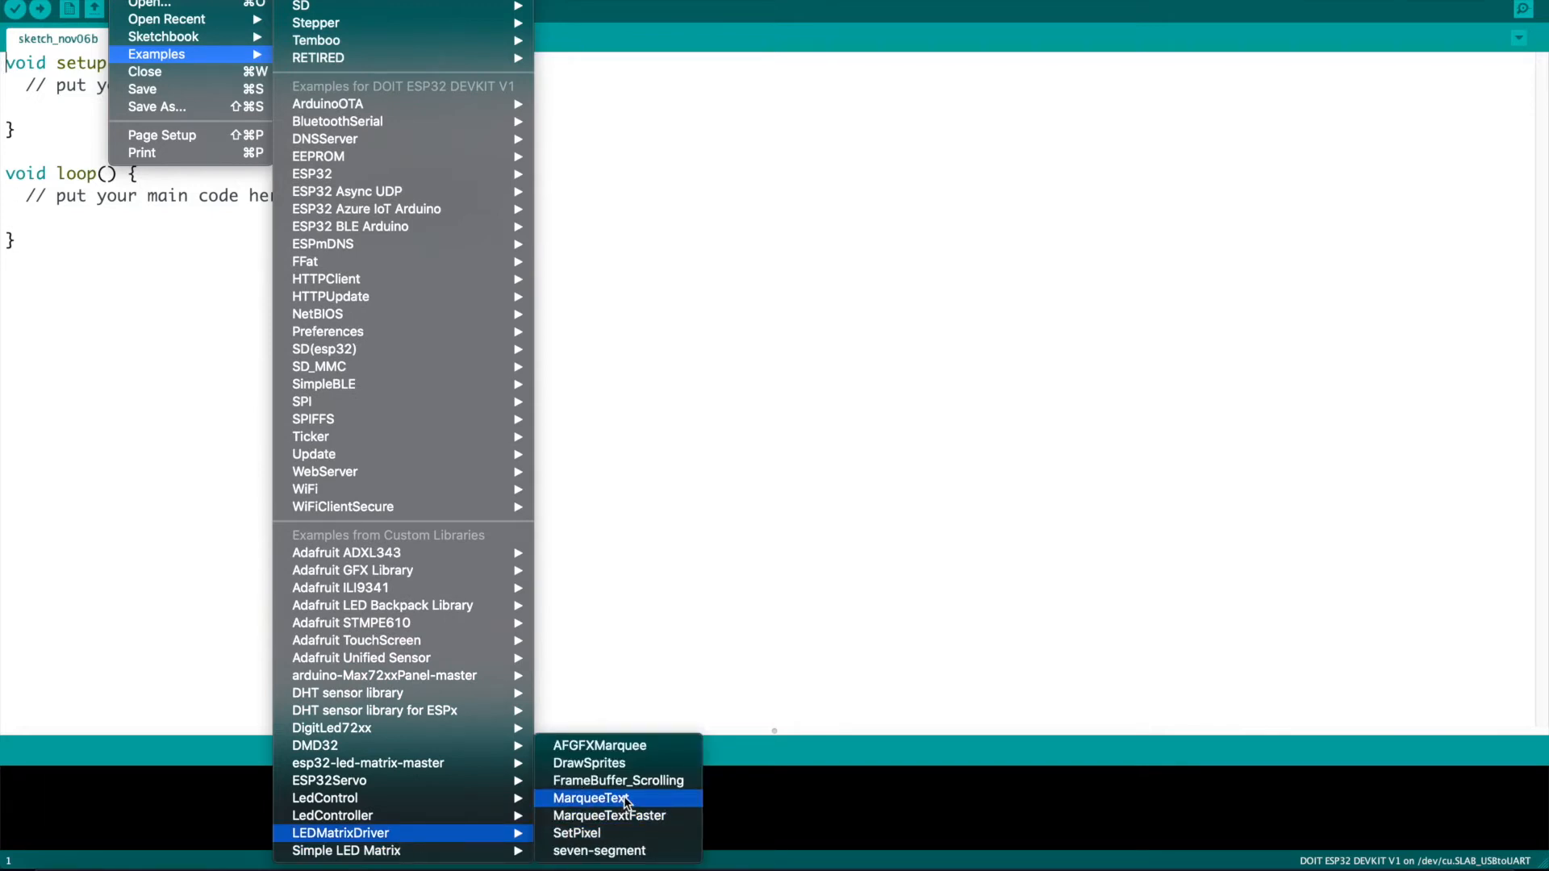
# Load the LEDMatrixDriver MarqueeText example sketch.
pyautogui.click(590, 799)
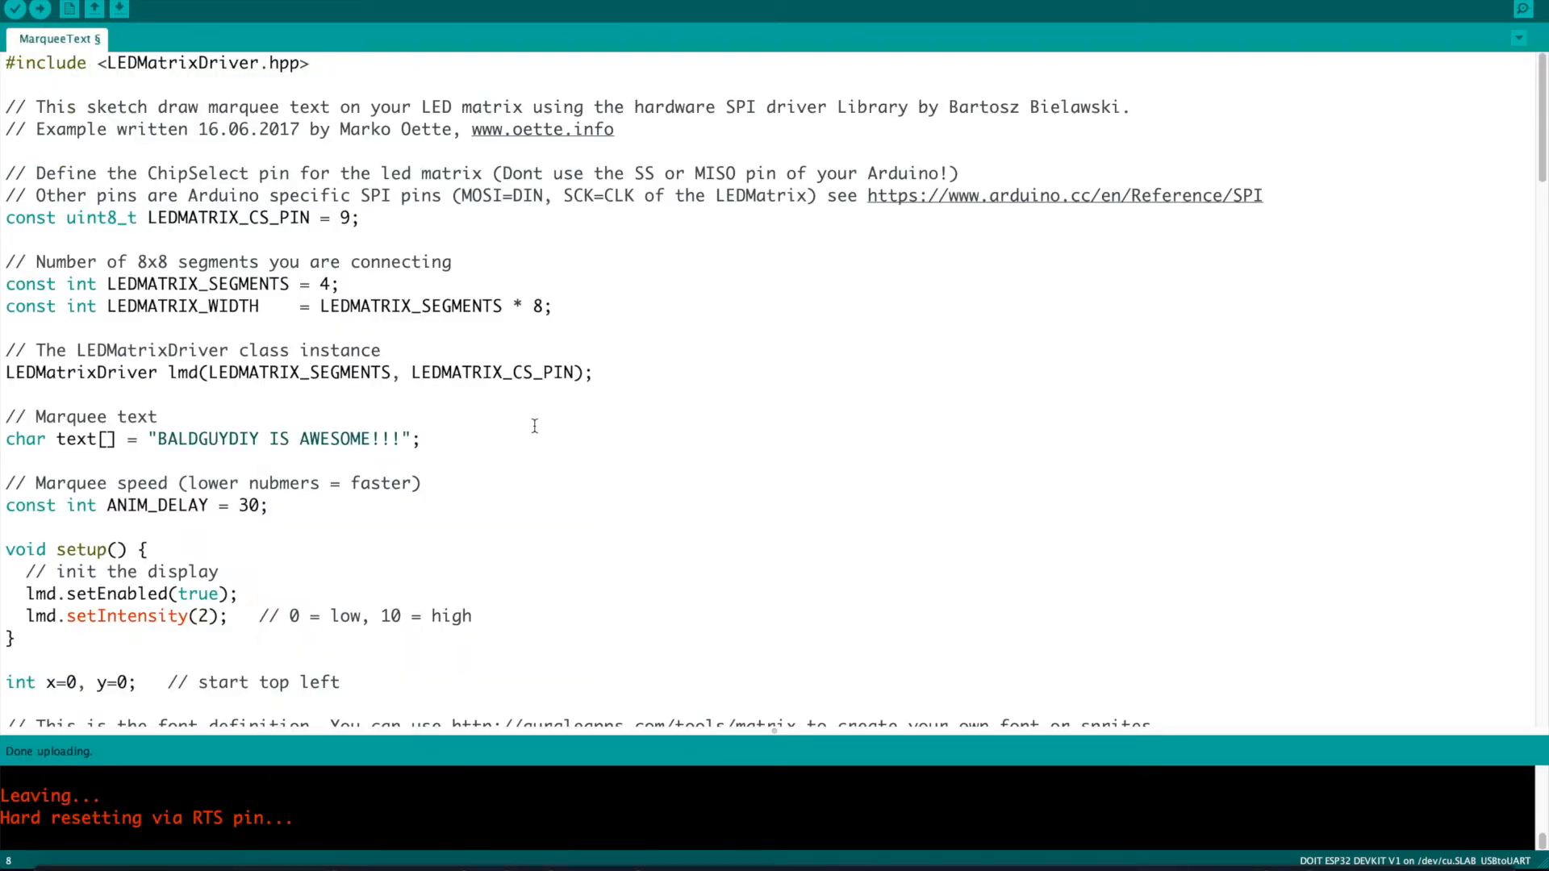
# Set LEDMATRIX_CS_PIN to 5 and review the marquee text and font definition below.
pyautogui.write('5')
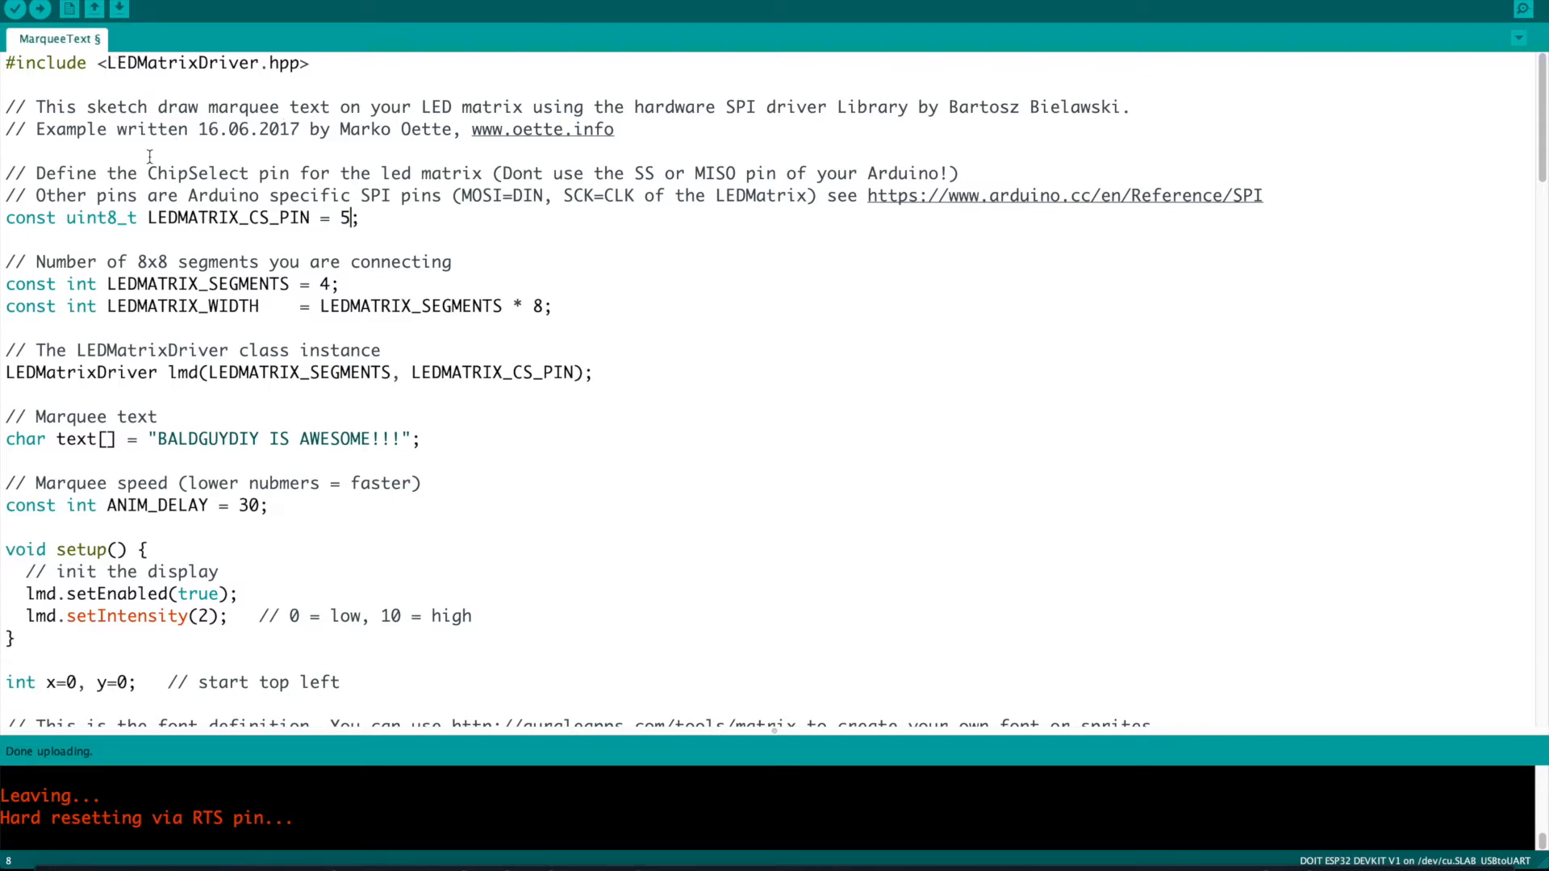
pyautogui.moveTo(320, 218)
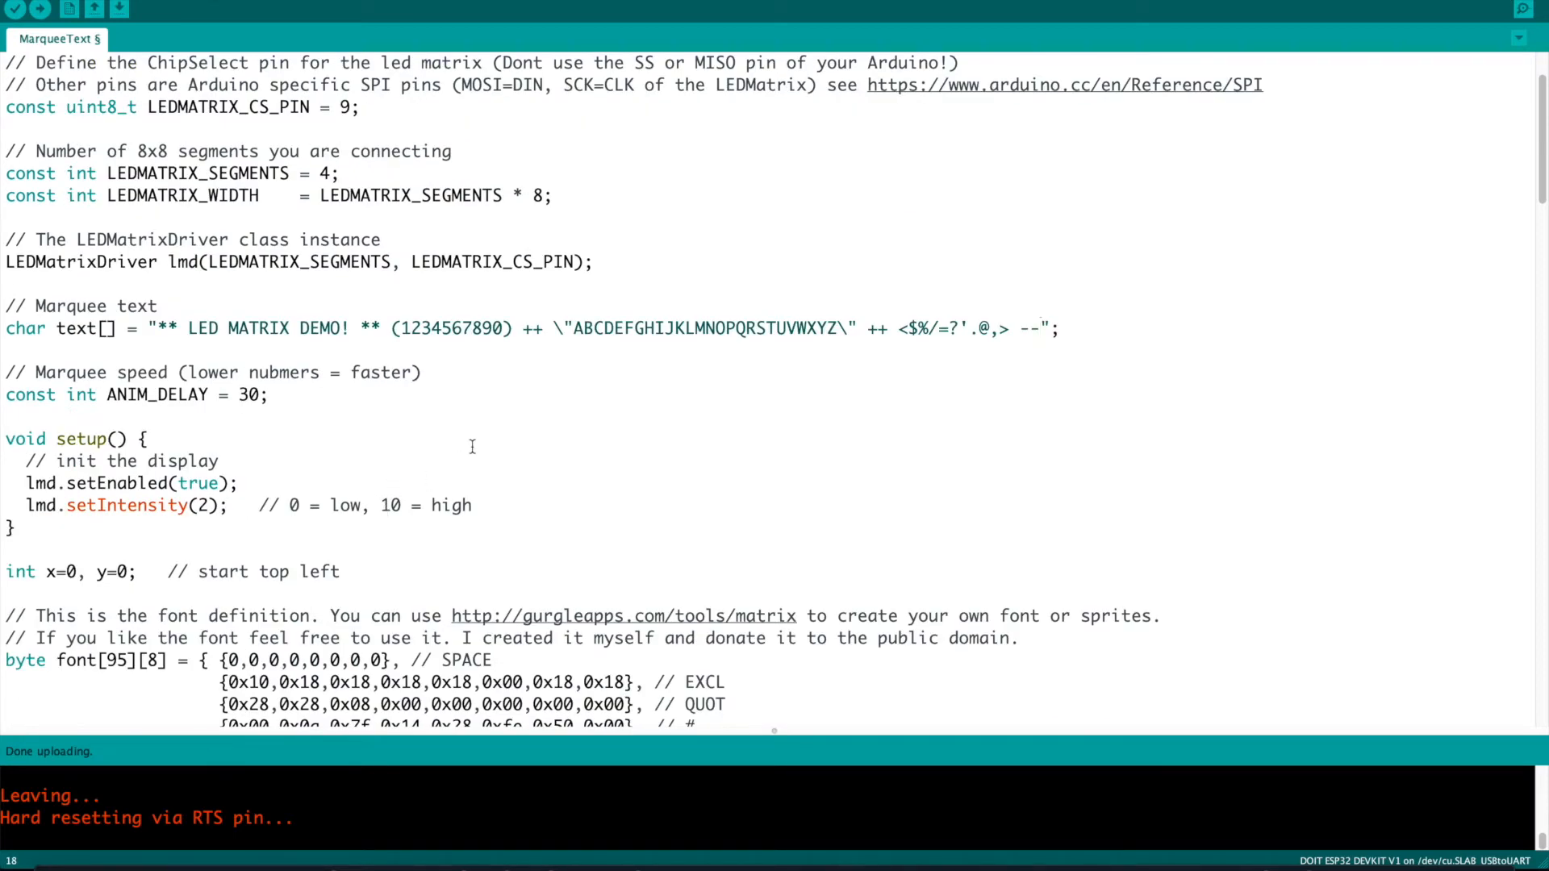
pyautogui.scroll(-3)
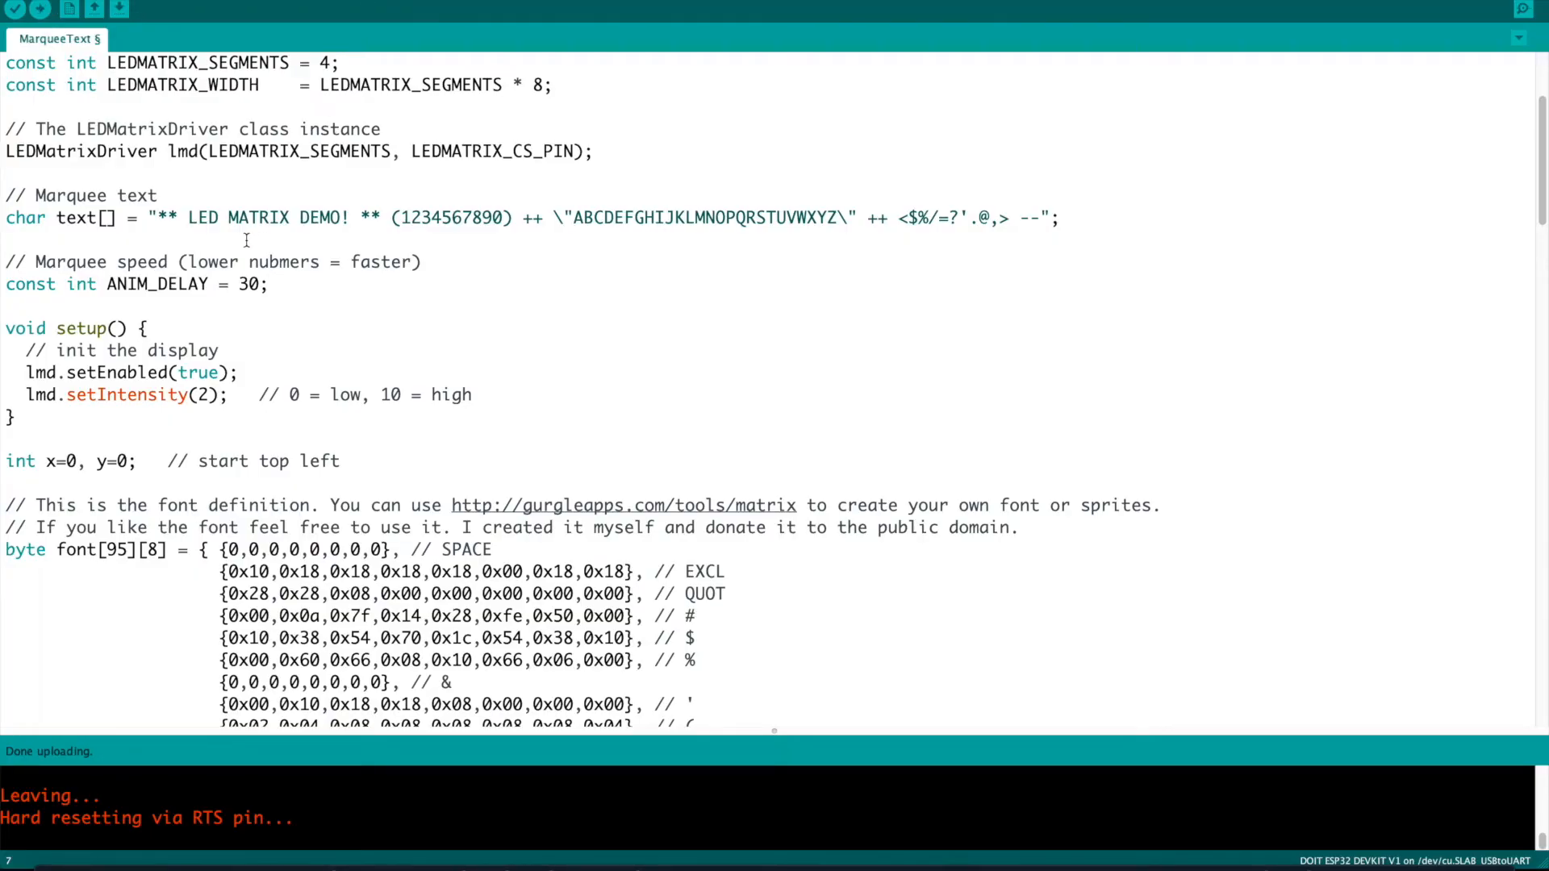
# Replace the text[] string with "BALDGUYDIY IS AWESOME!!" and review the speed comment.
pyautogui.moveTo(153, 218); pyautogui.dragTo(949, 217)
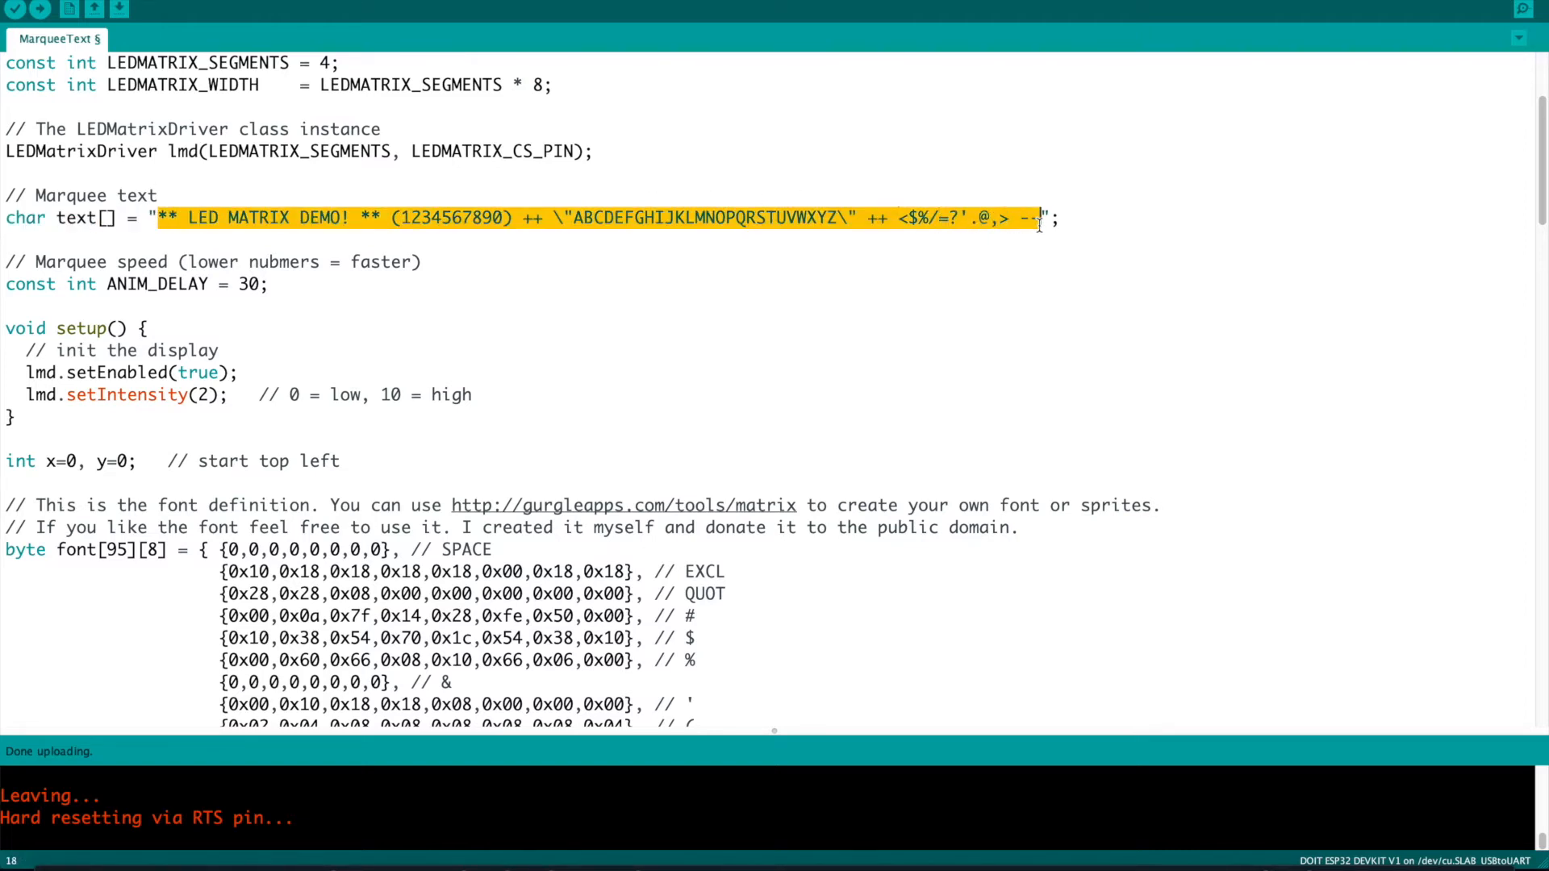
pyautogui.write('BALDGUY";')
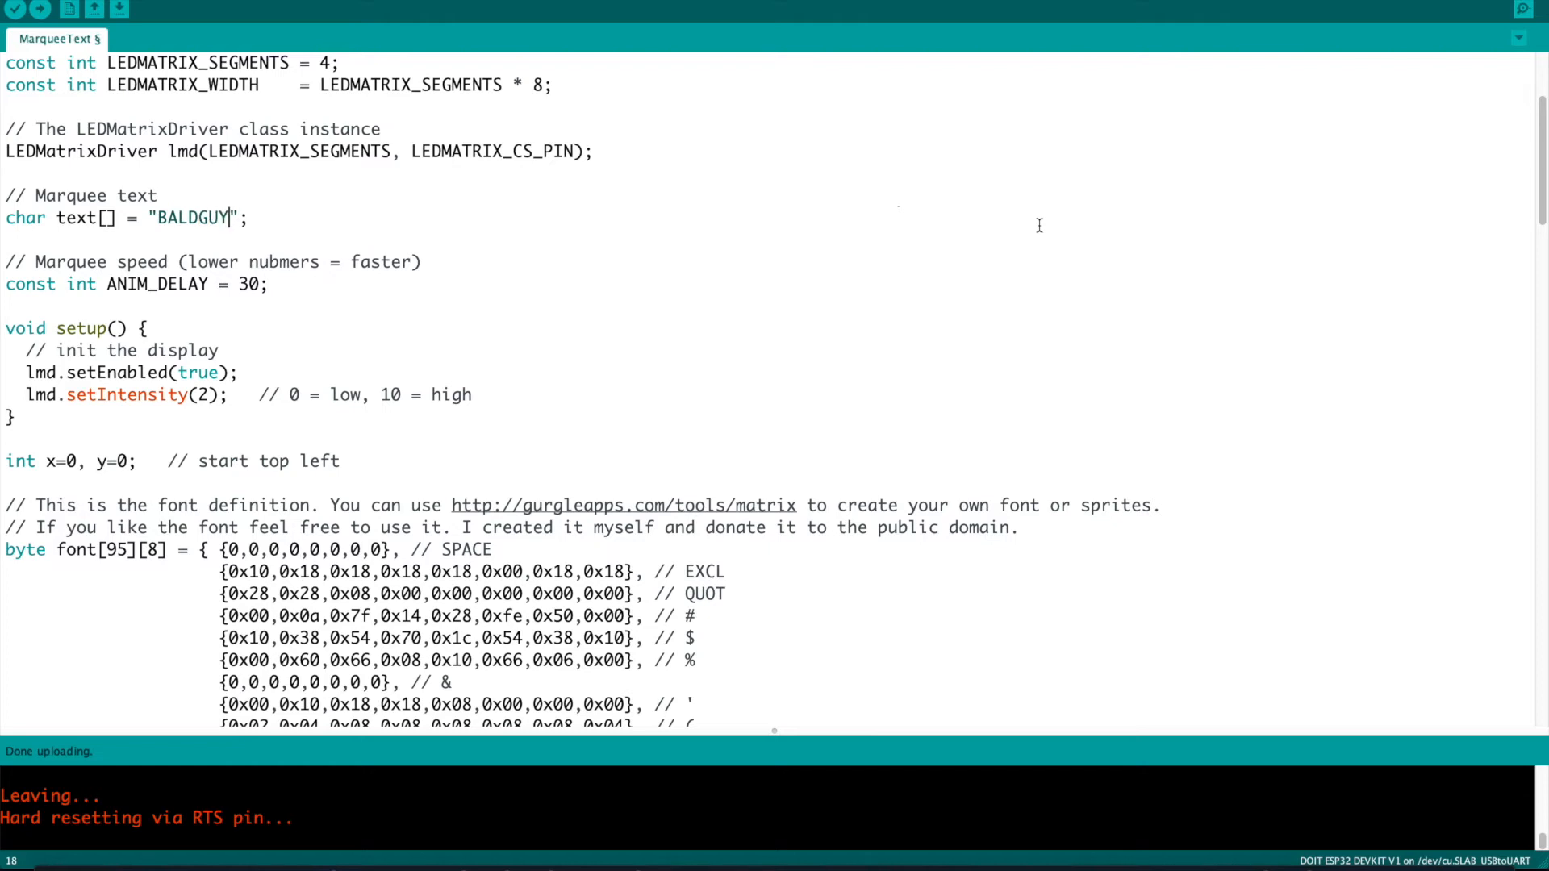
pyautogui.write('DIY IS A')
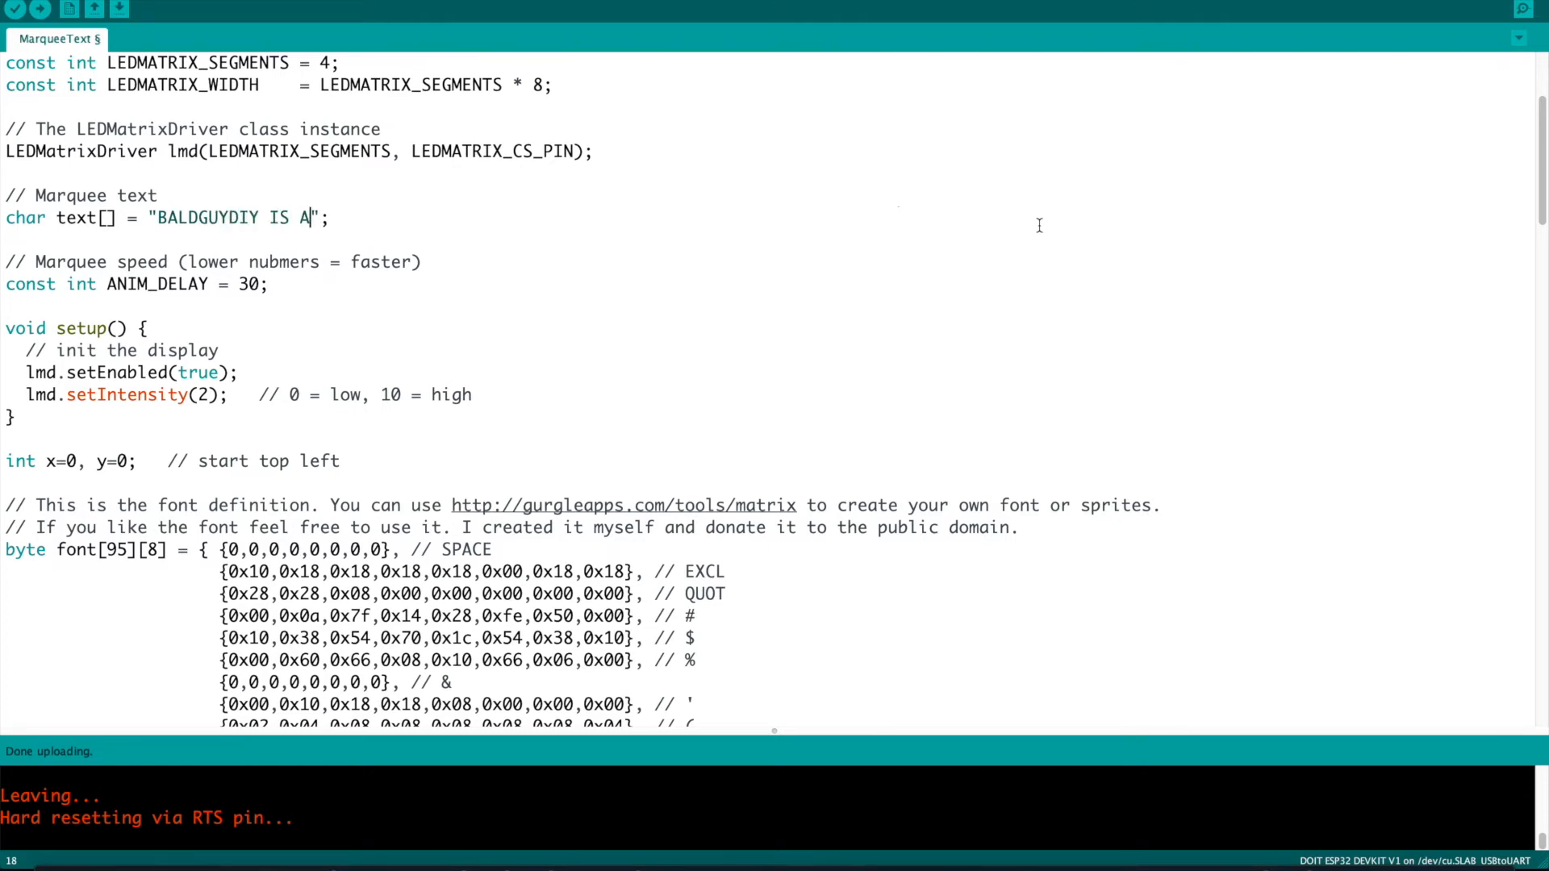
pyautogui.write('WESOME!!')
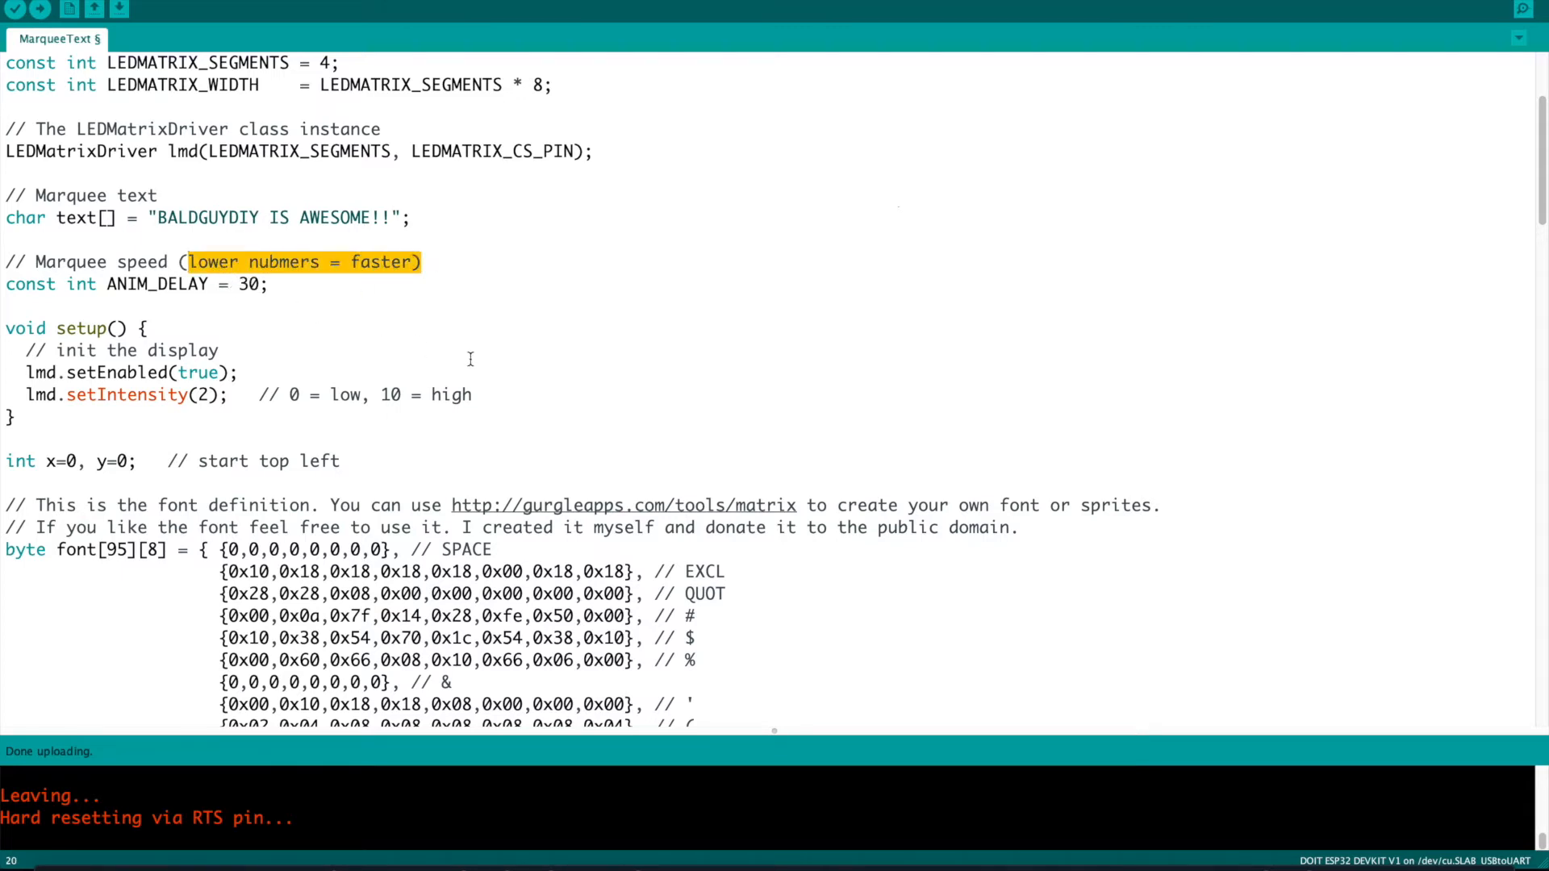
pyautogui.scroll(-3)
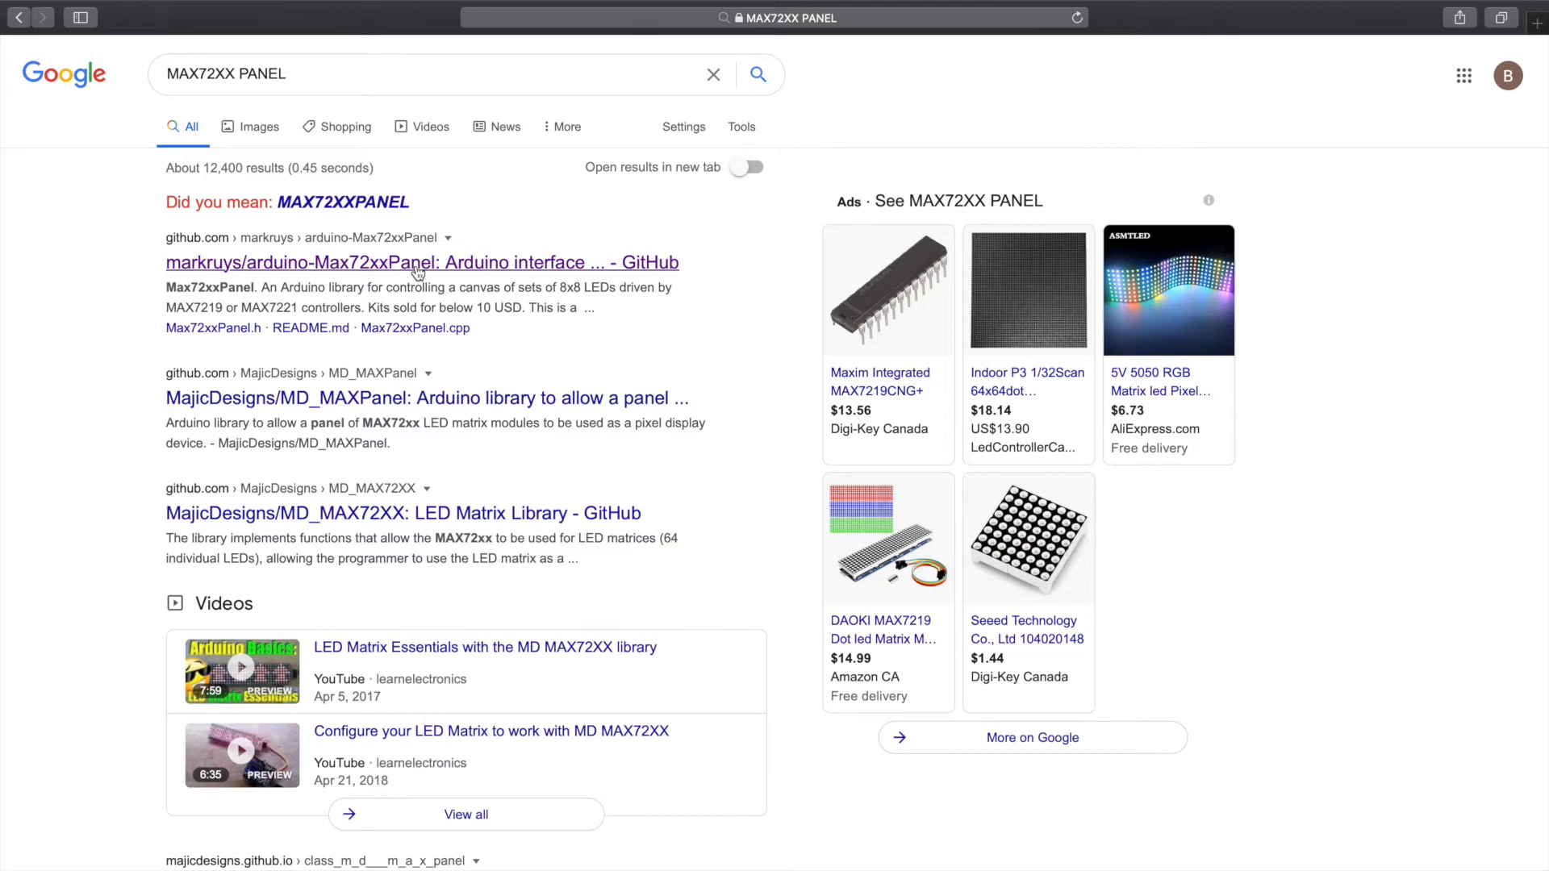
# From the markruys/arduino-Max72xxPanel GitHub repository, download the code as a ZIP.
pyautogui.click(421, 263)
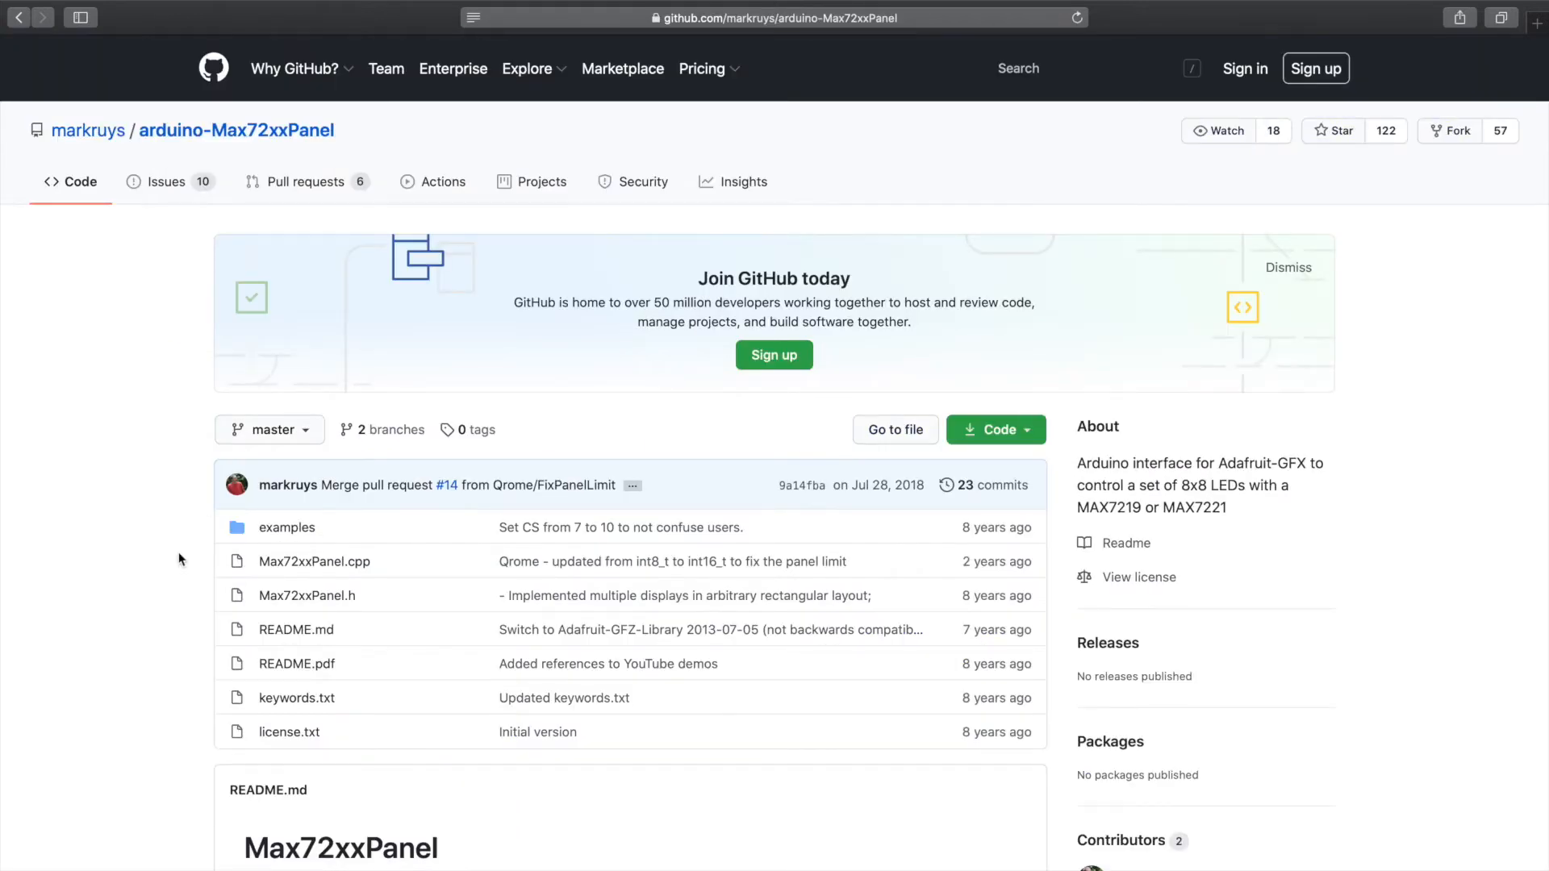
pyautogui.scroll(-3)
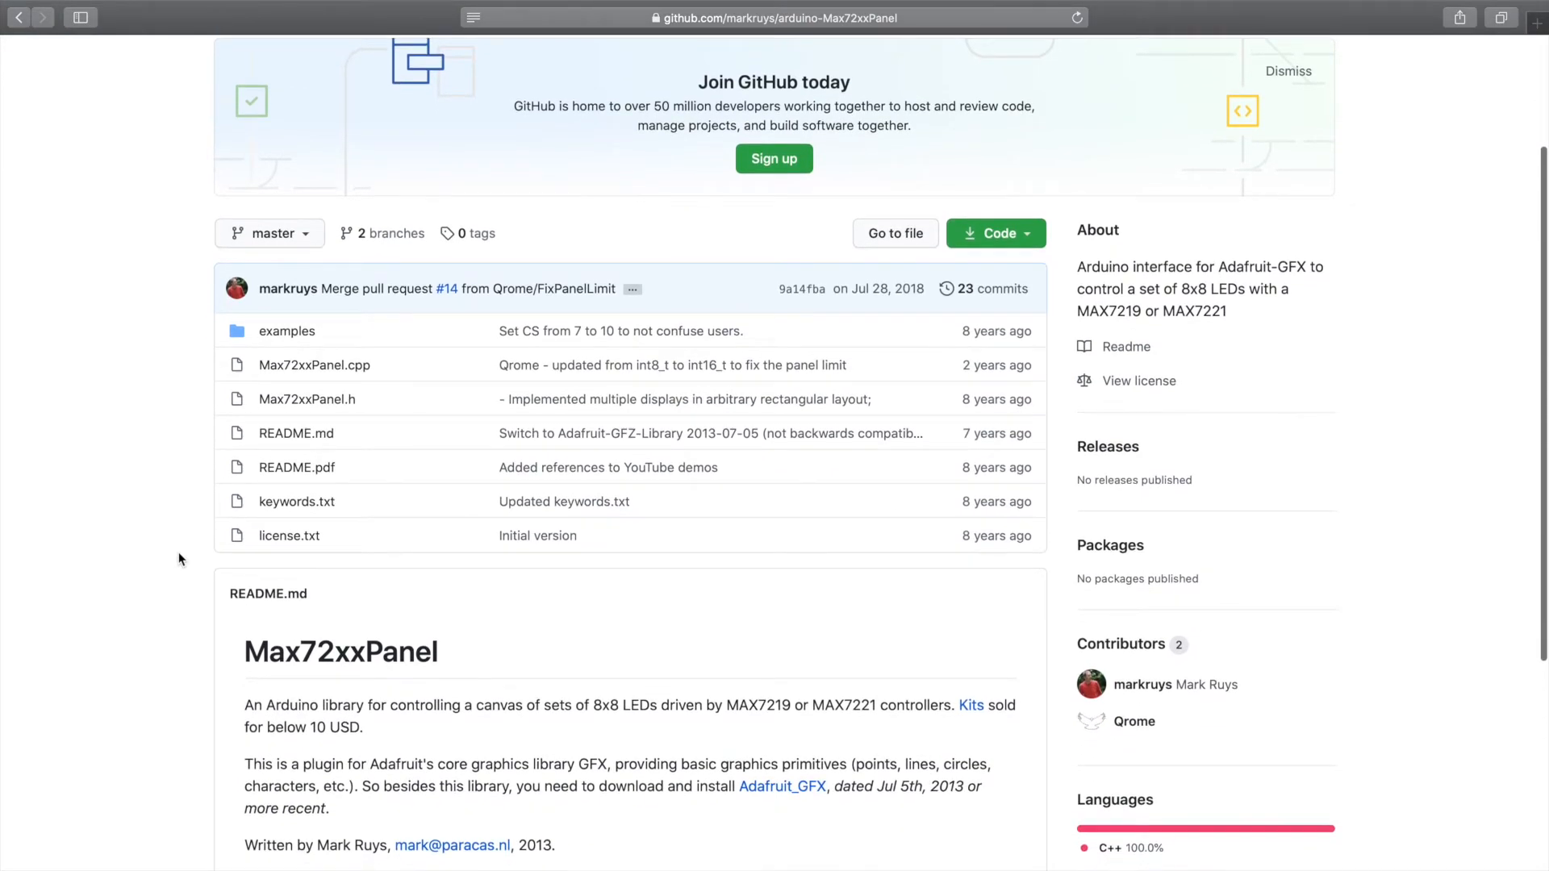
pyautogui.scroll(-3)
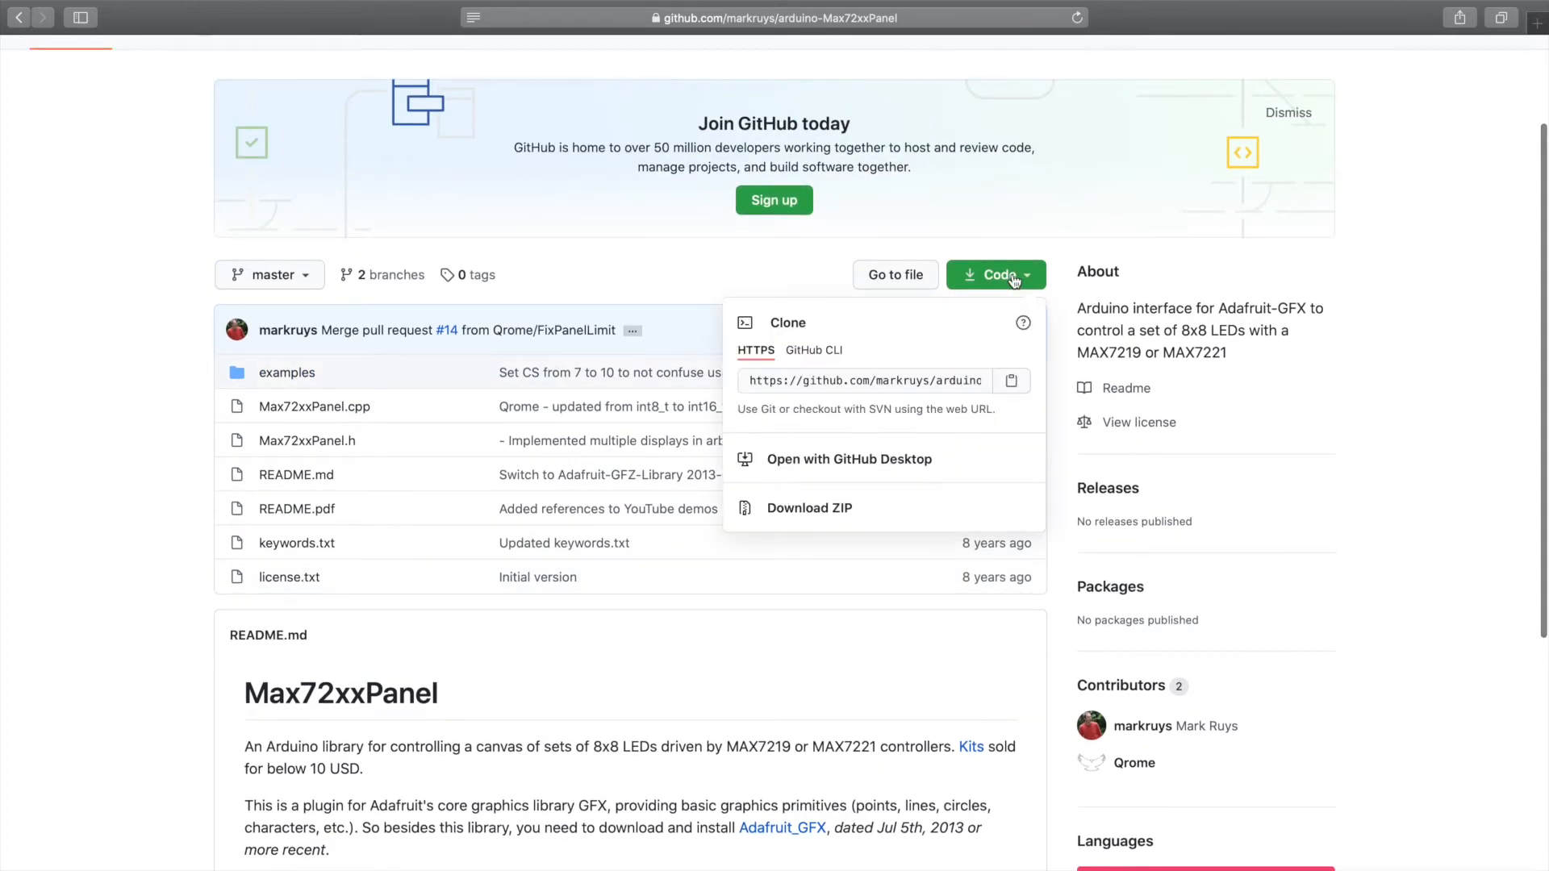
pyautogui.moveTo(838, 519)
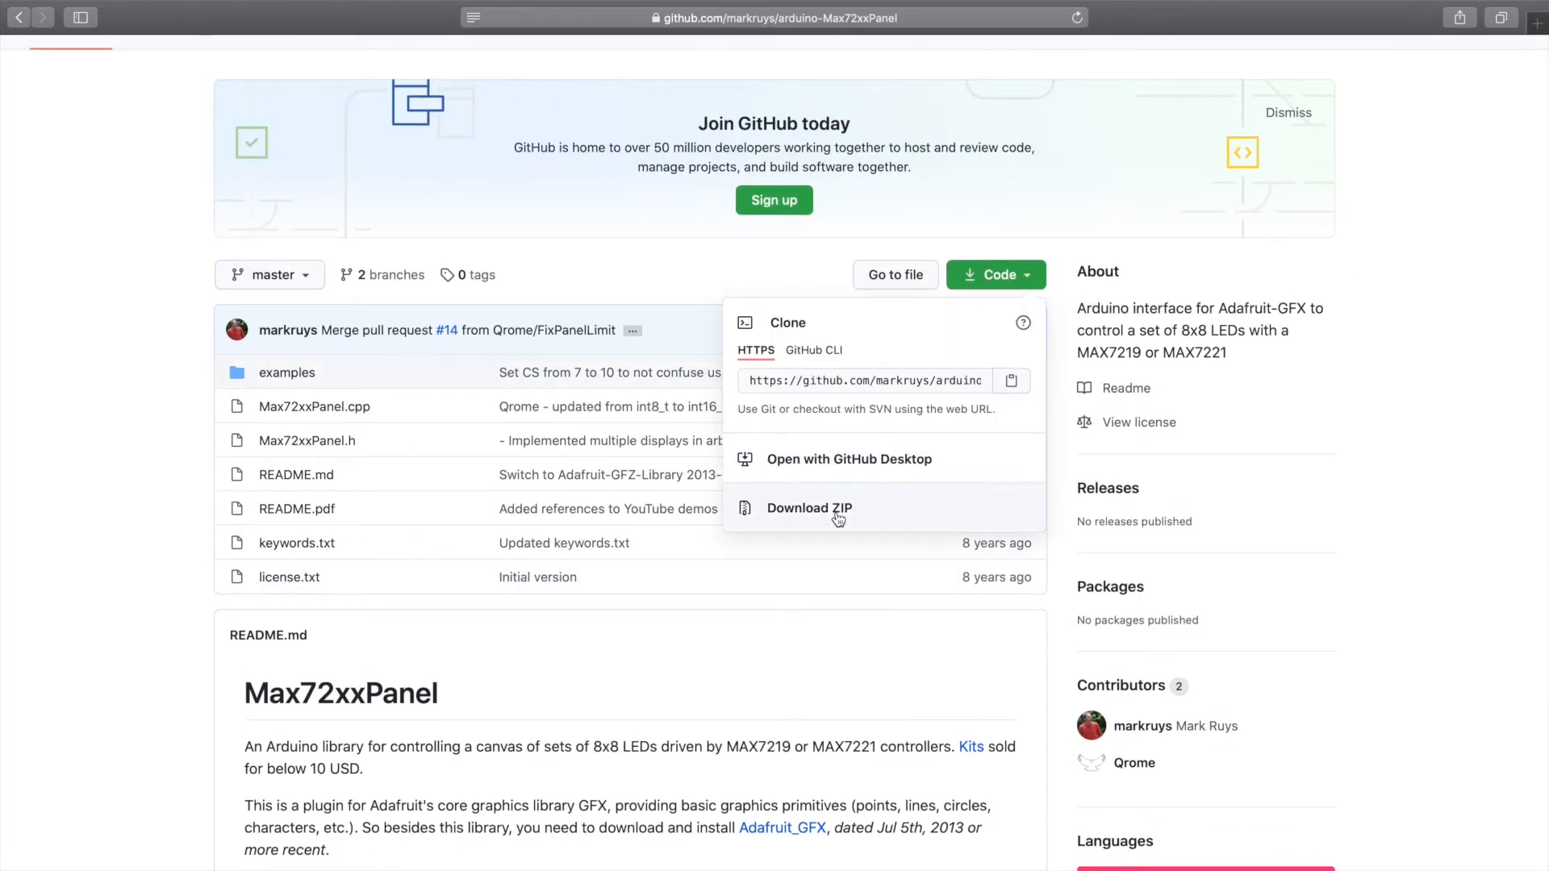
pyautogui.click(809, 508)
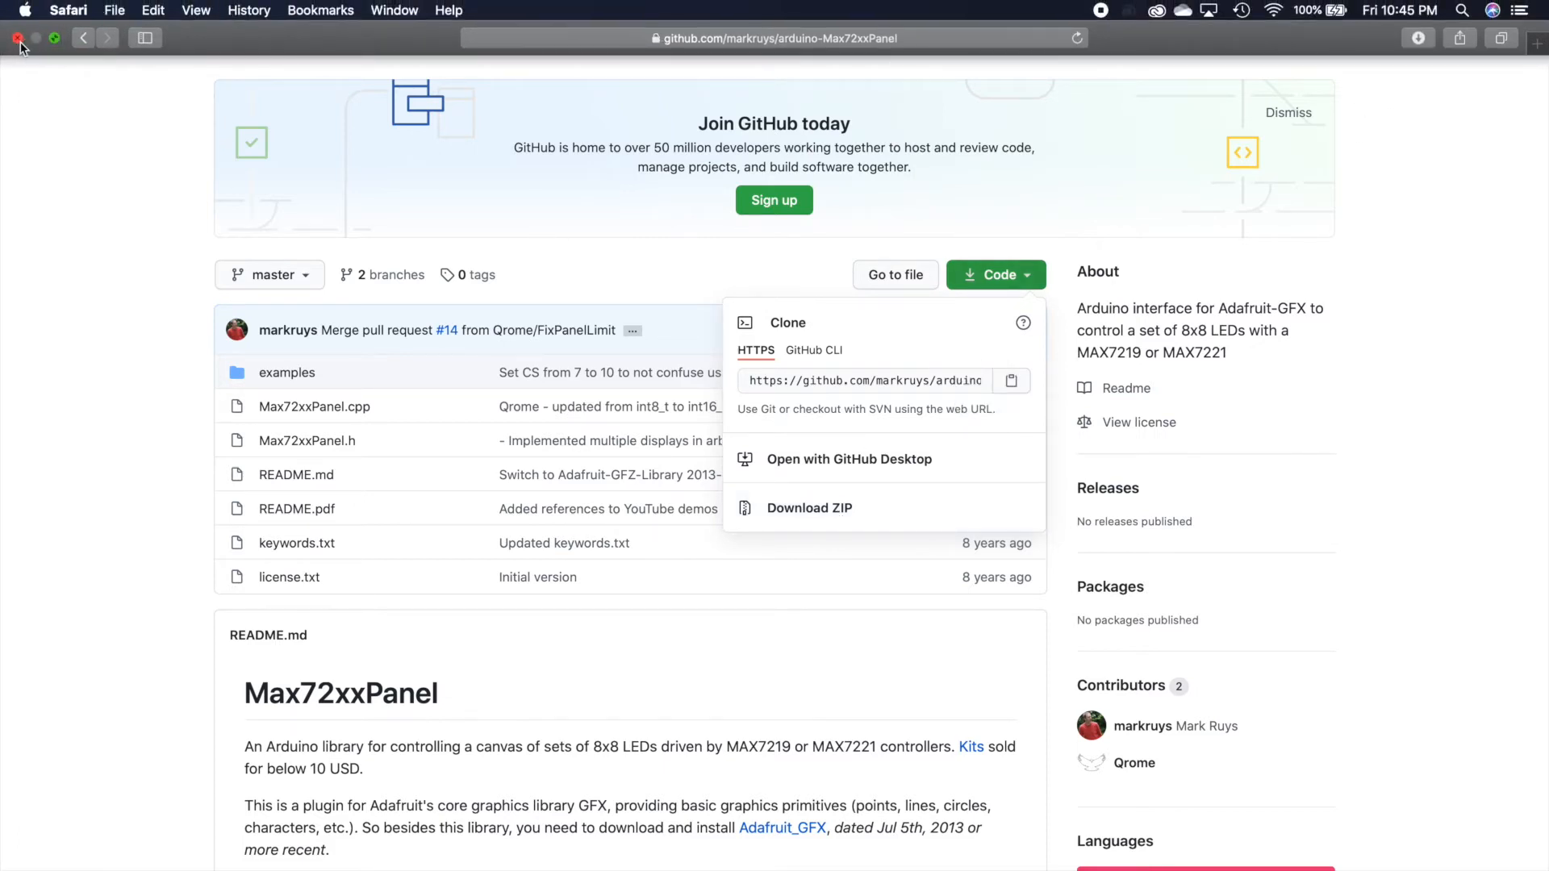
# Close Safari and reach Sketch > Include Library with its Add .ZIP Library option.
pyautogui.click(269, 10)
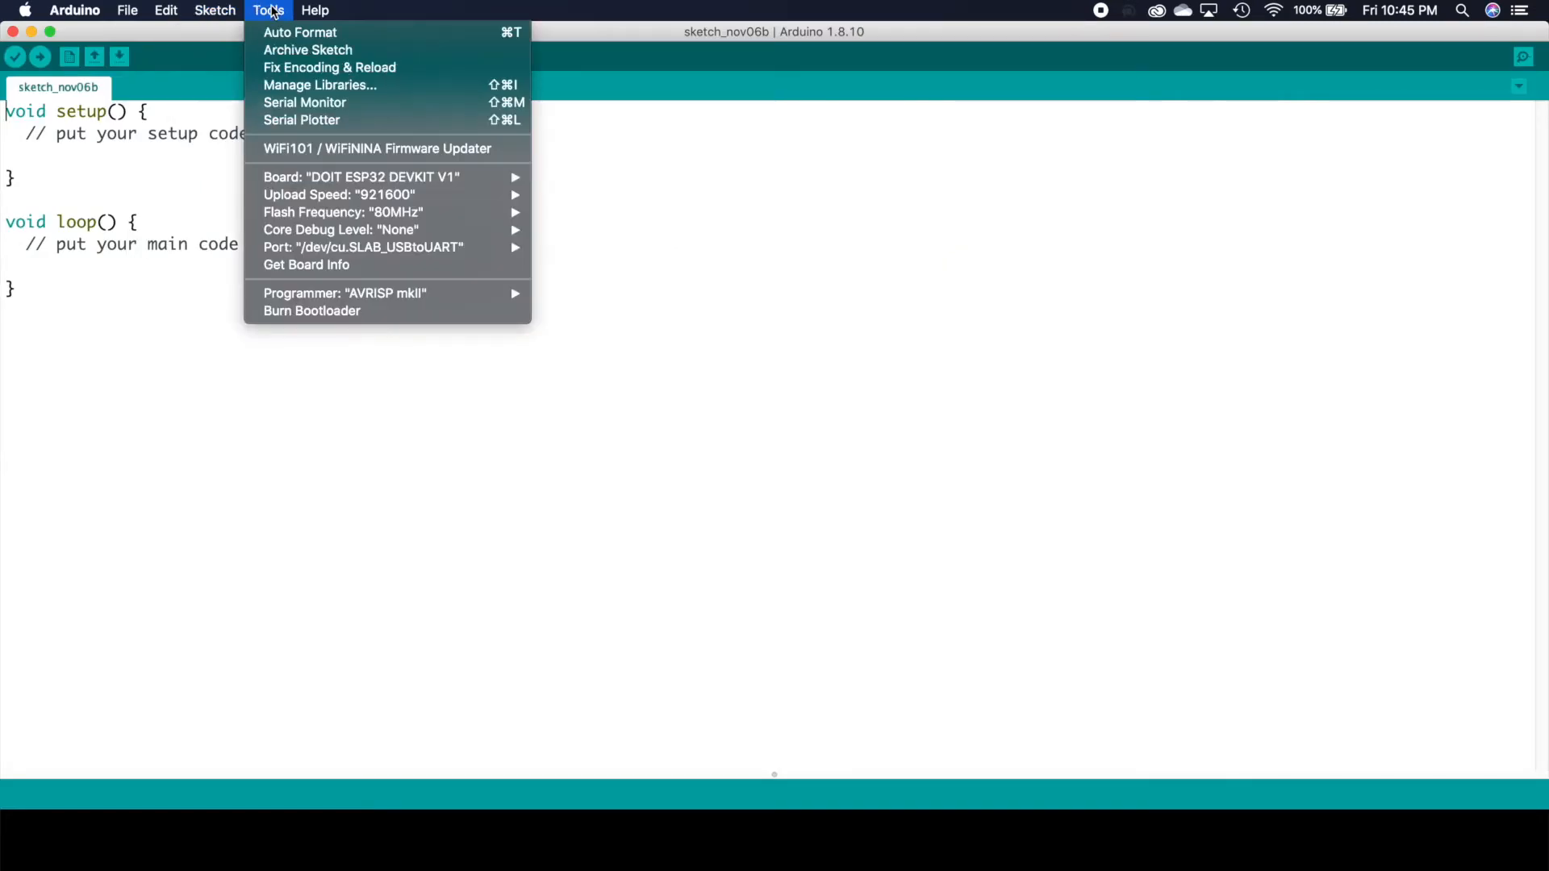
pyautogui.click(215, 10)
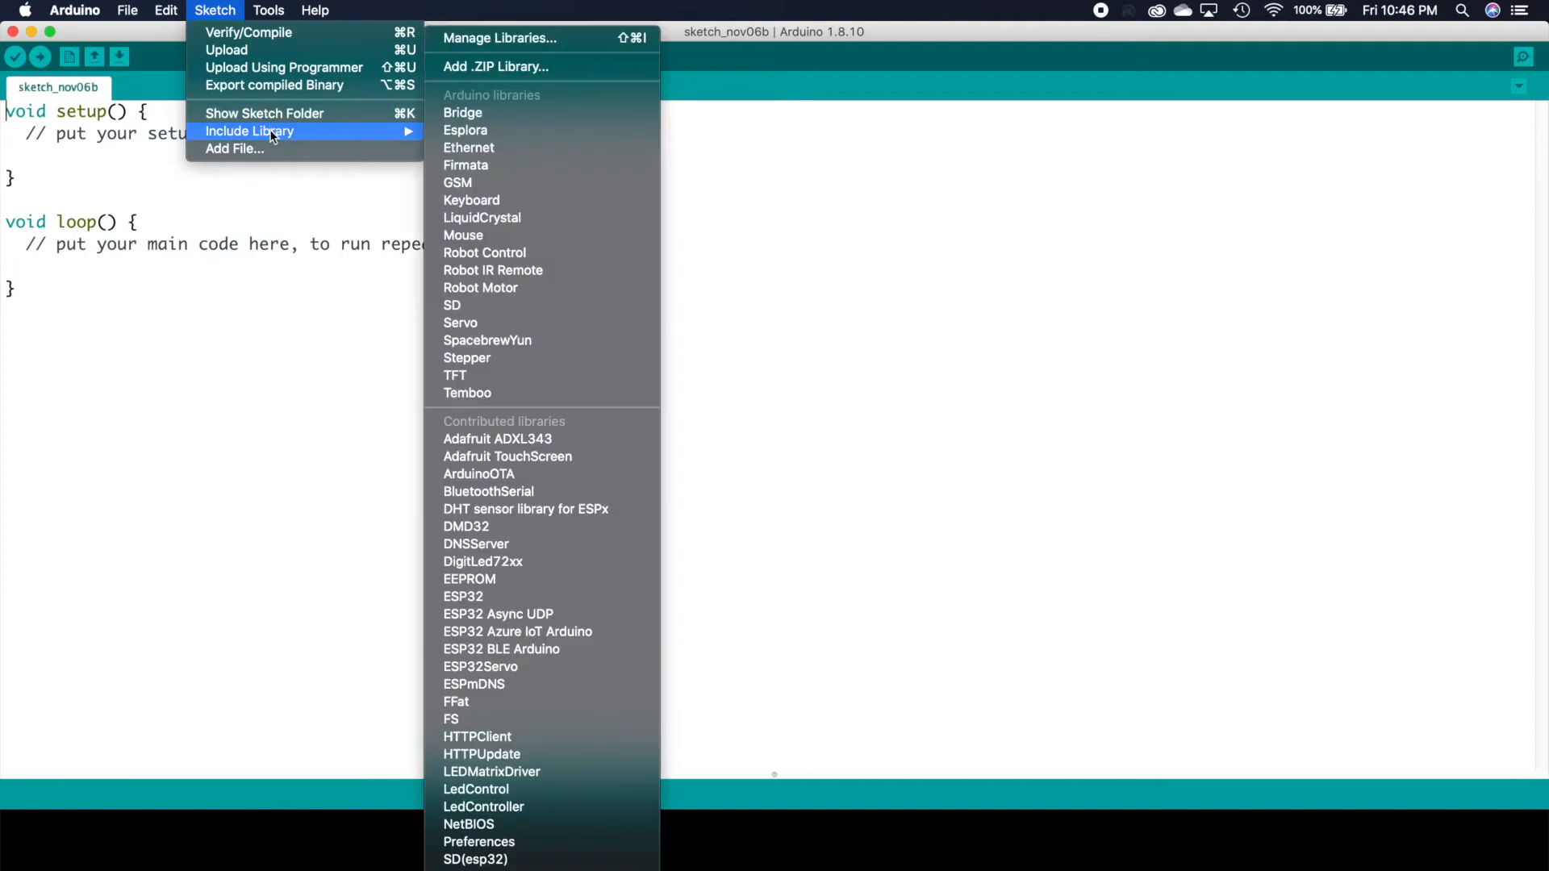
pyautogui.moveTo(503, 67)
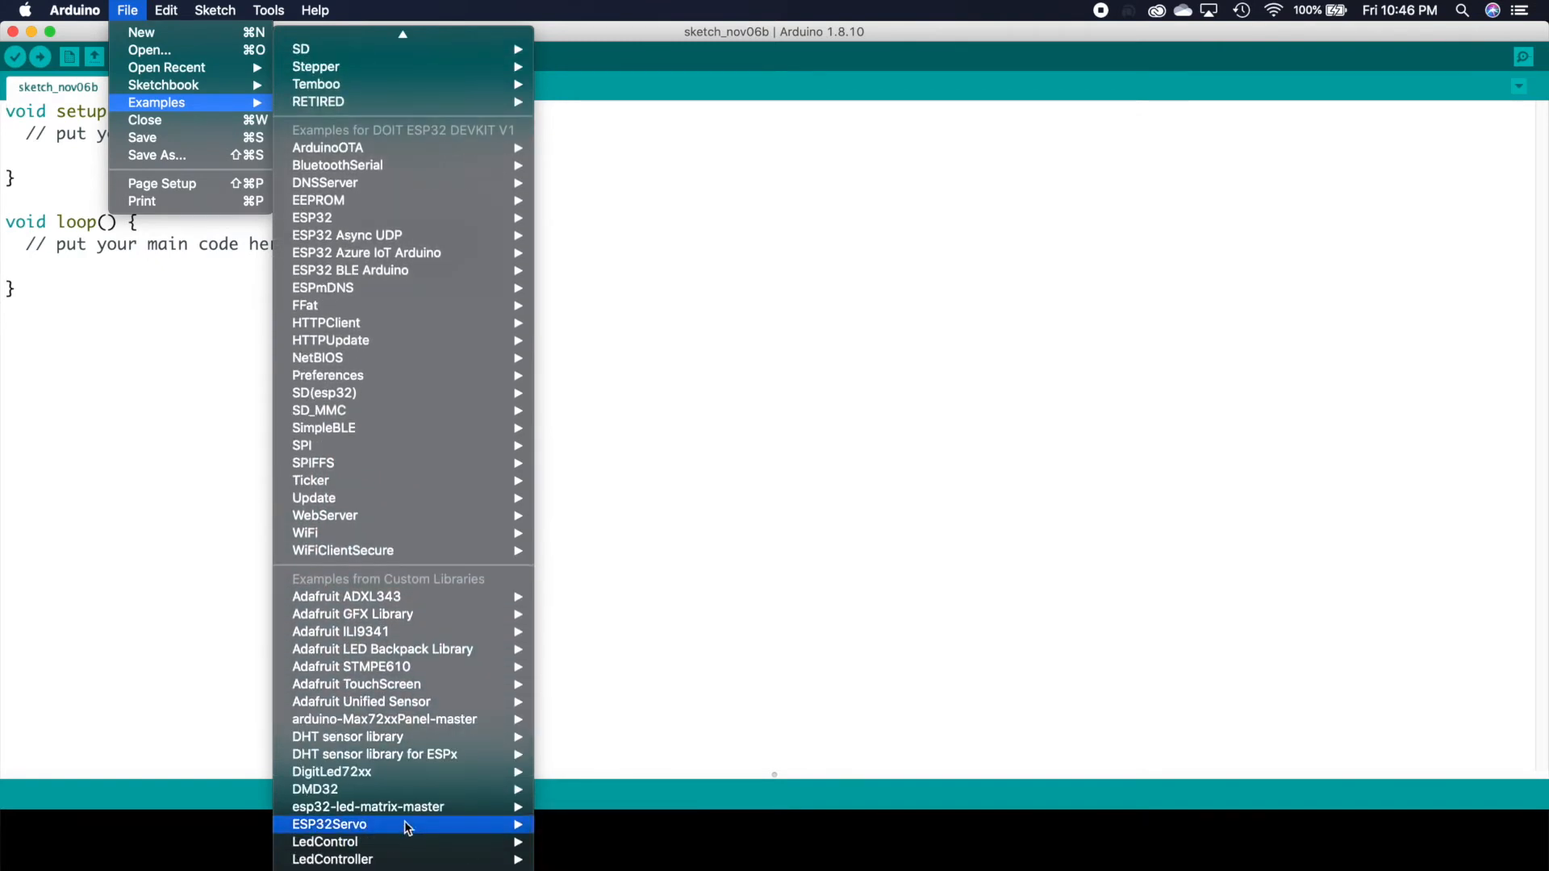
pyautogui.moveTo(400, 754)
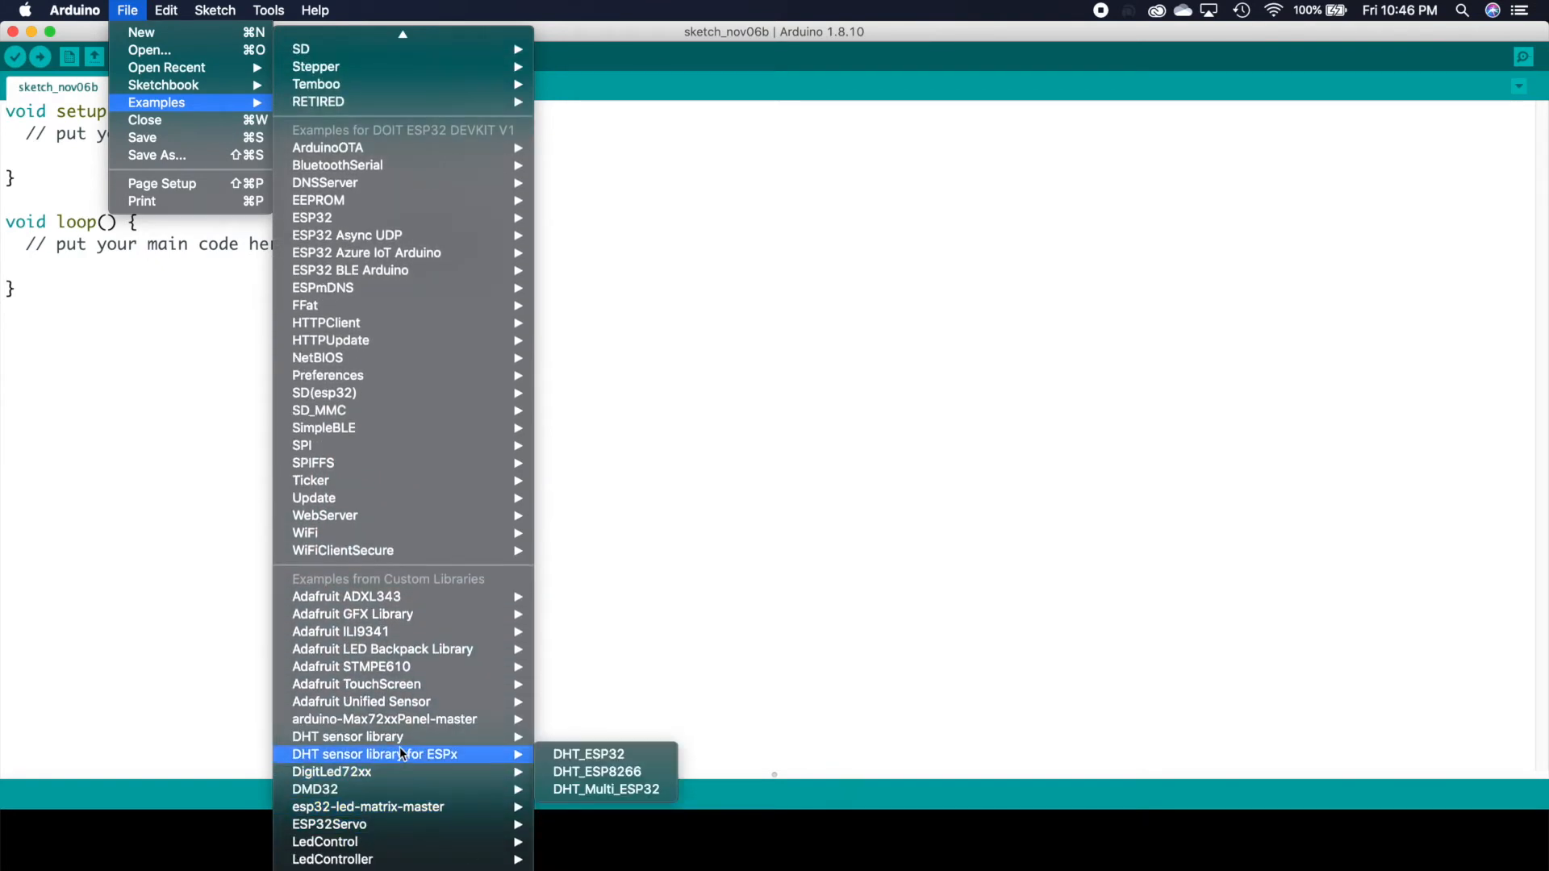
pyautogui.moveTo(400, 720)
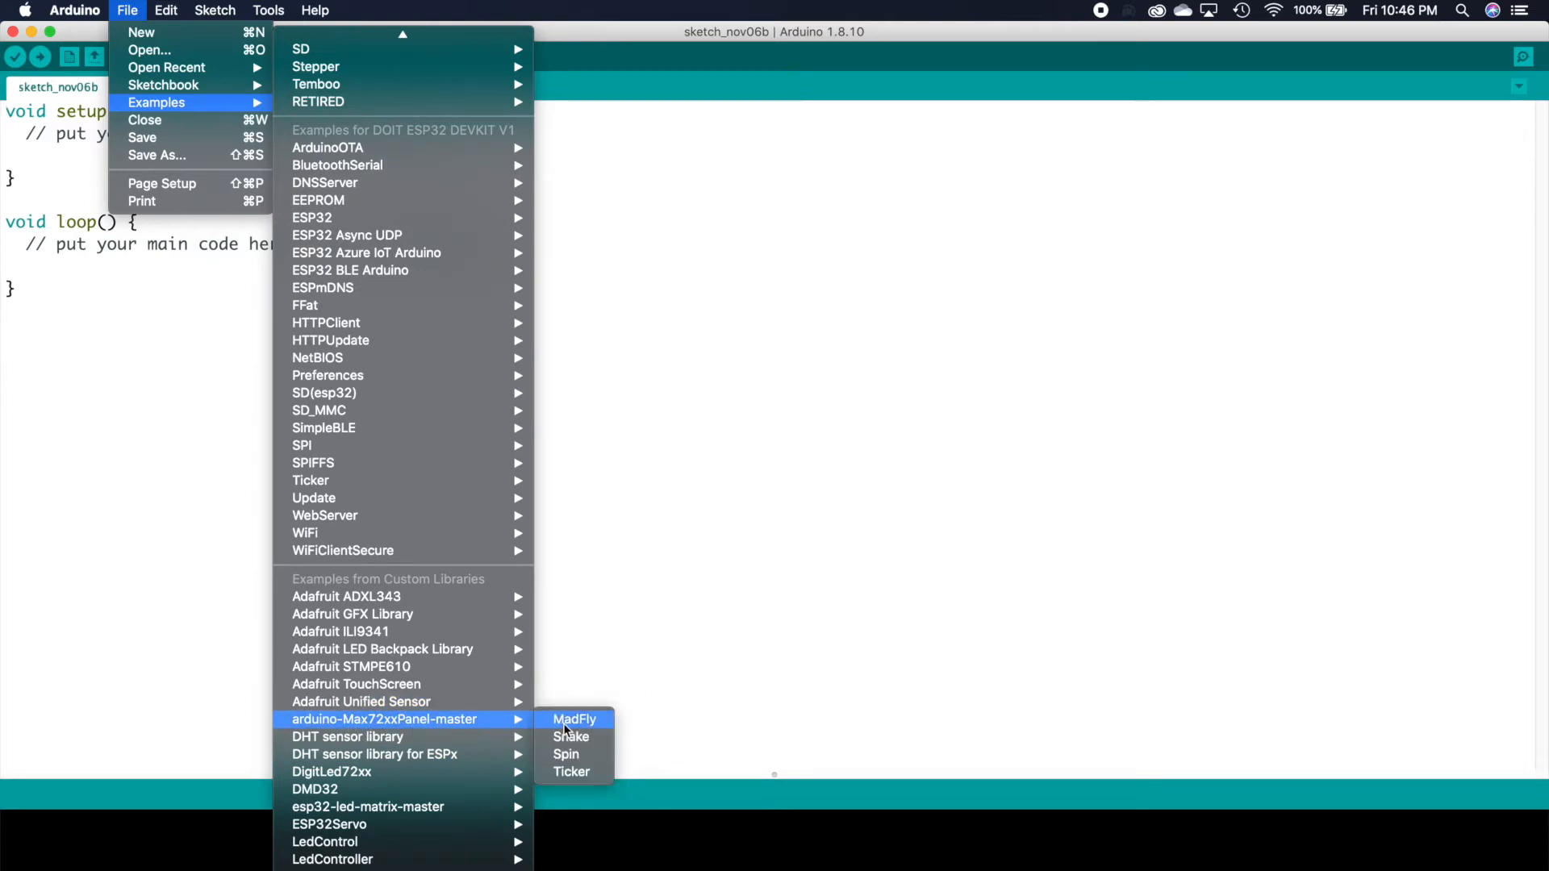
# Load the MadFly example from the arduino-Max72xxPanel-master library.
pyautogui.click(574, 720)
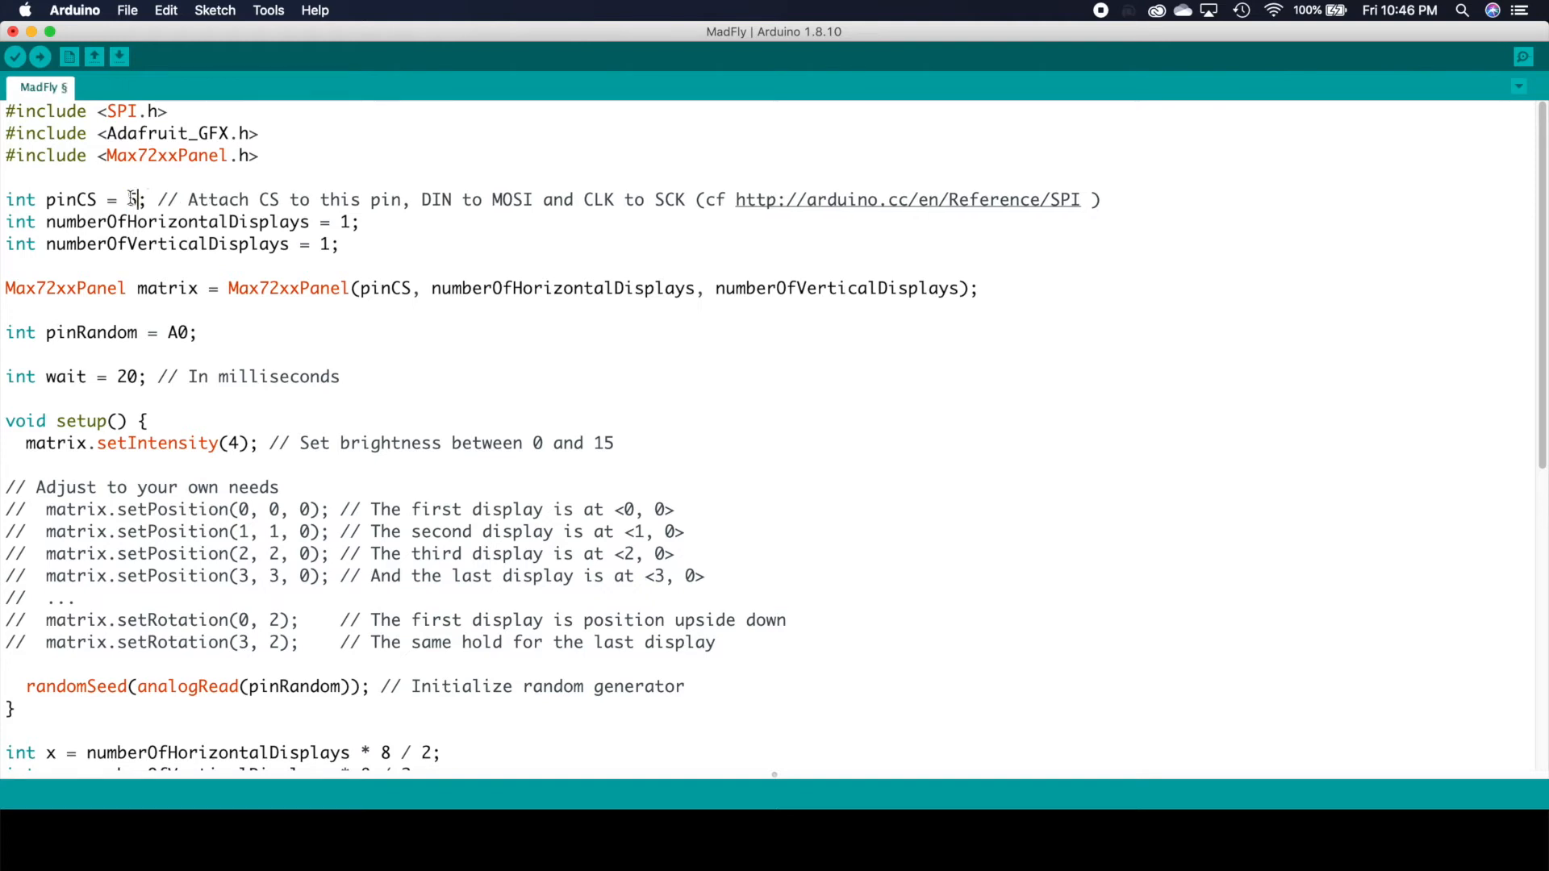
# Set pinCS to 5 and numberOfHorizontalDisplays to 4, then review the setRotation comments.
pyautogui.write('5')
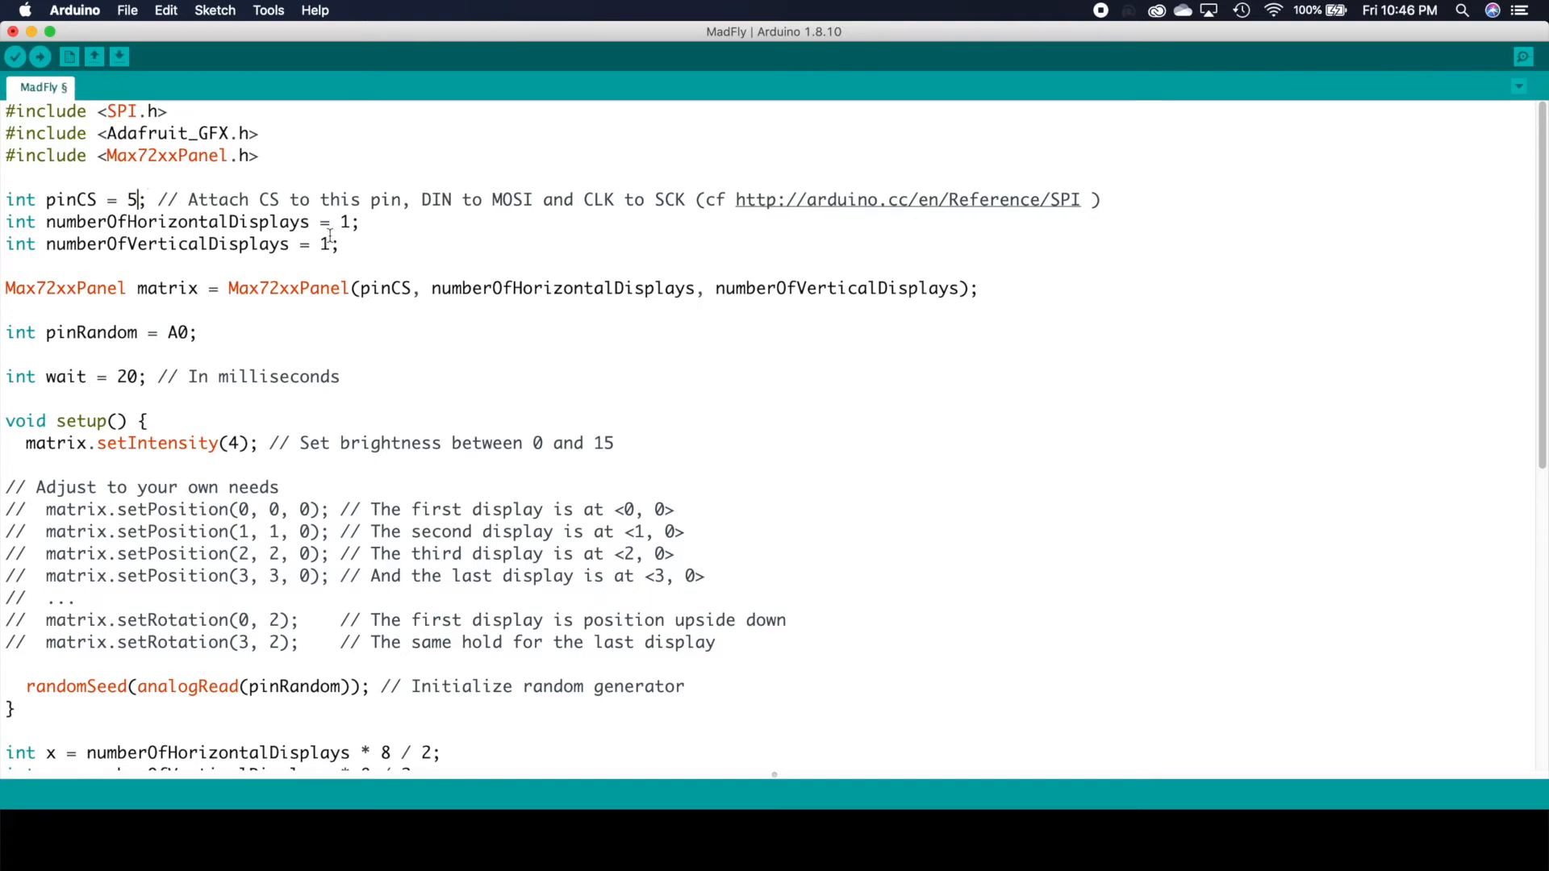
pyautogui.write('4')
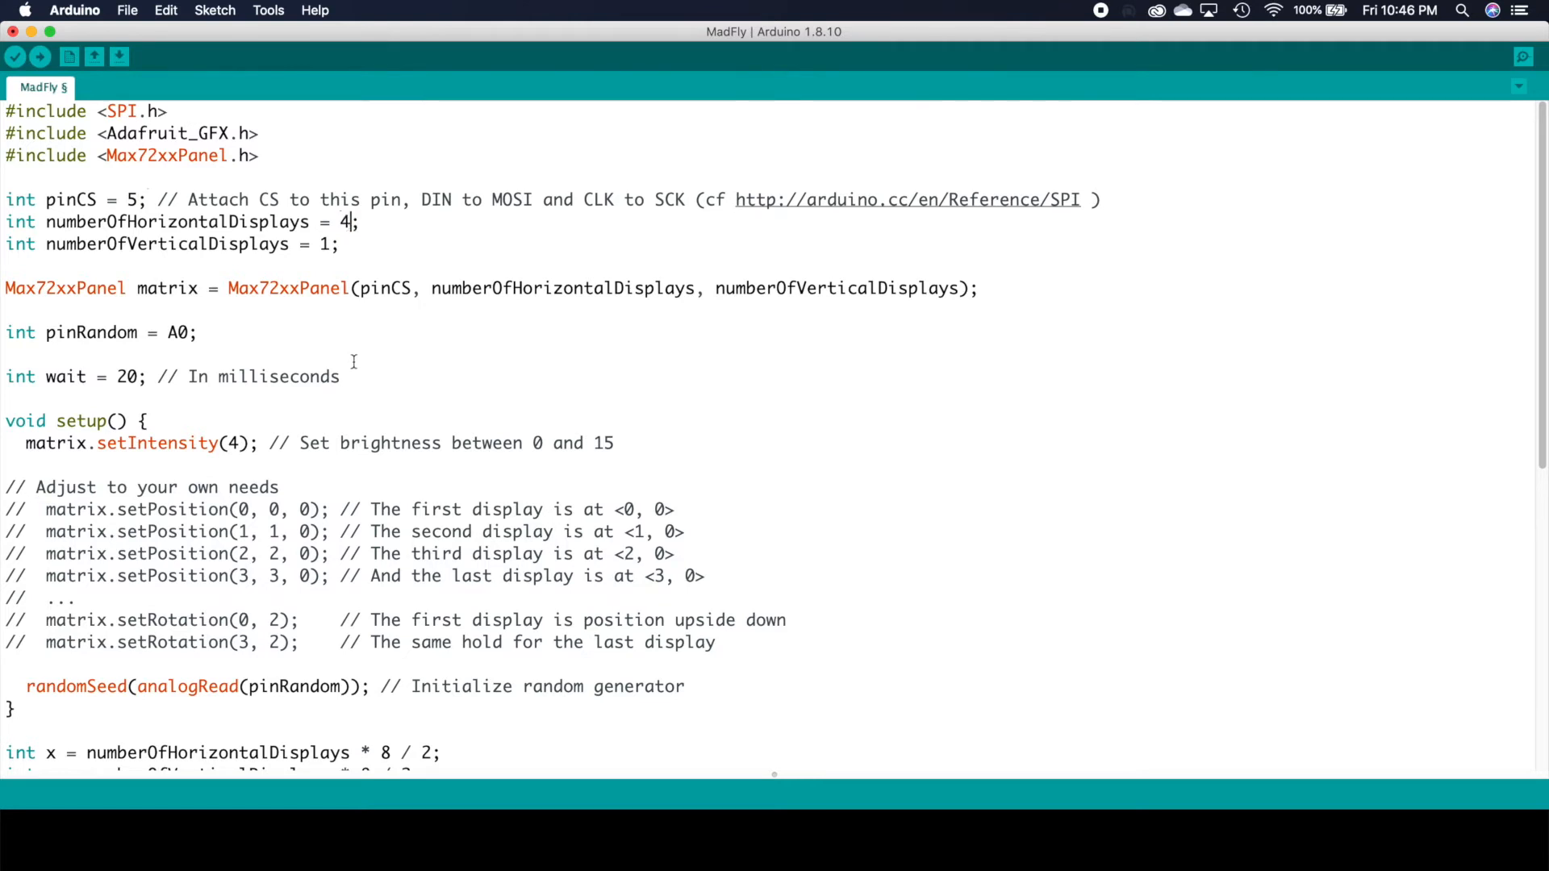
pyautogui.scroll(-3)
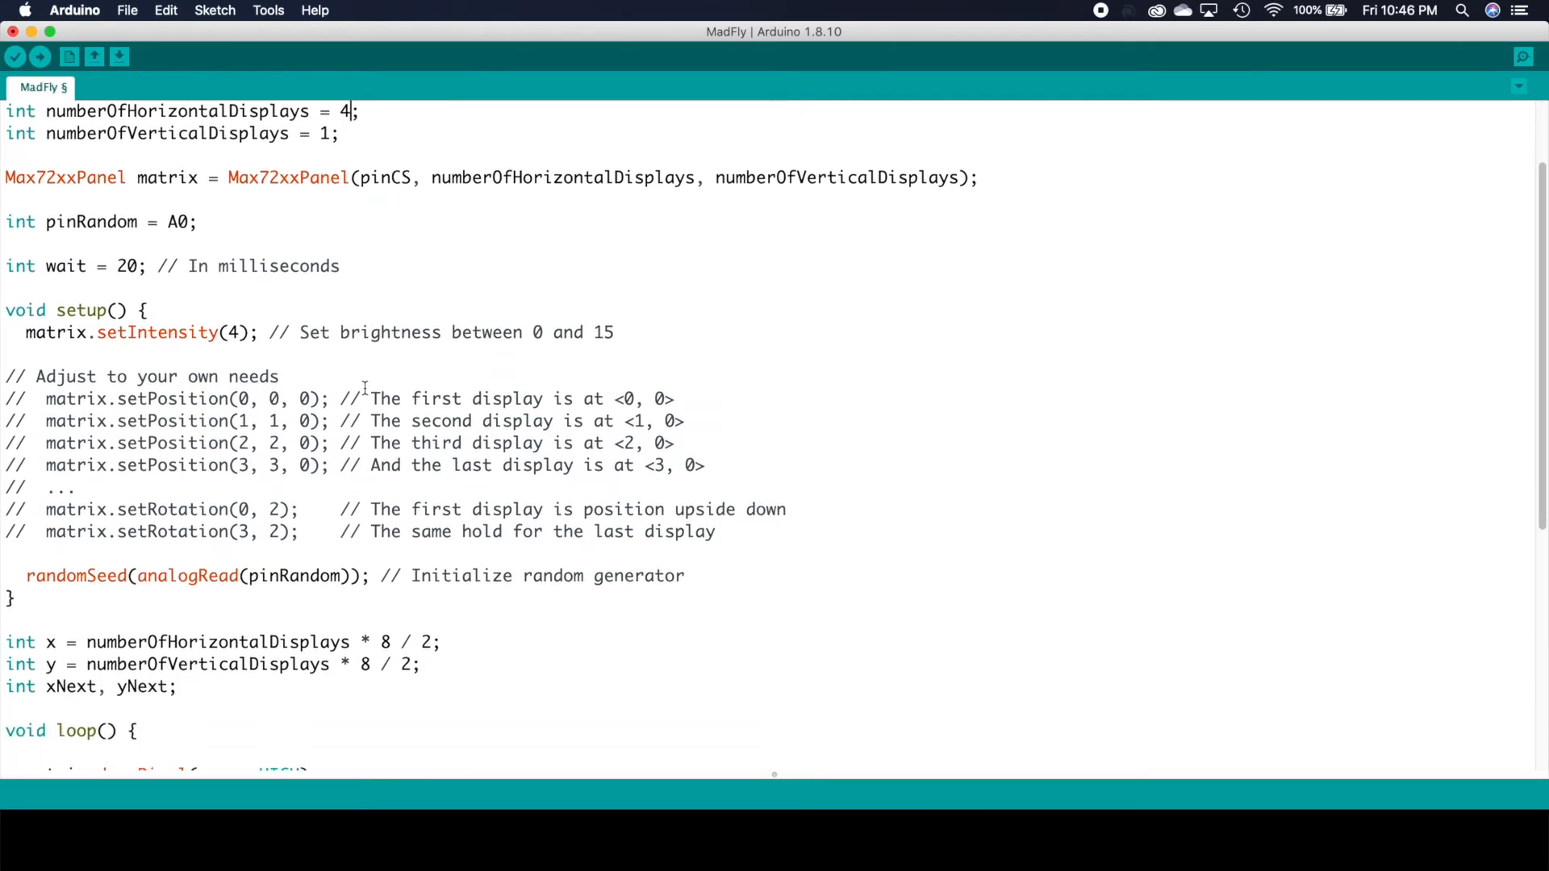
pyautogui.scroll(-3)
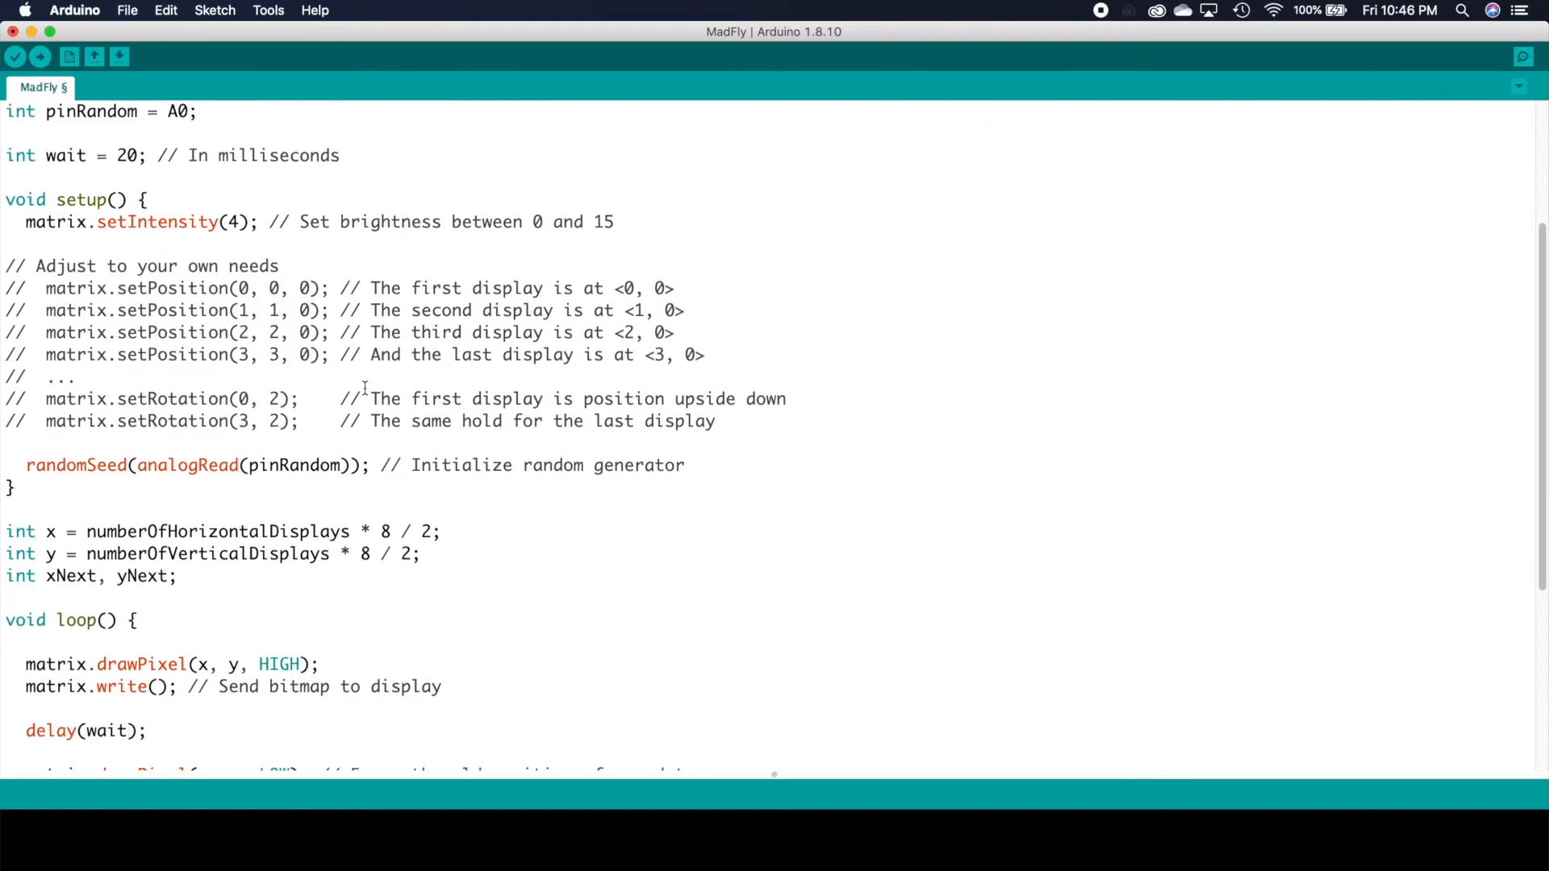
pyautogui.scroll(-3)
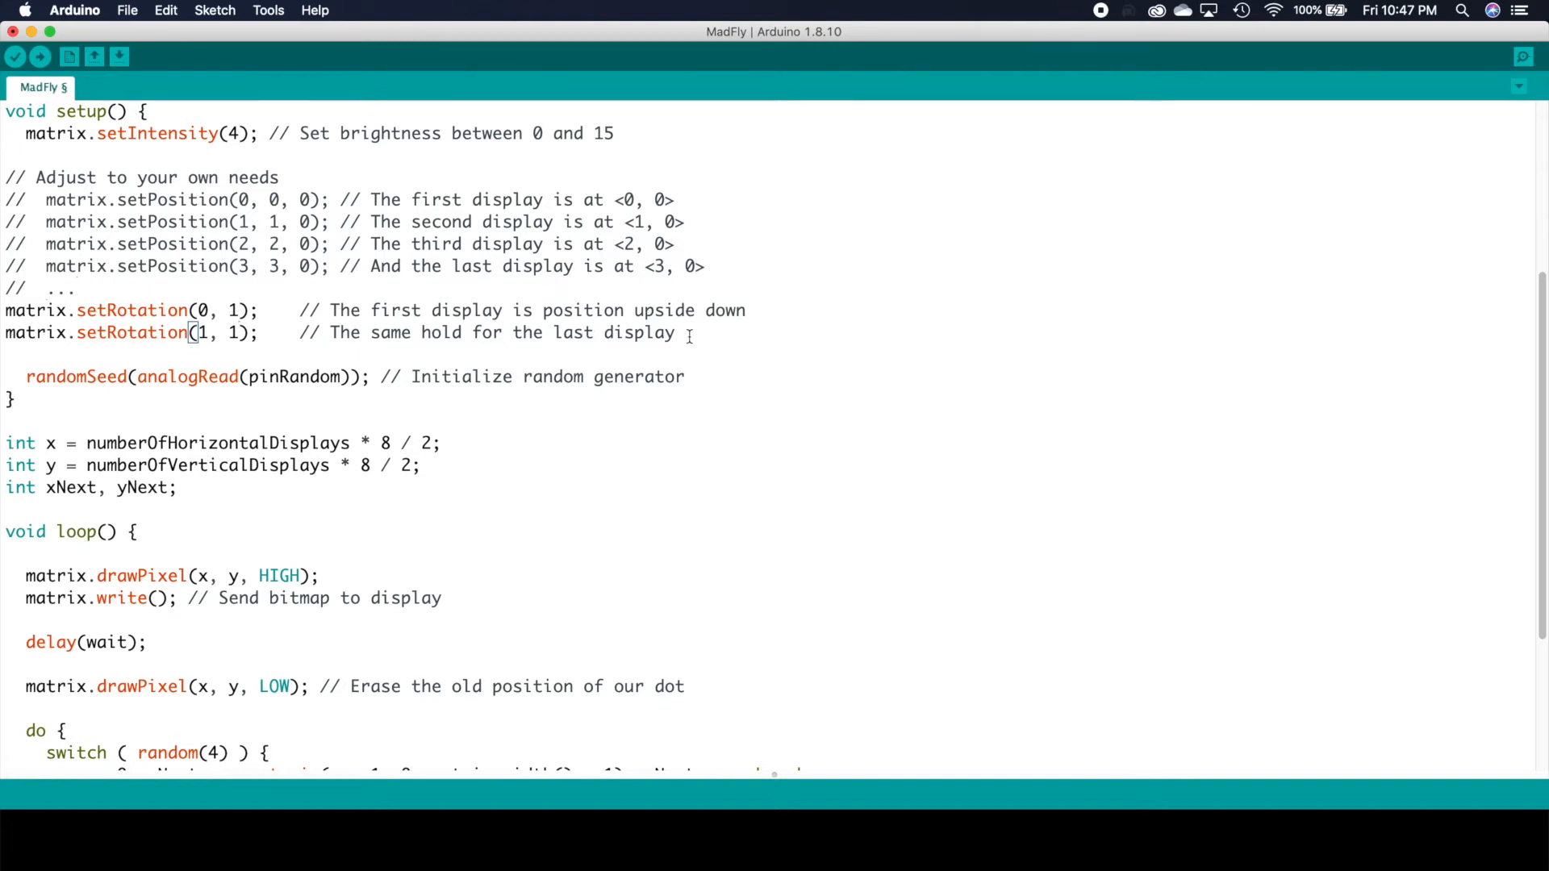
# Duplicate the setRotation lines to cover displays 0–3 with rotation 1 and upload the sketch.
pyautogui.press('enter')
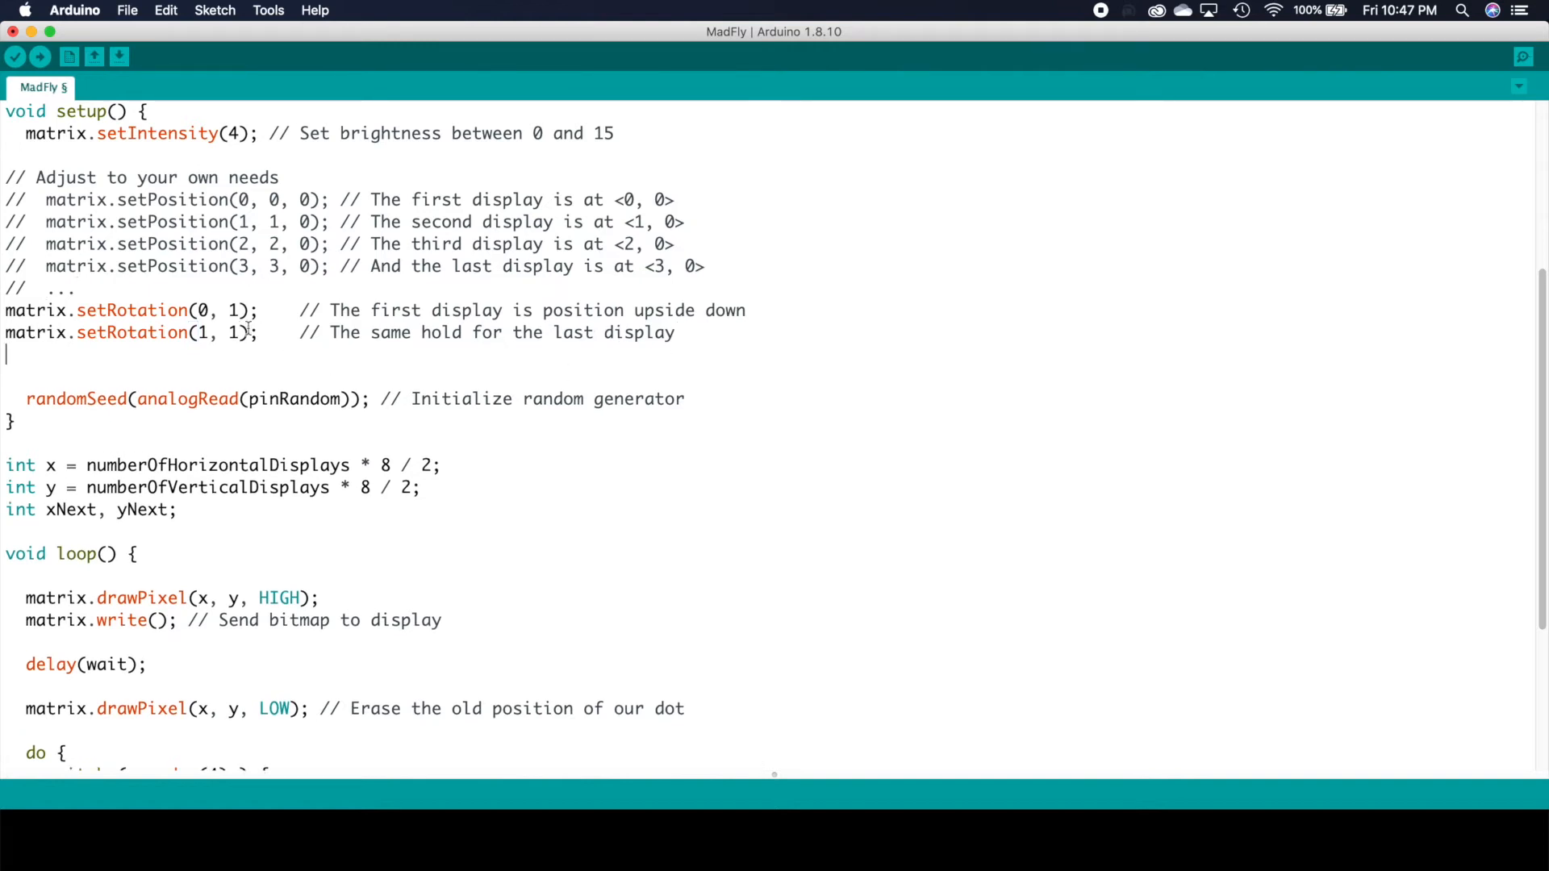
pyautogui.tripleClick(129, 332)
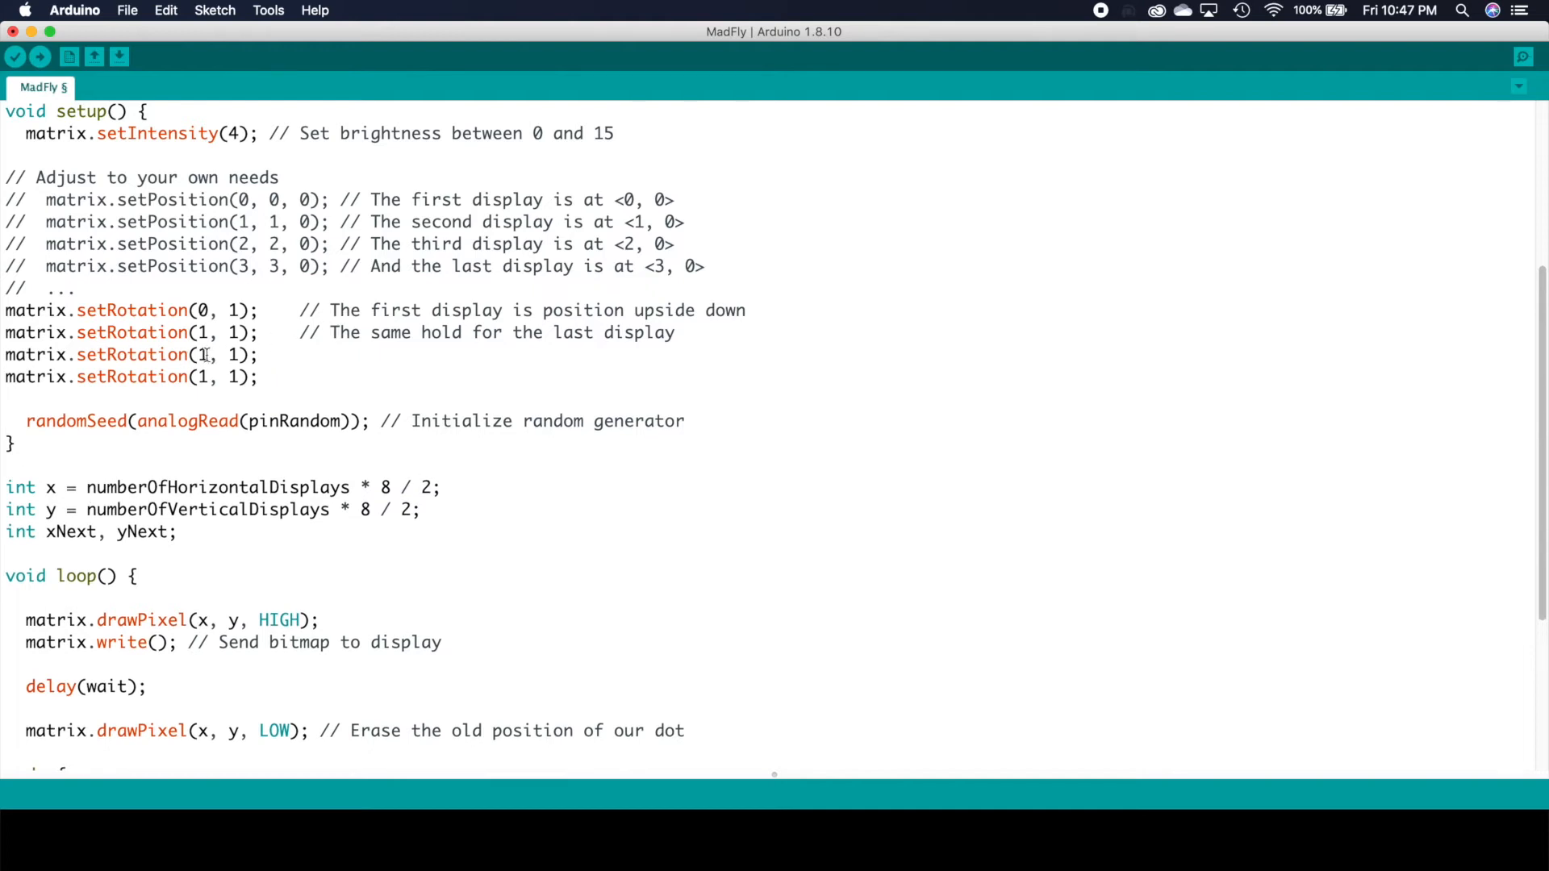
pyautogui.write('2')
pyautogui.write('3')
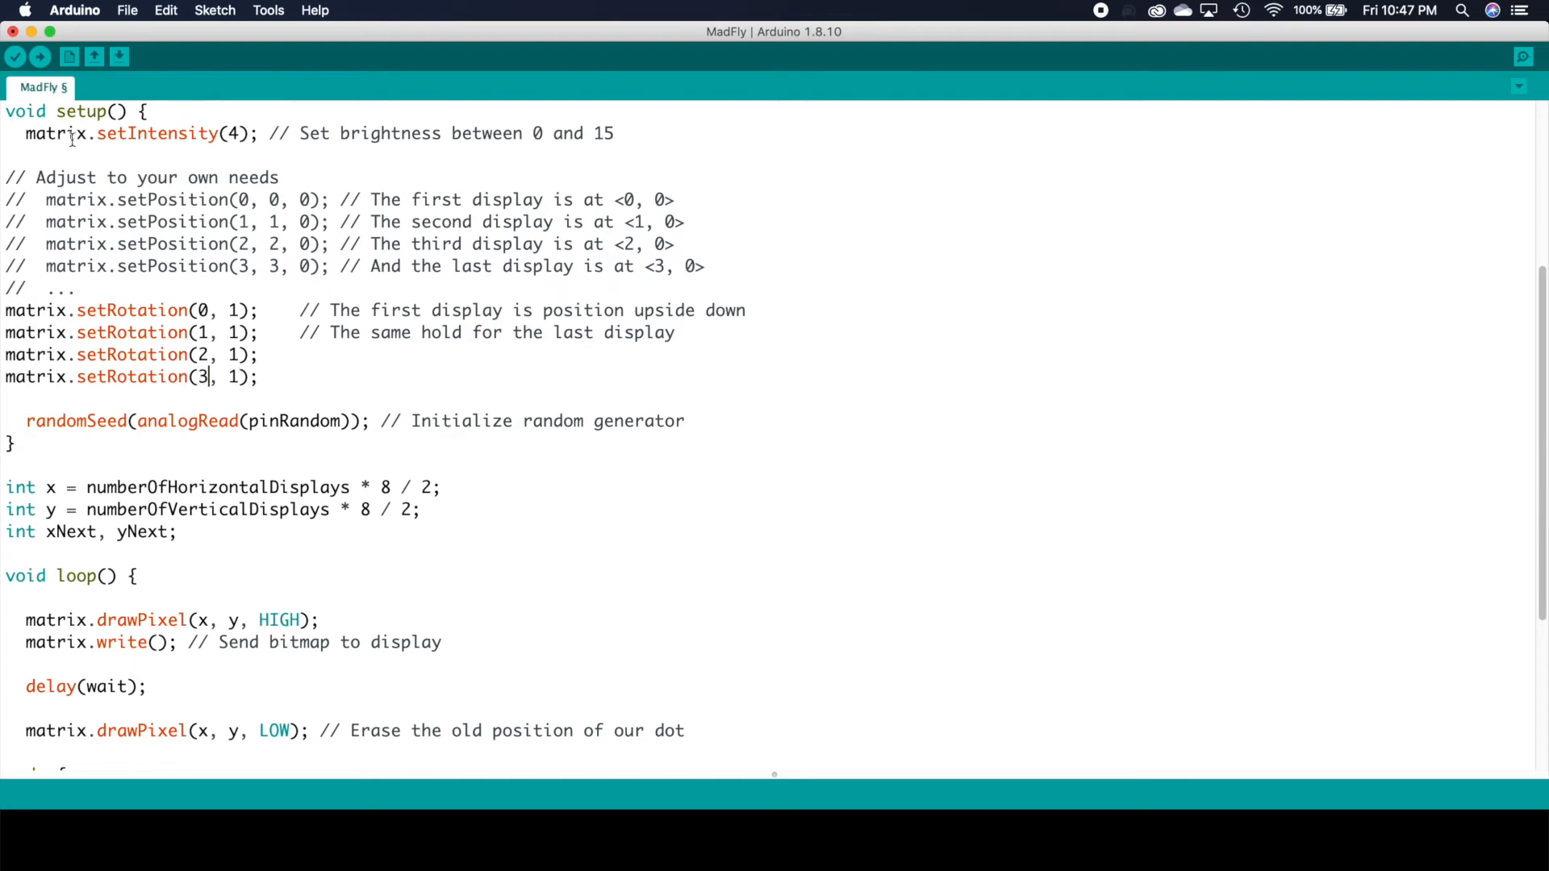
pyautogui.click(39, 56)
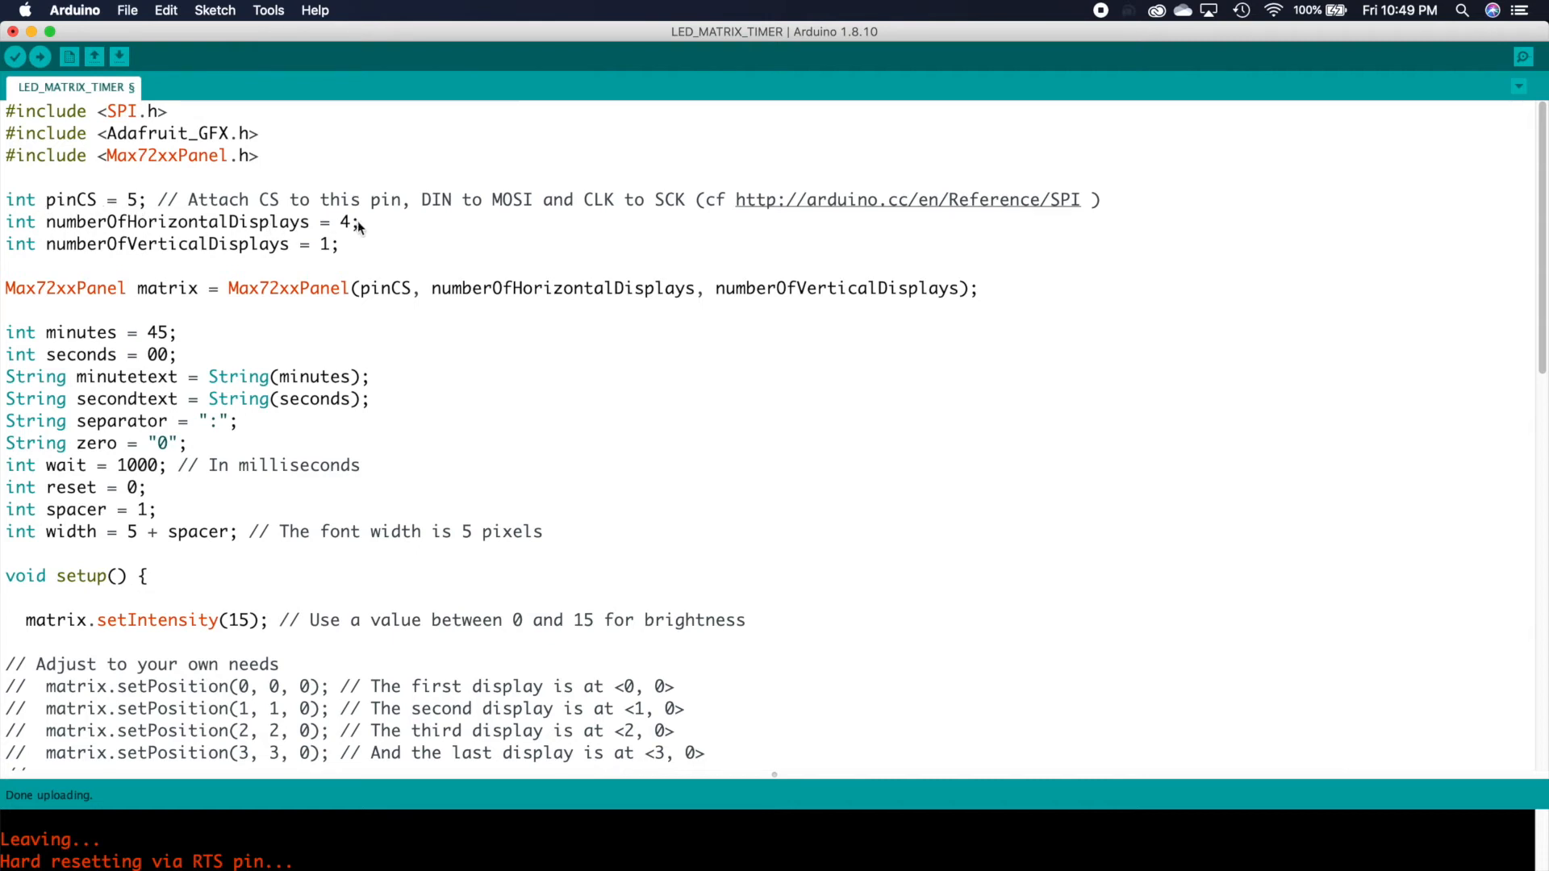
pyautogui.moveTo(329, 255)
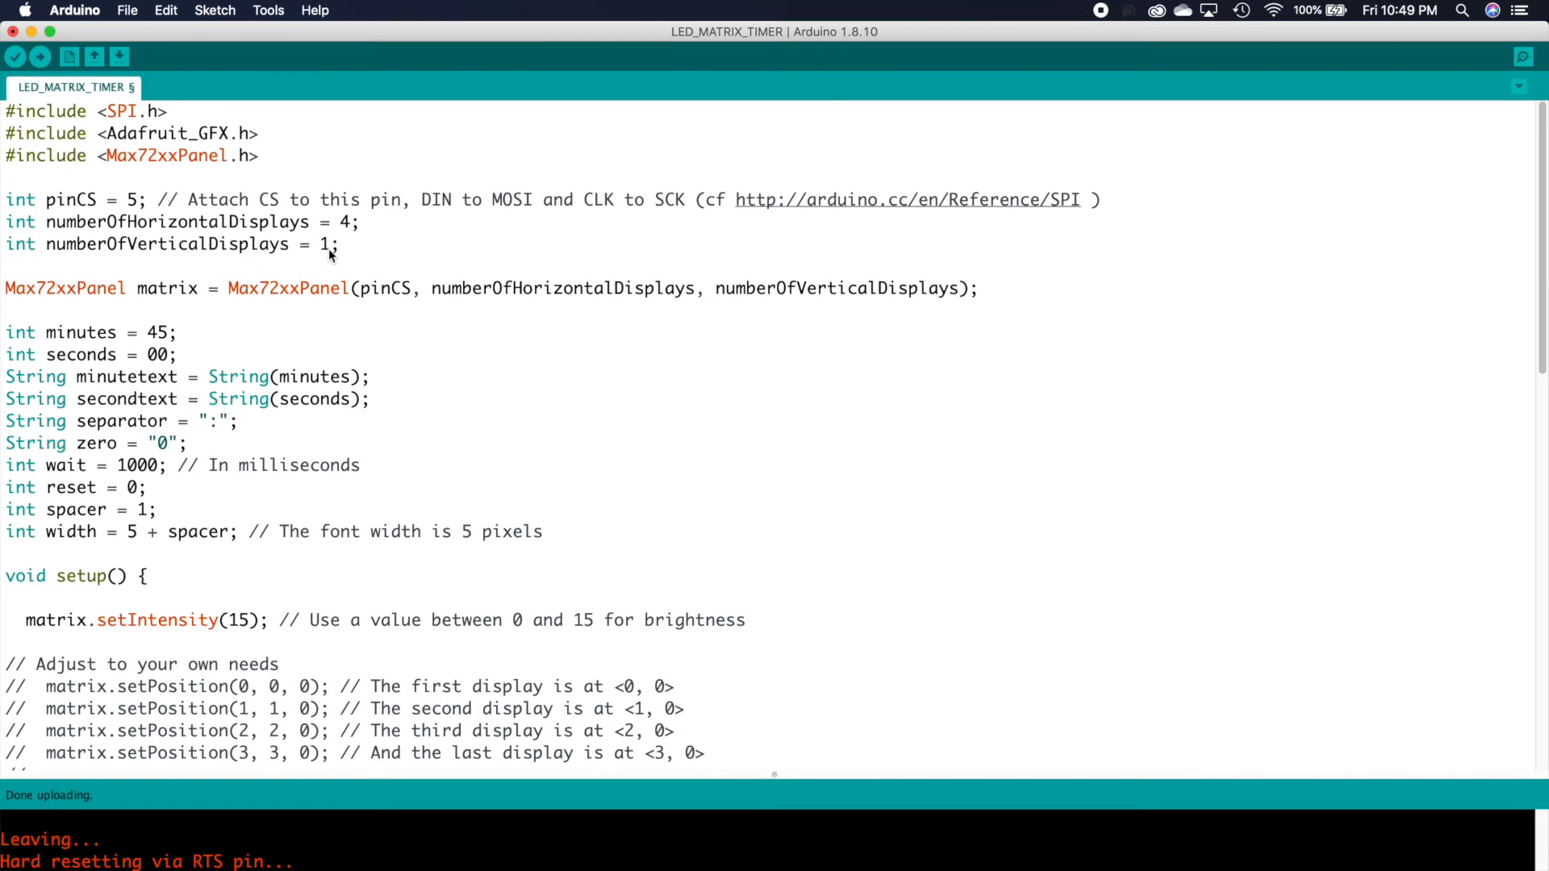
pyautogui.moveTo(339, 306)
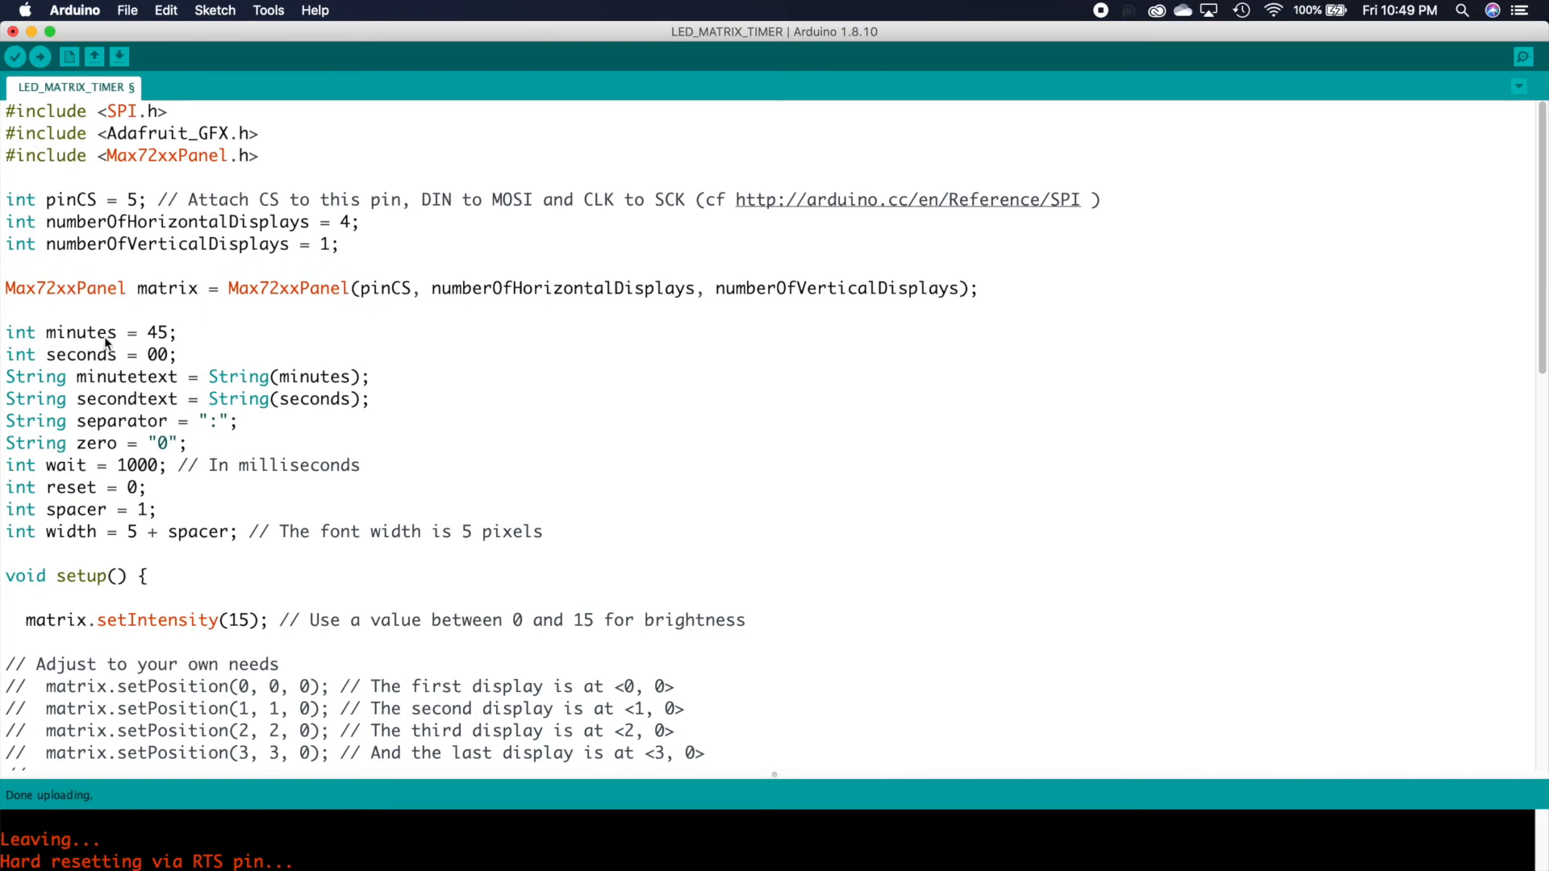
pyautogui.moveTo(83, 358)
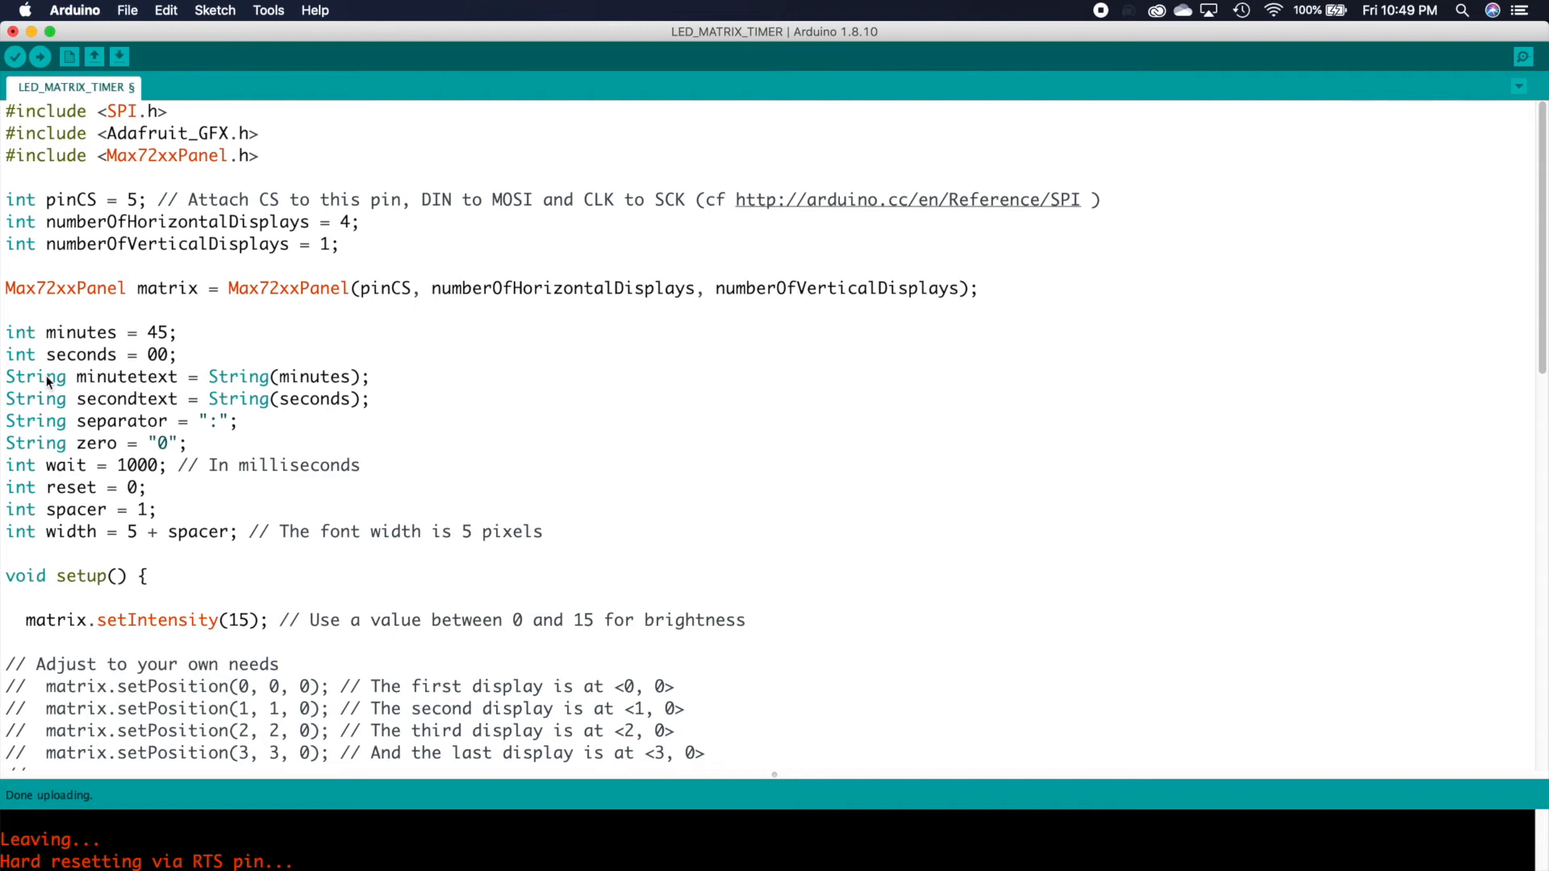
pyautogui.moveTo(358, 378)
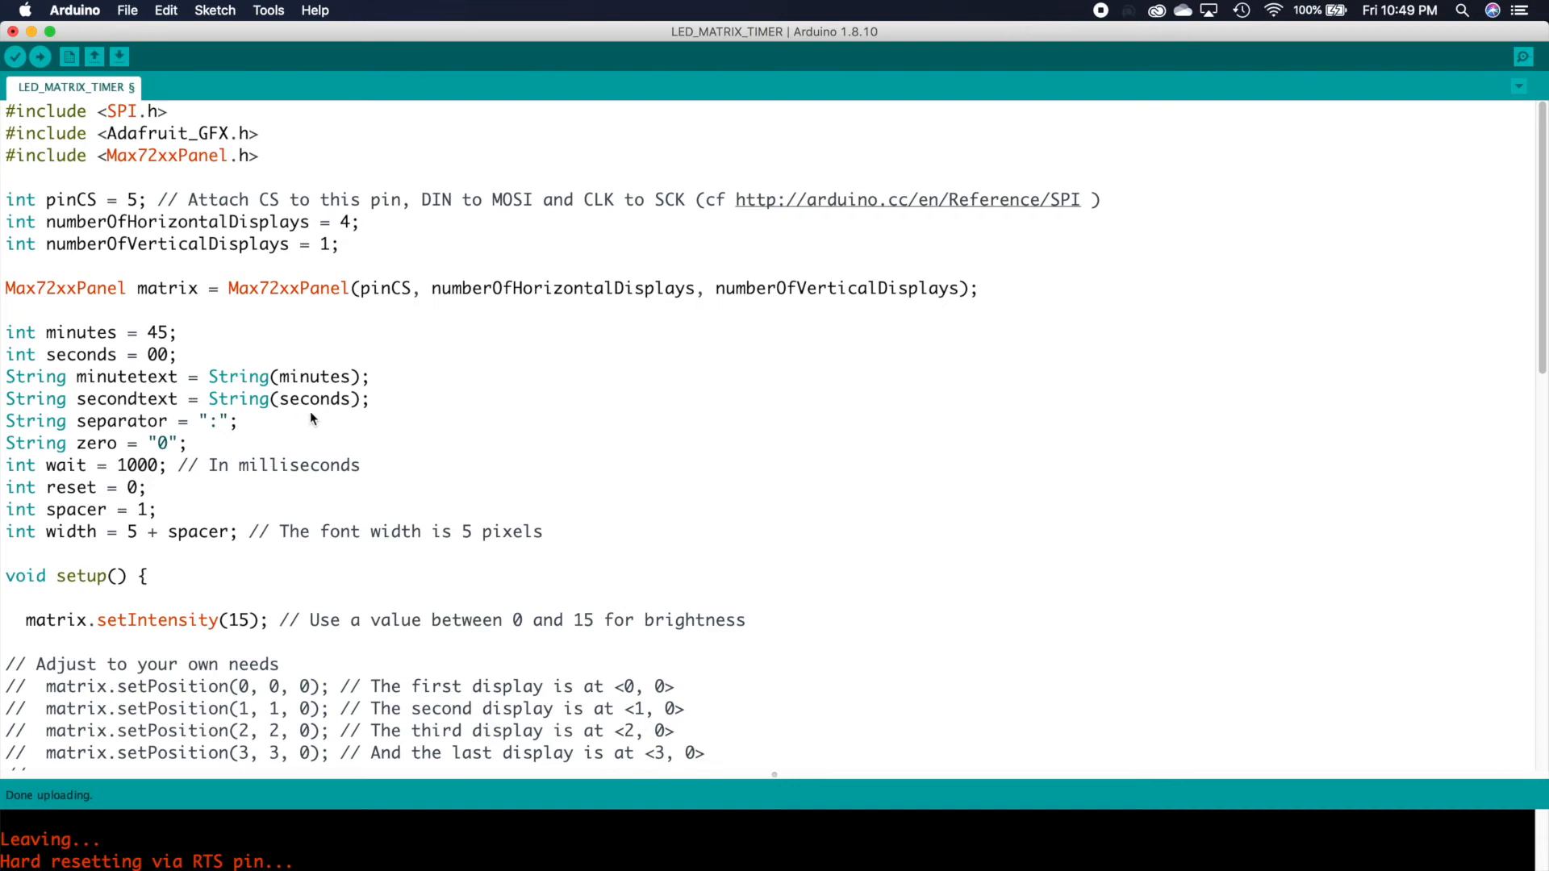
pyautogui.moveTo(253, 391)
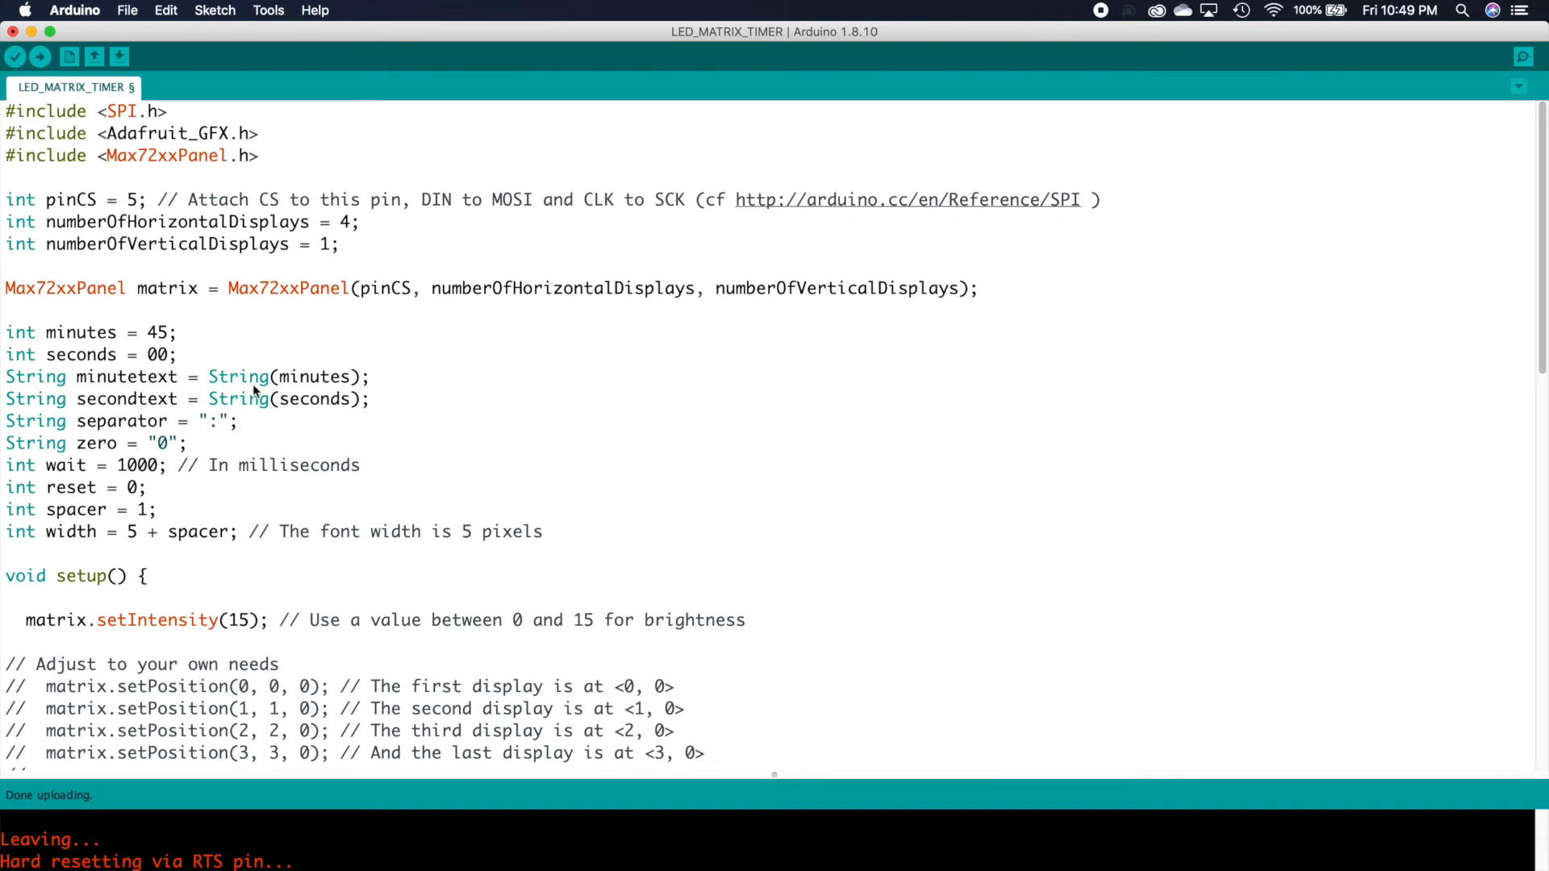
pyautogui.moveTo(250, 447)
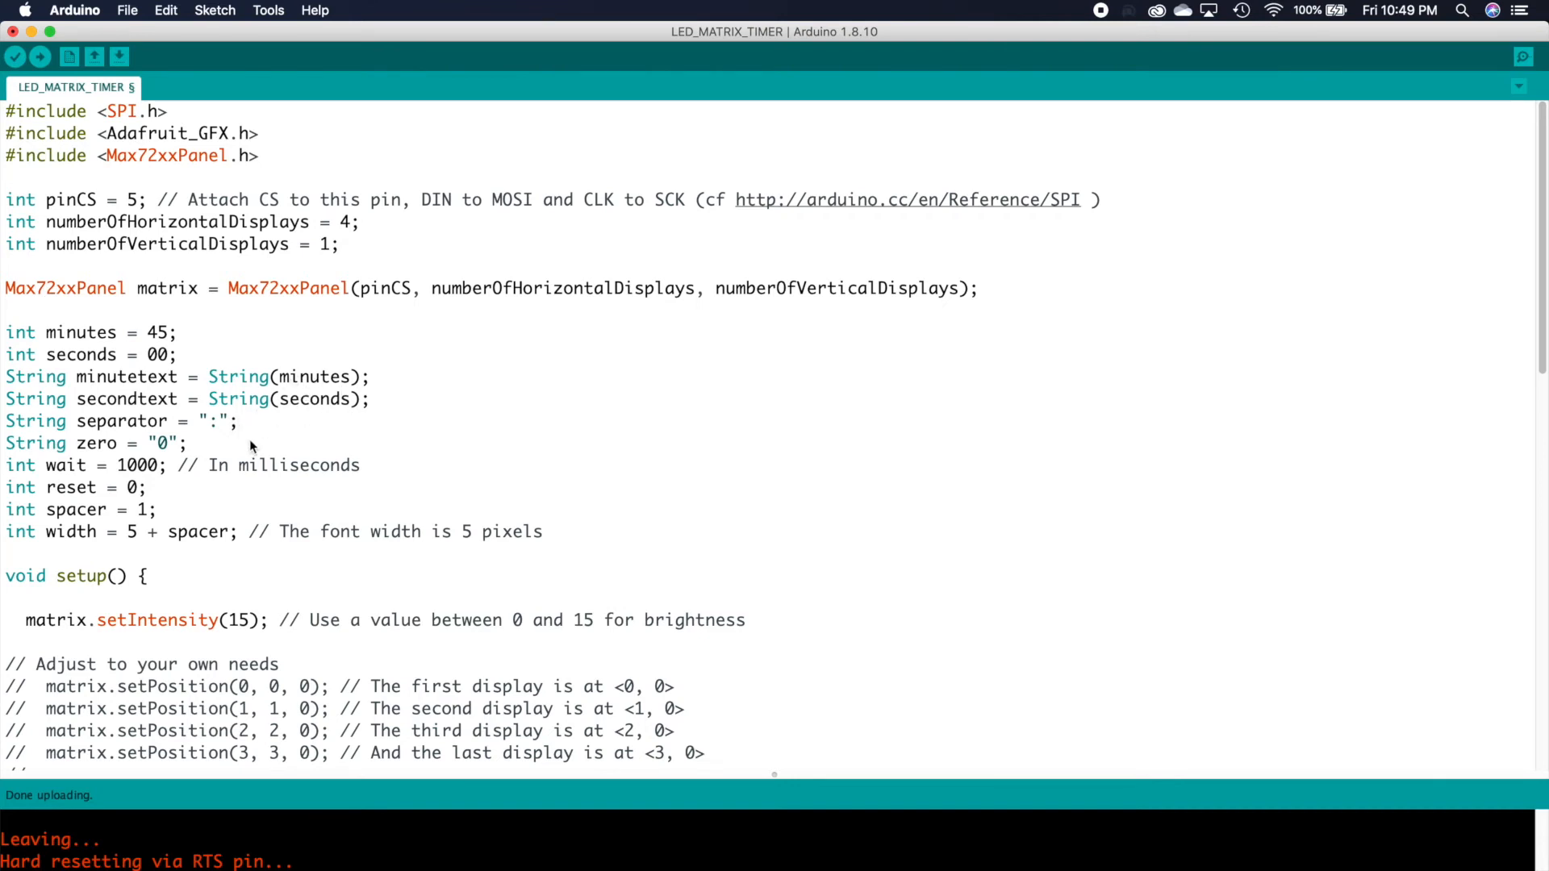
pyautogui.moveTo(214, 434)
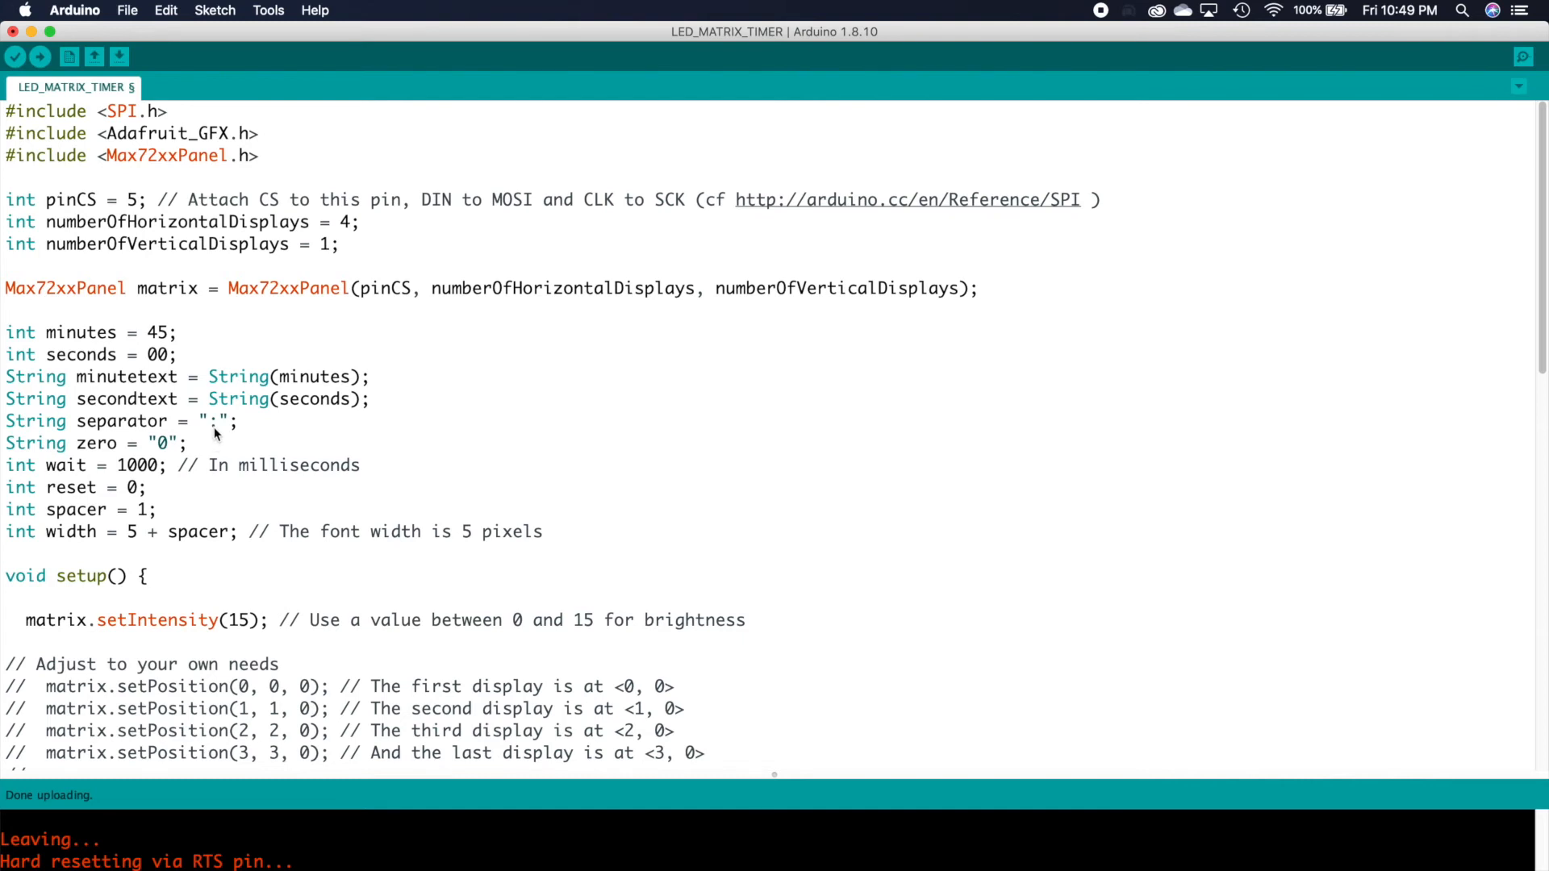
# Scroll through the LED_MATRIX_TIMER sketch to review its separator, spacer, brightness and setRotation setup.
pyautogui.scroll(-3)
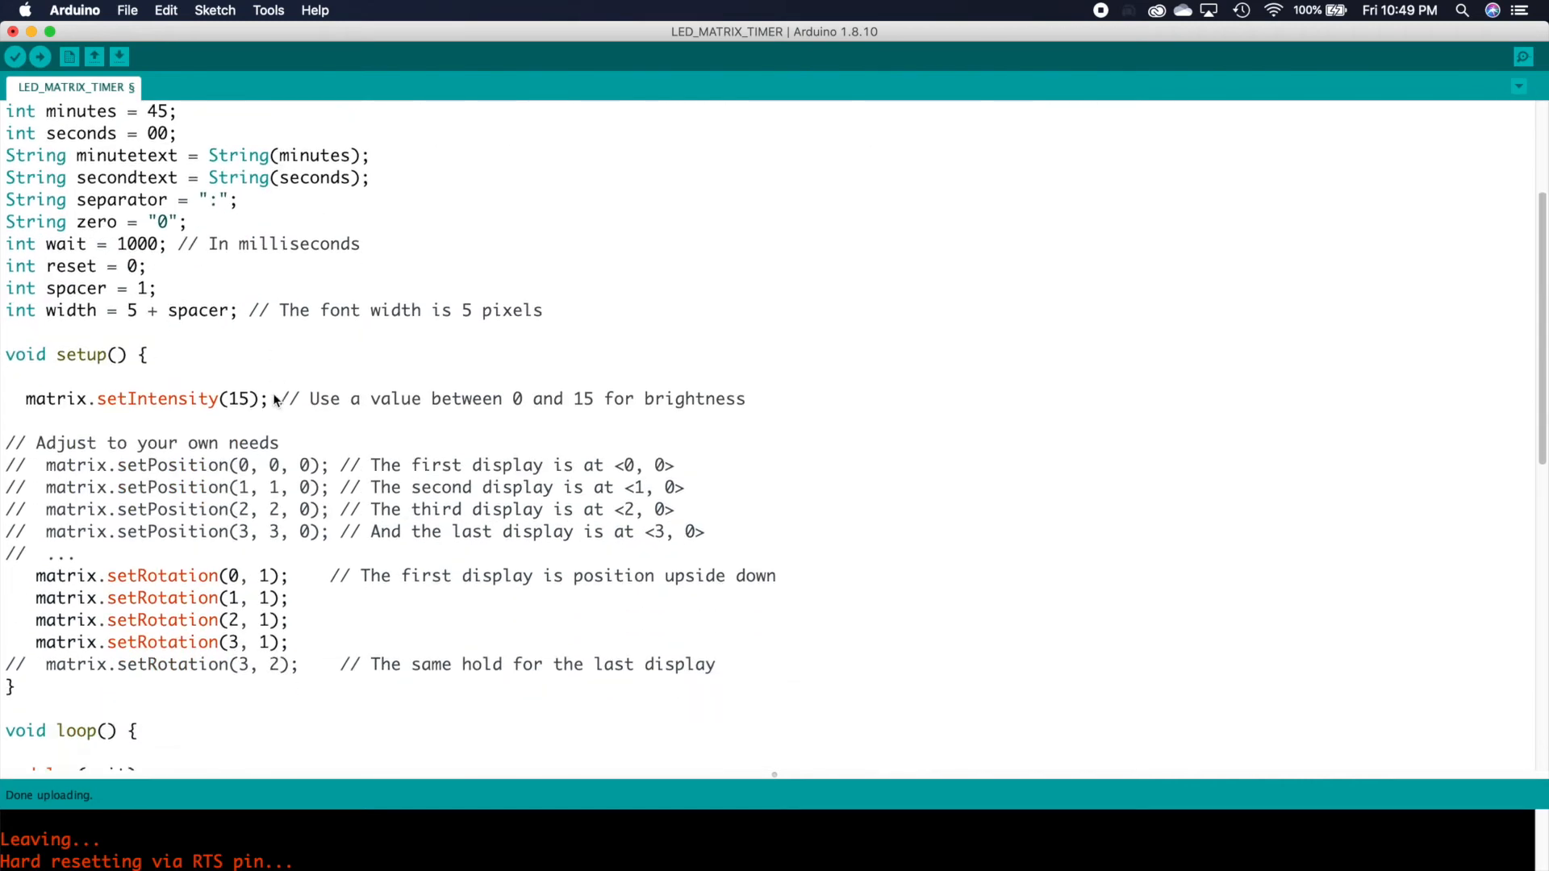
pyautogui.scroll(-3)
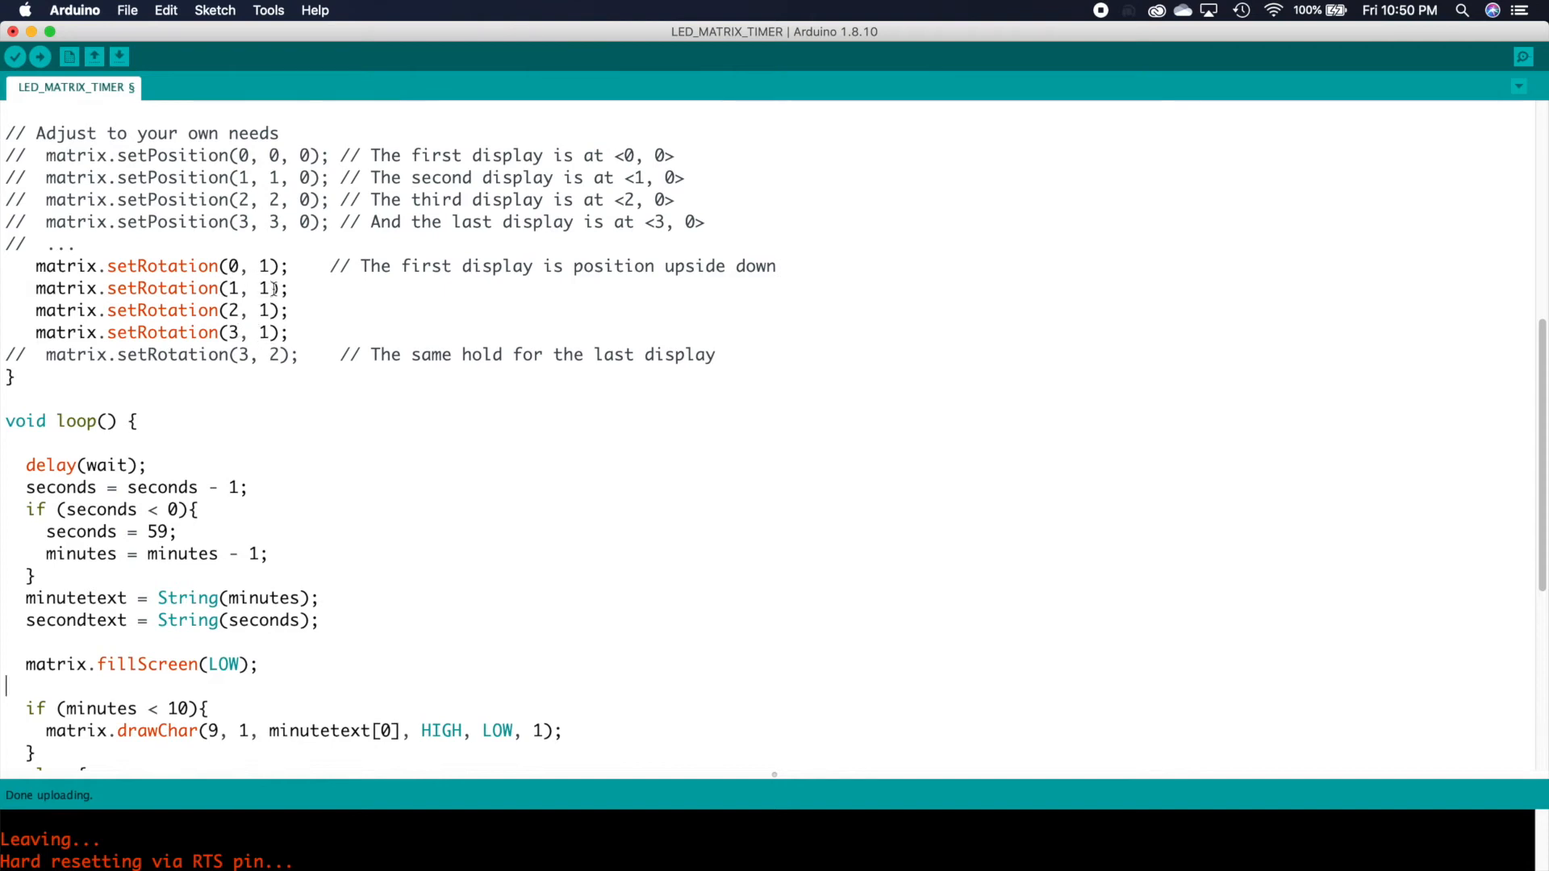
pyautogui.scroll(-3)
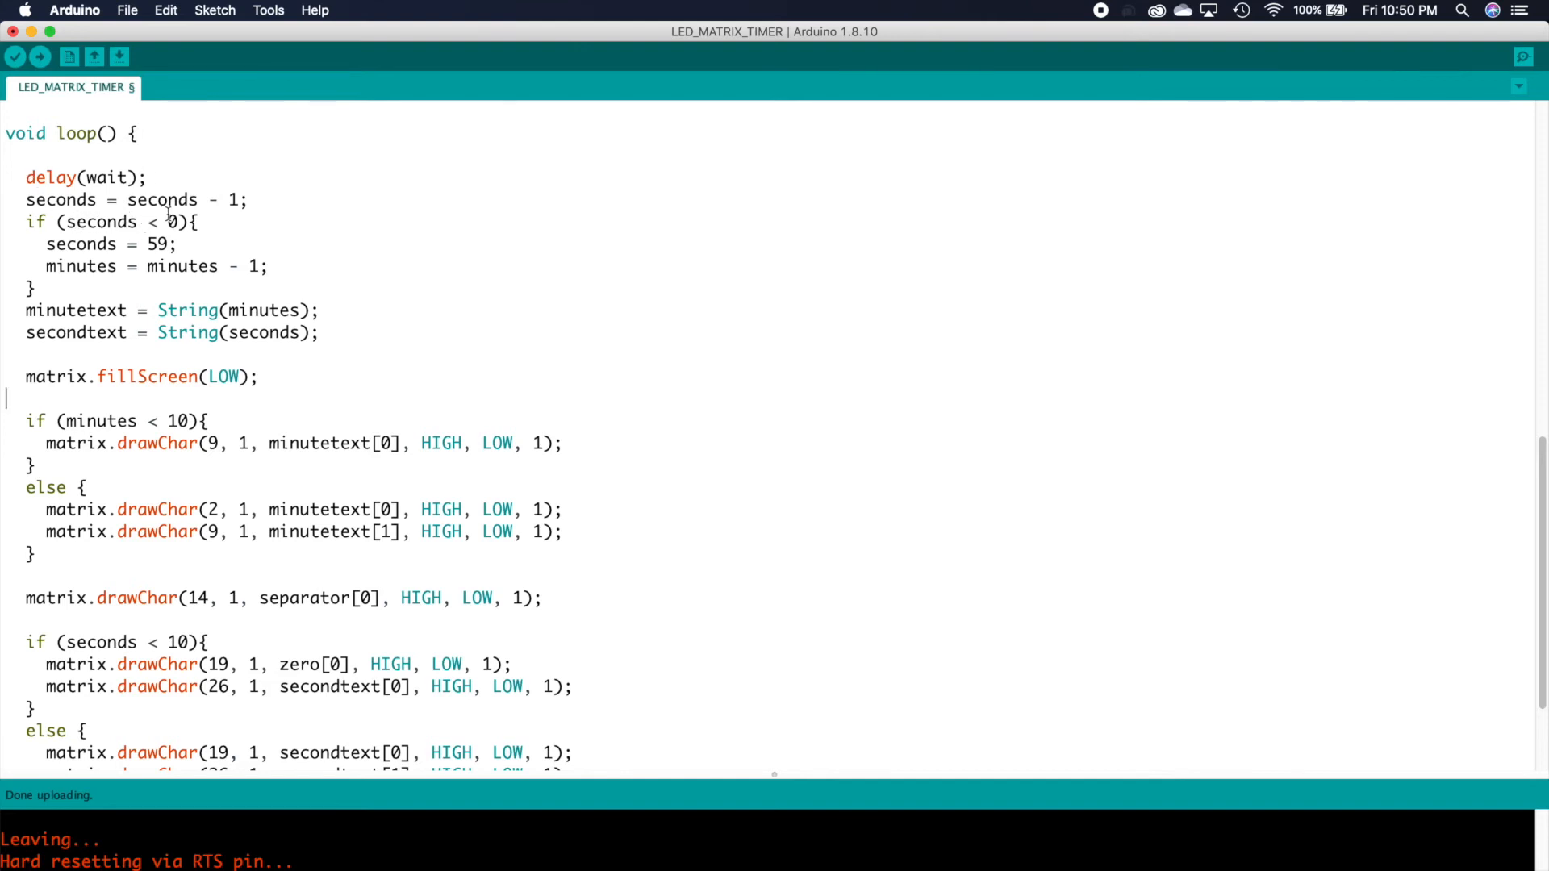
pyautogui.moveTo(238, 234)
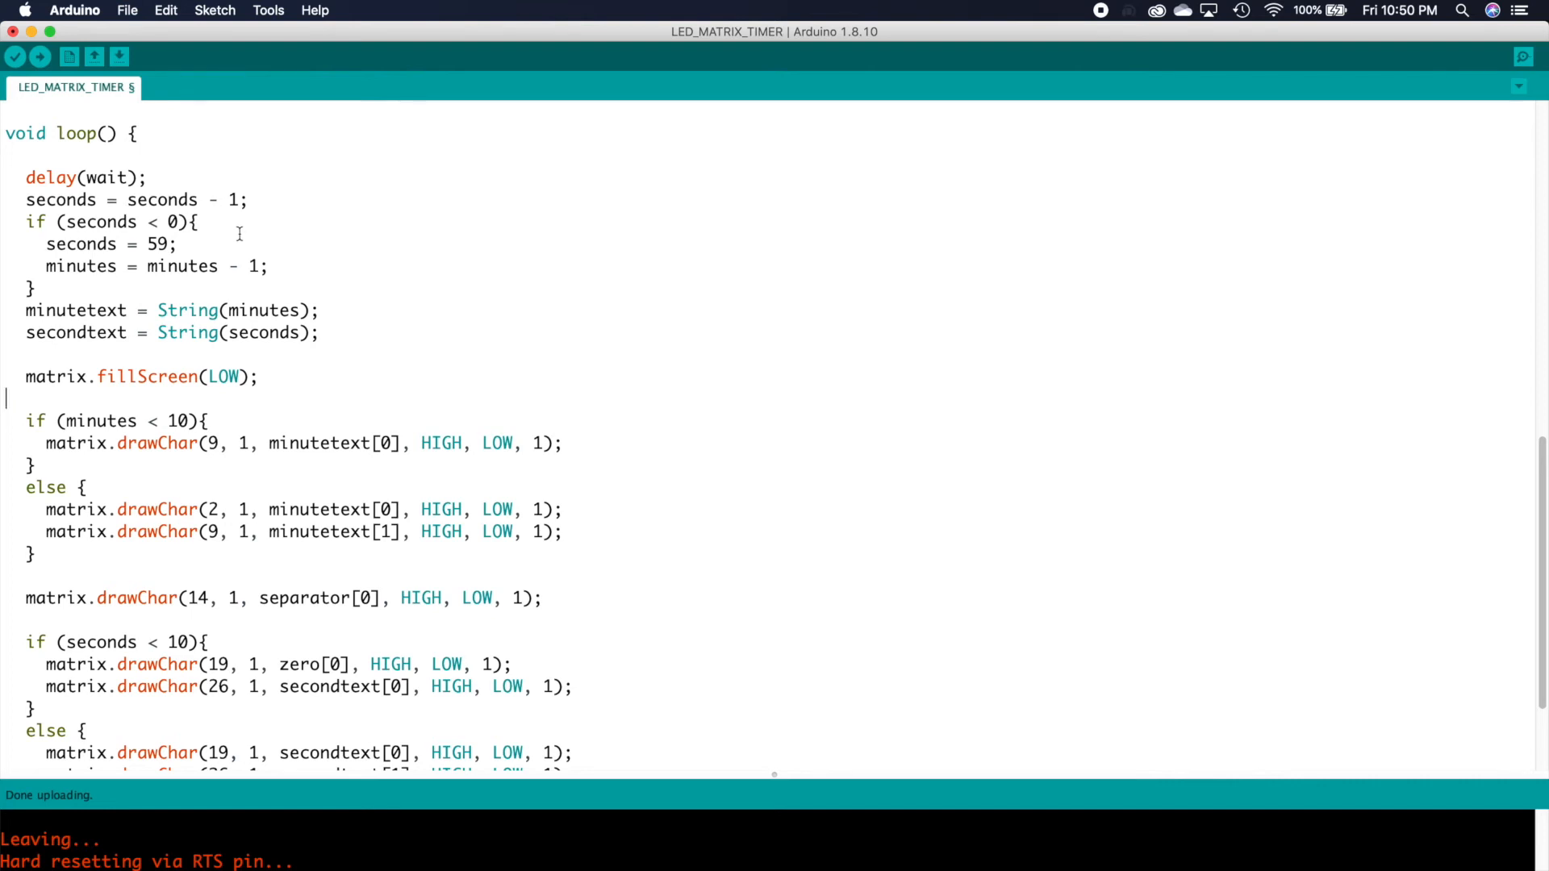
pyautogui.moveTo(237, 223)
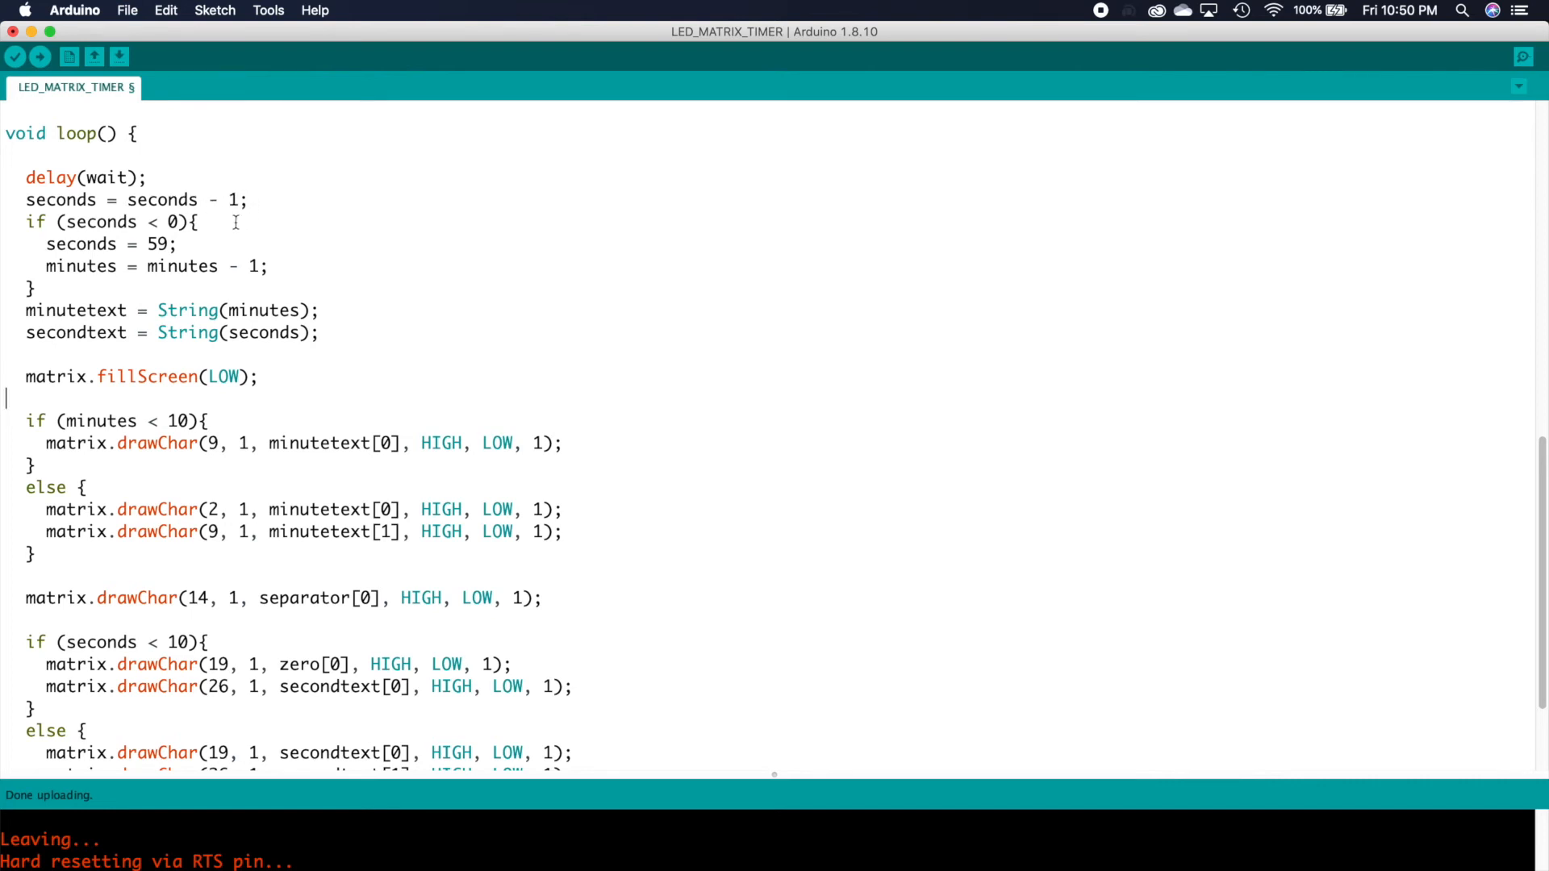
pyautogui.moveTo(330, 279)
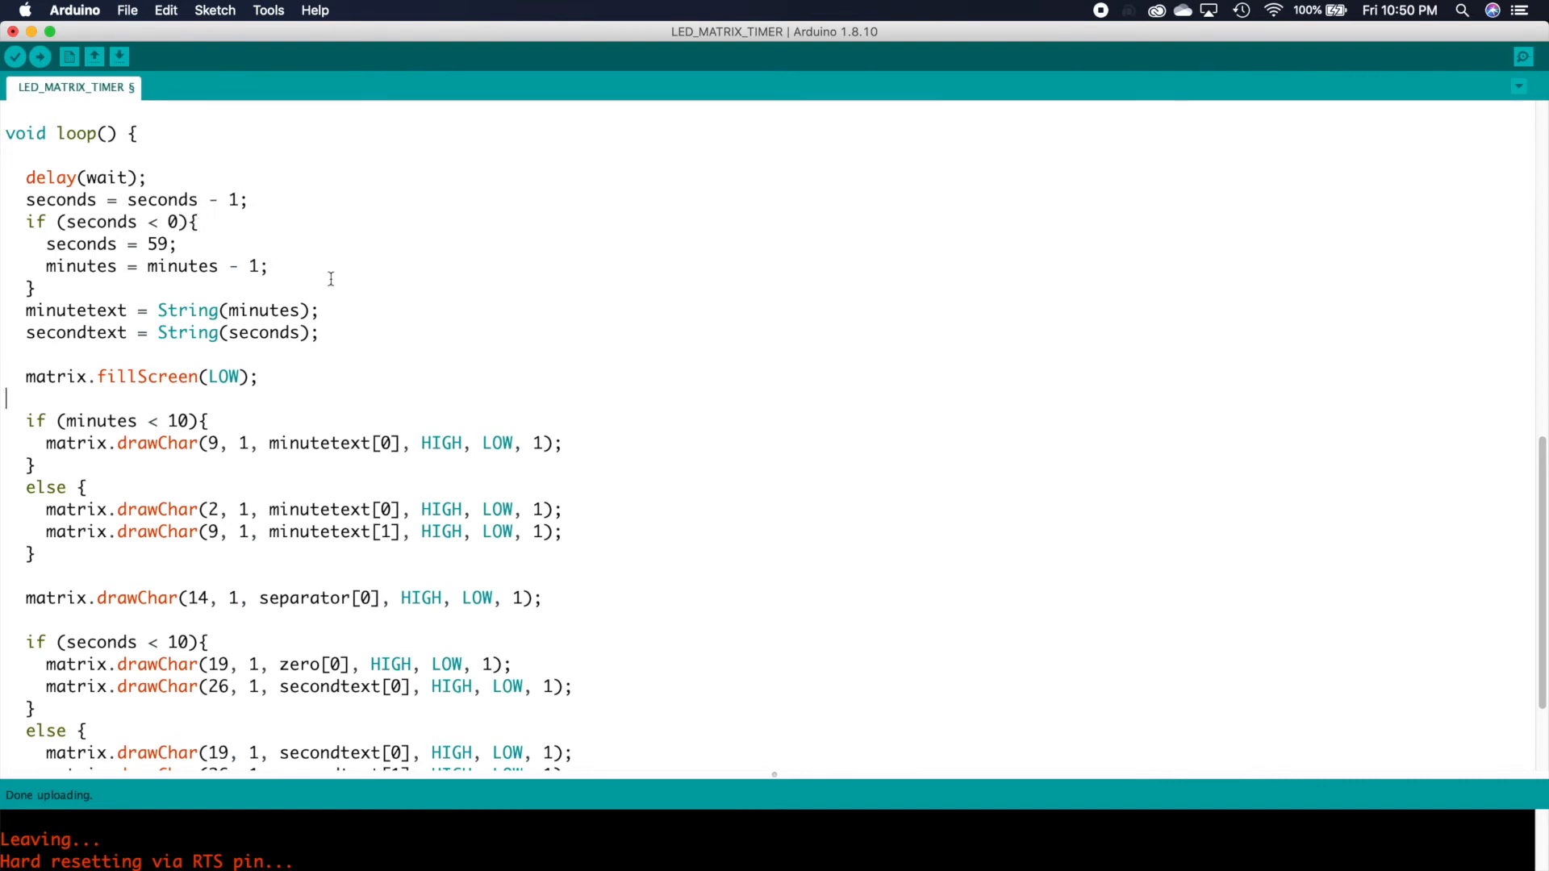
pyautogui.scroll(-3)
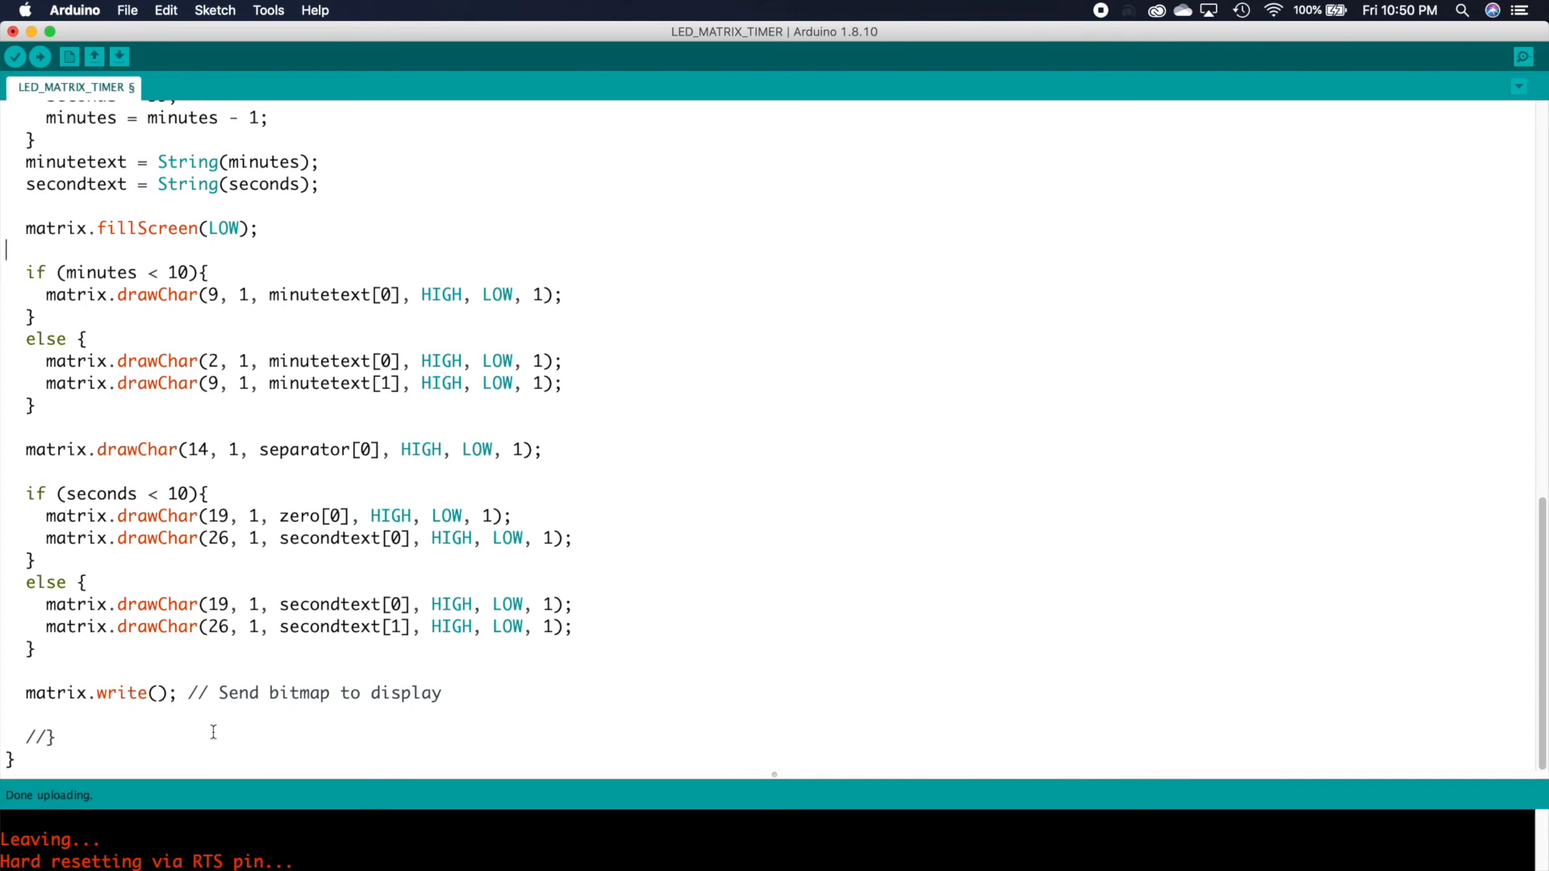
pyautogui.moveTo(29, 679)
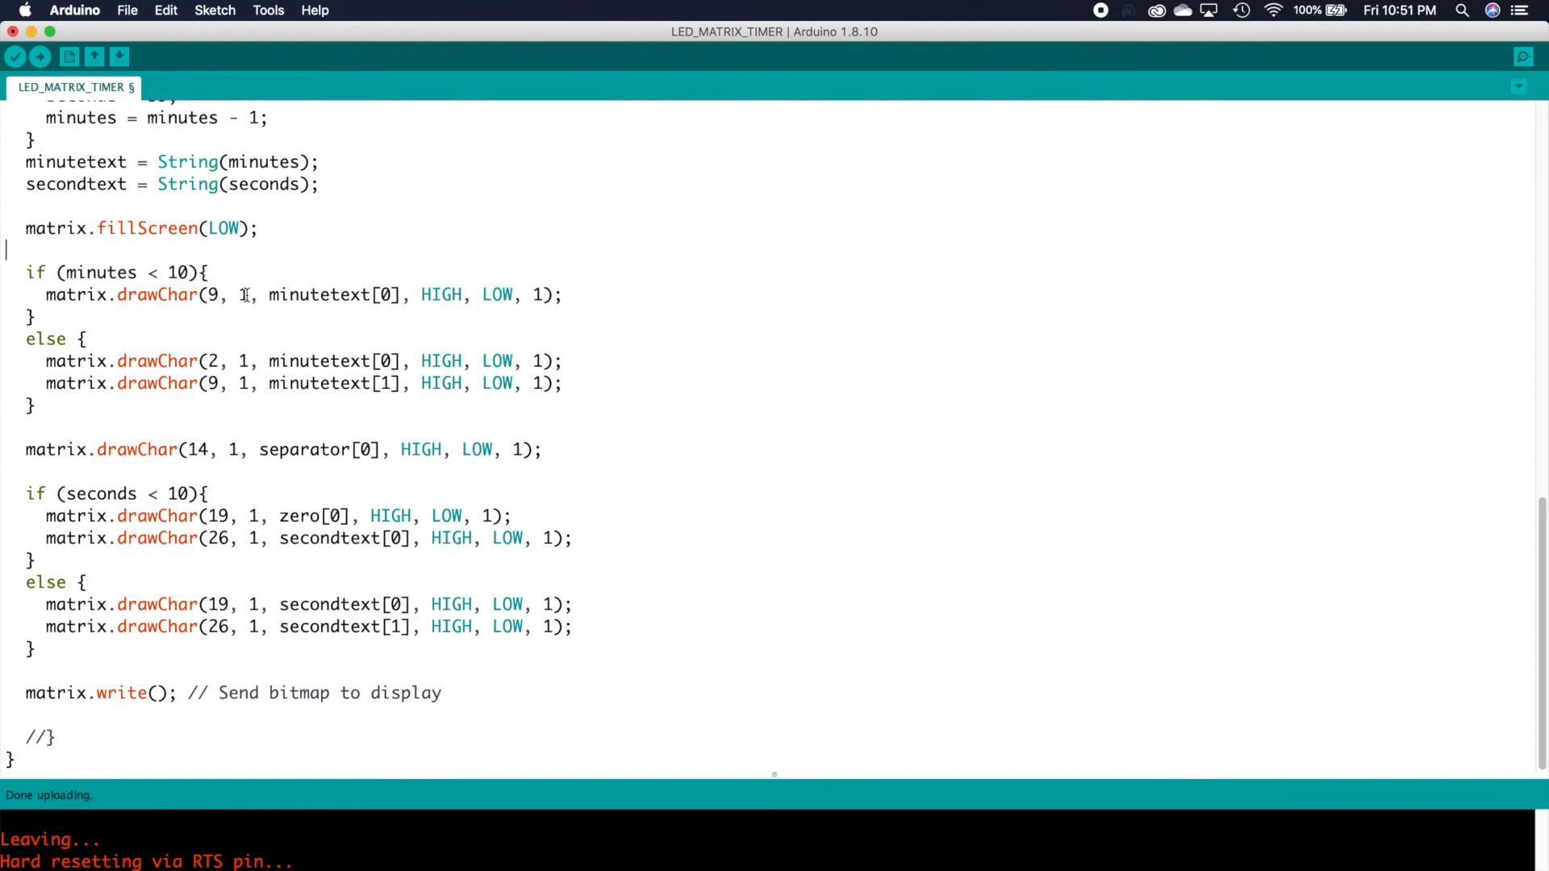
pyautogui.moveTo(246, 293)
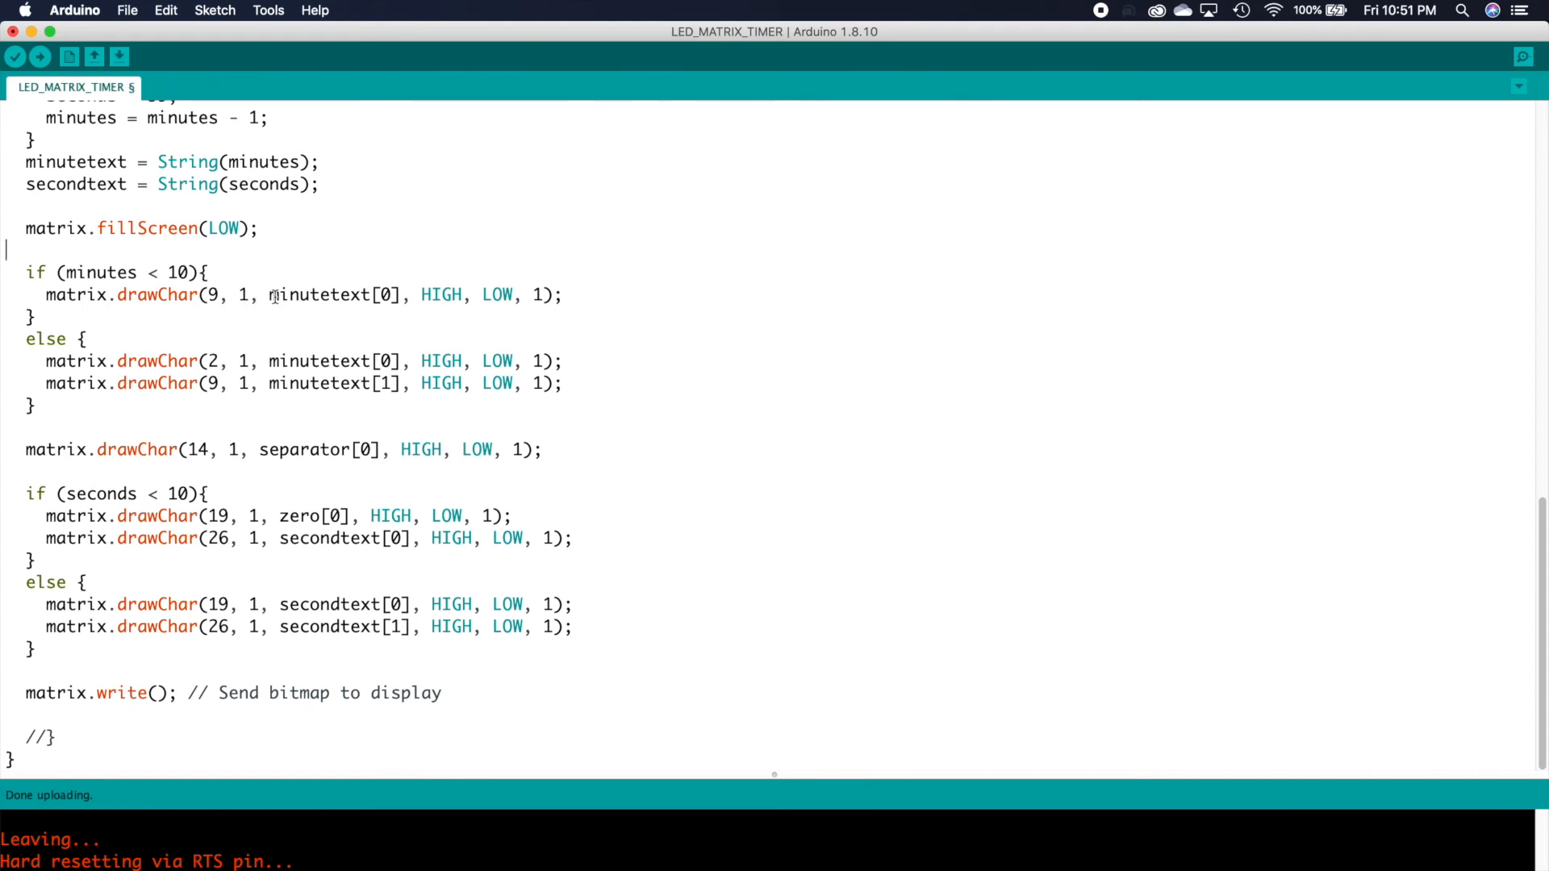
pyautogui.doubleClick(334, 293)
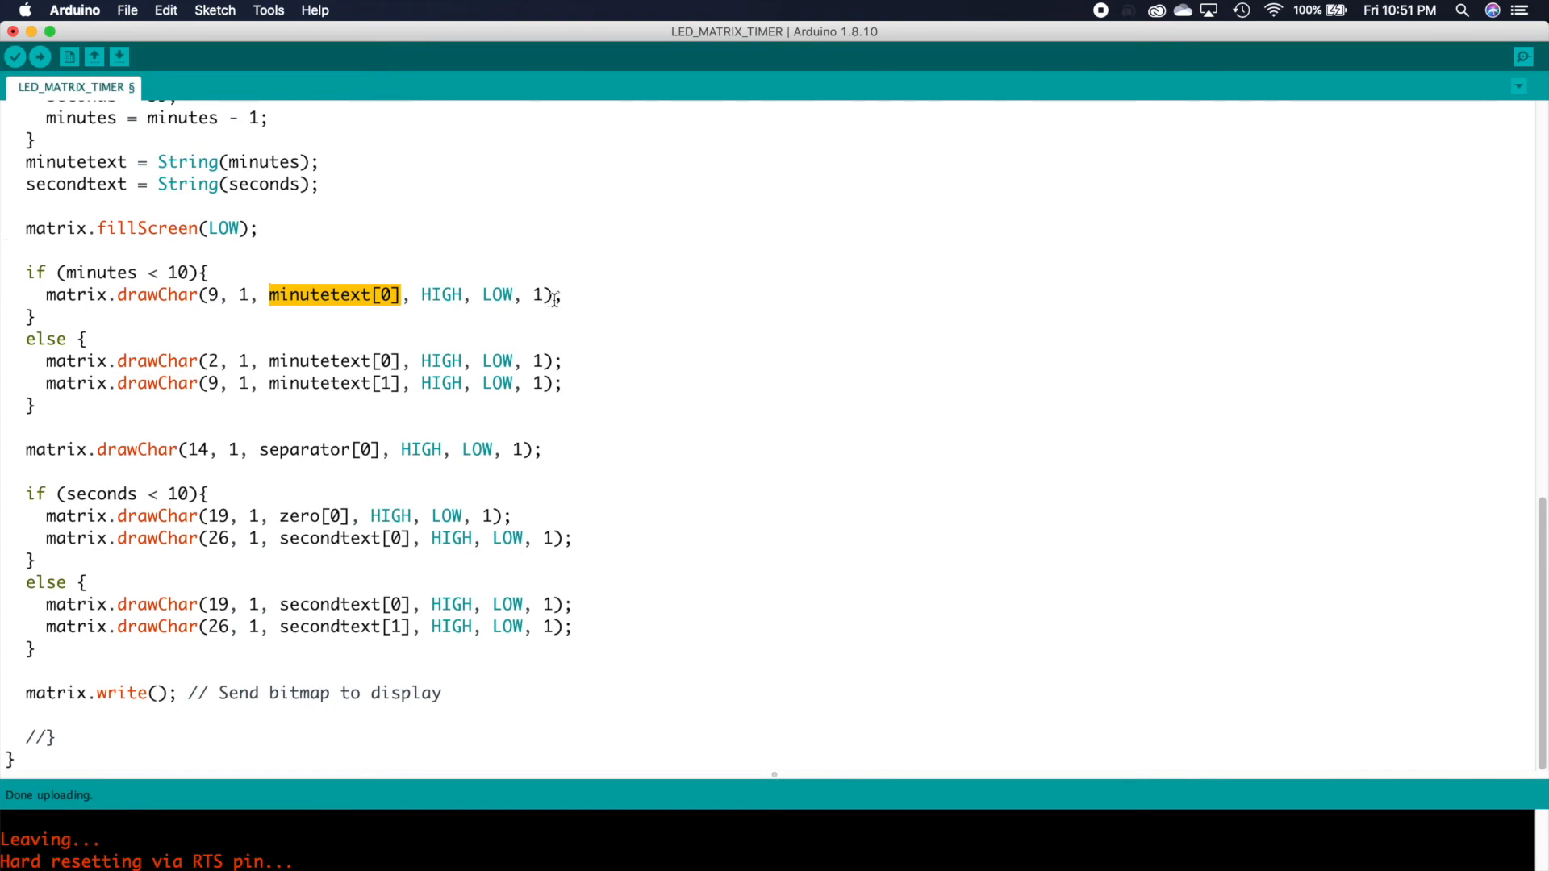
pyautogui.moveTo(61, 323)
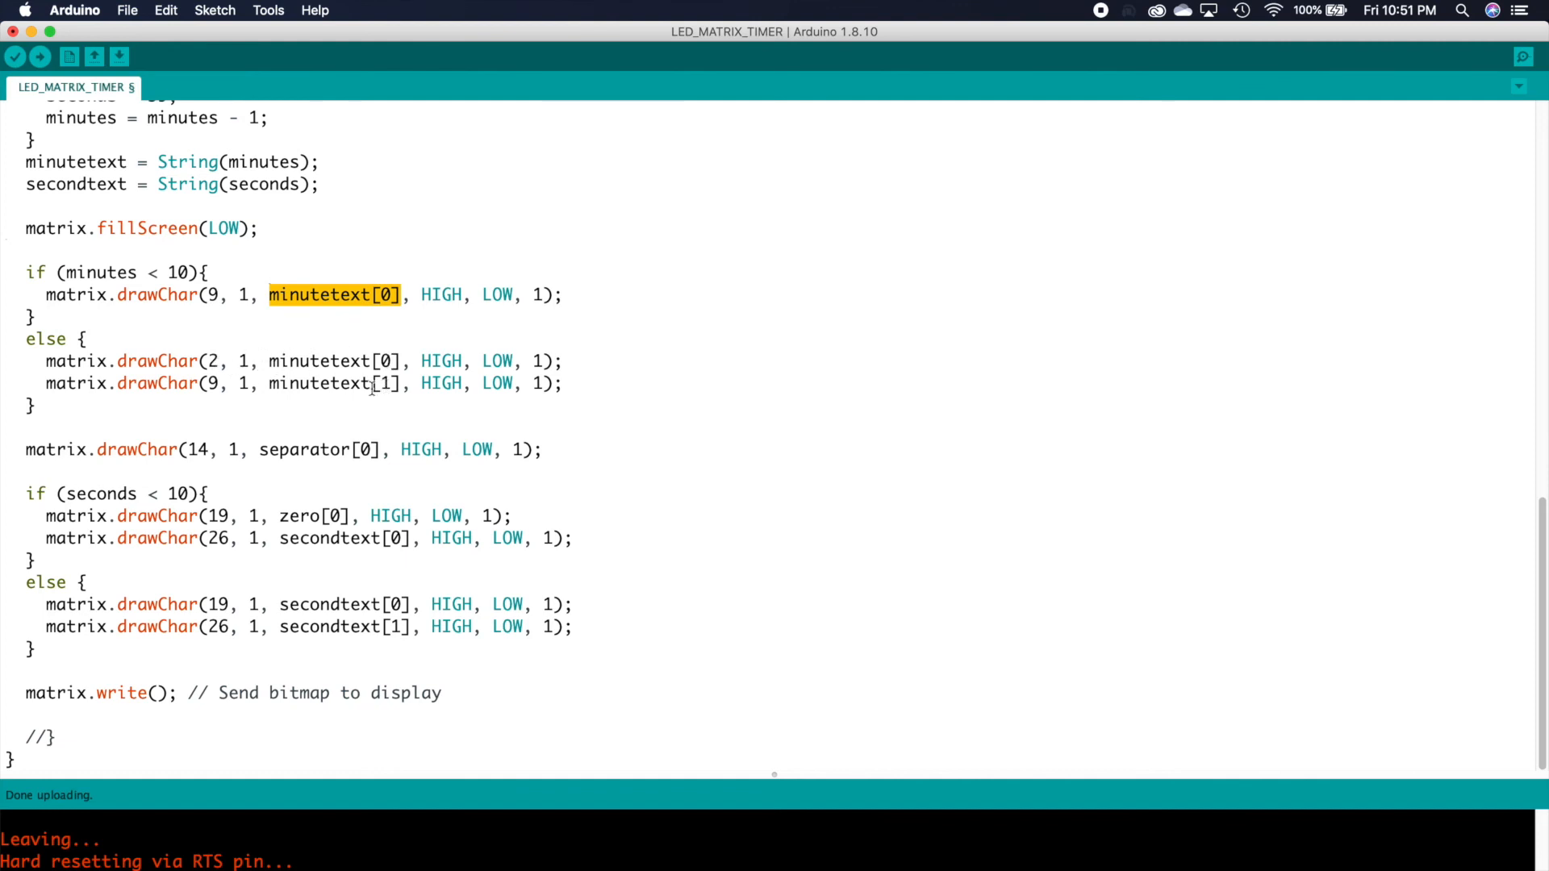
pyautogui.moveTo(165, 681)
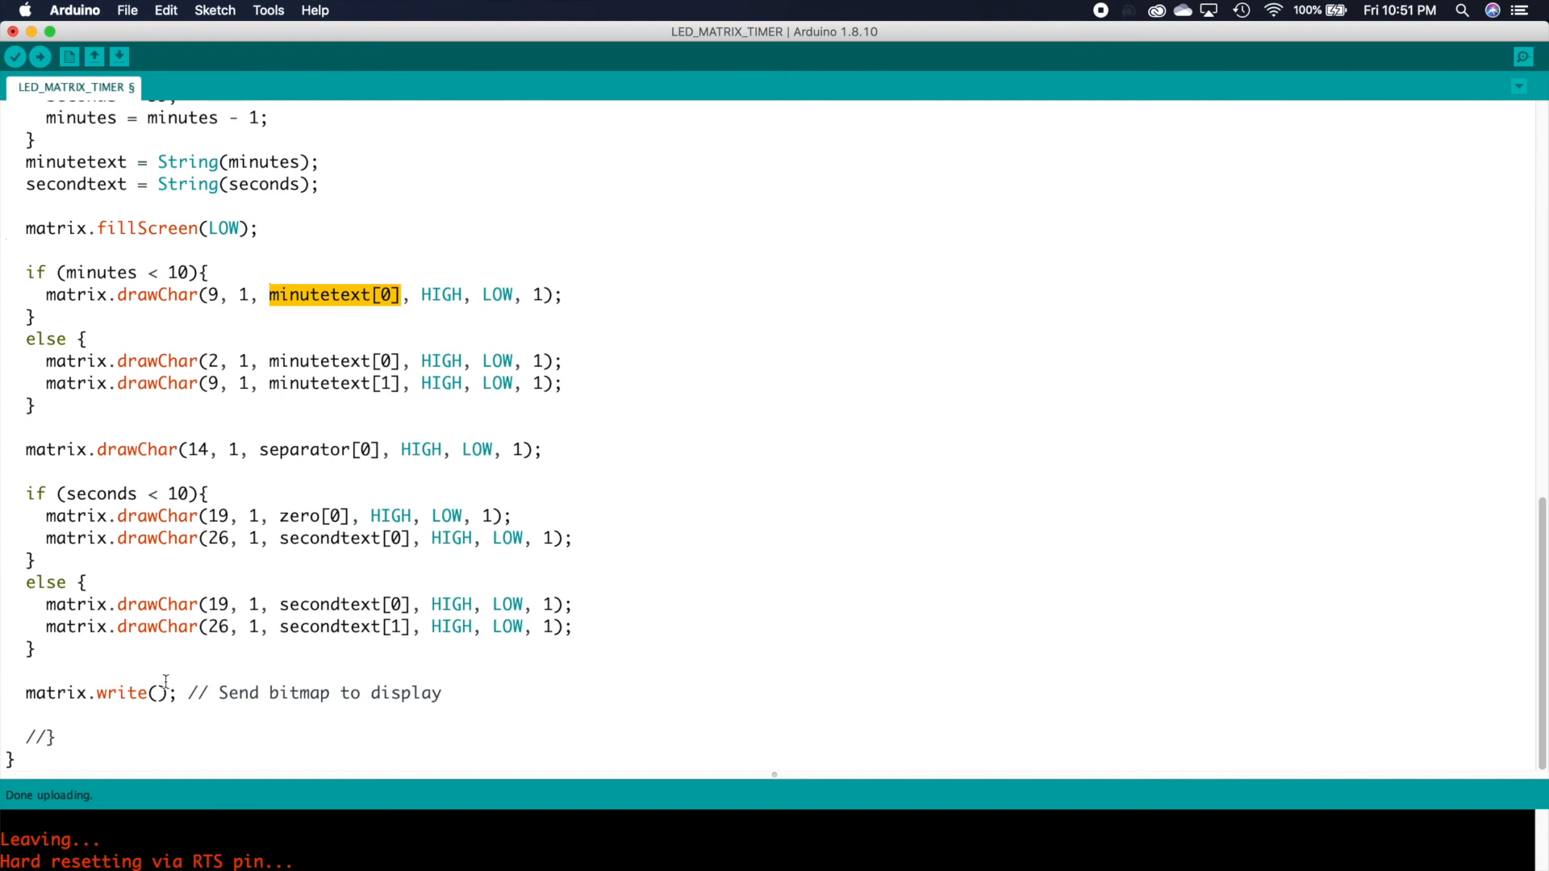
pyautogui.moveTo(426, 316)
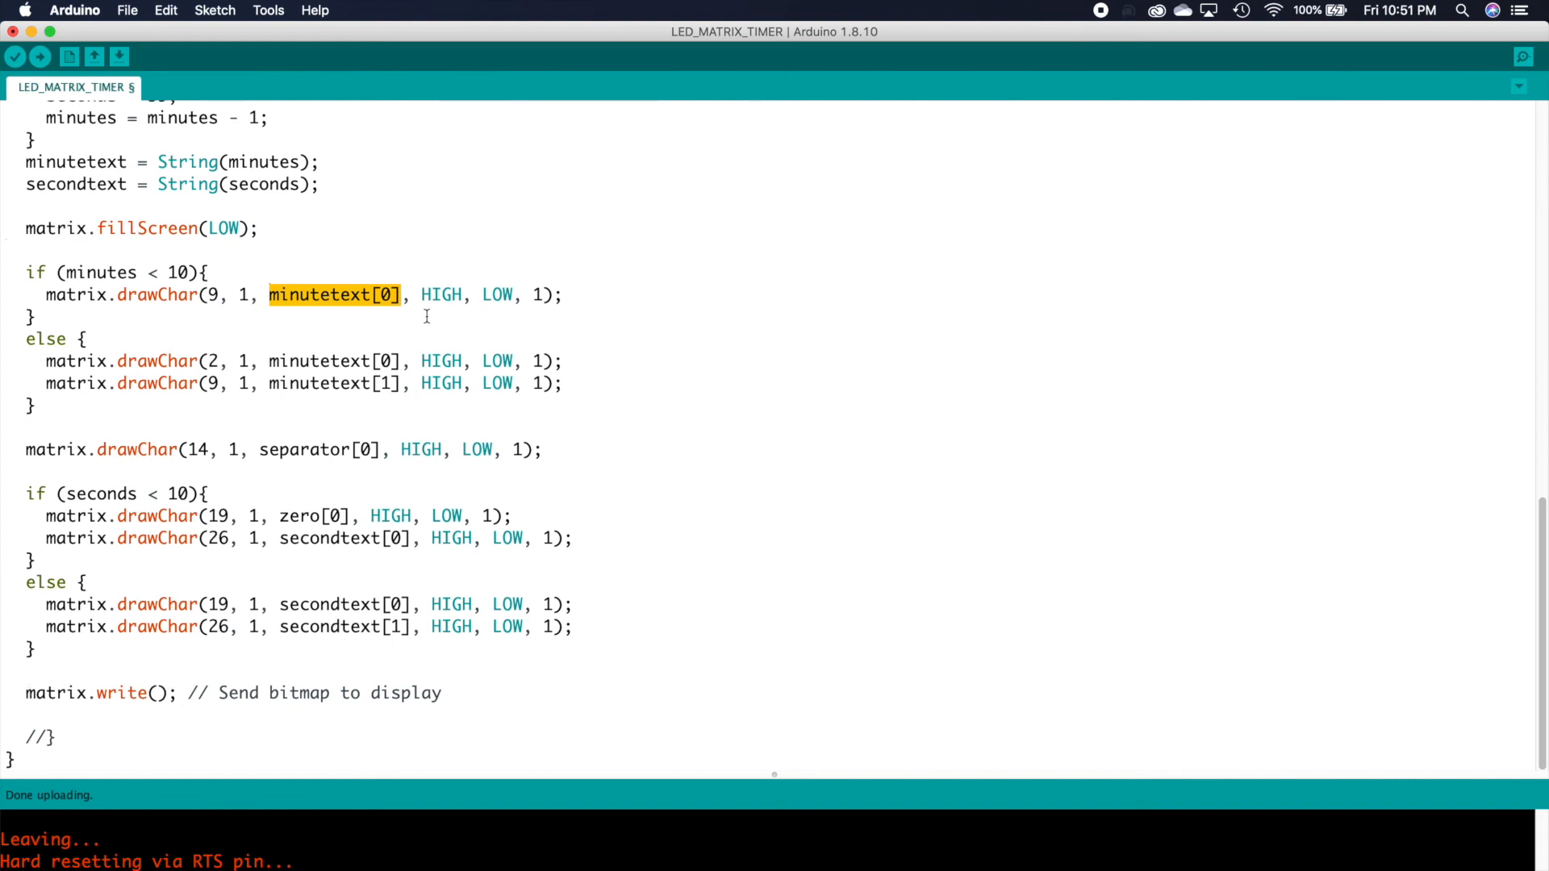